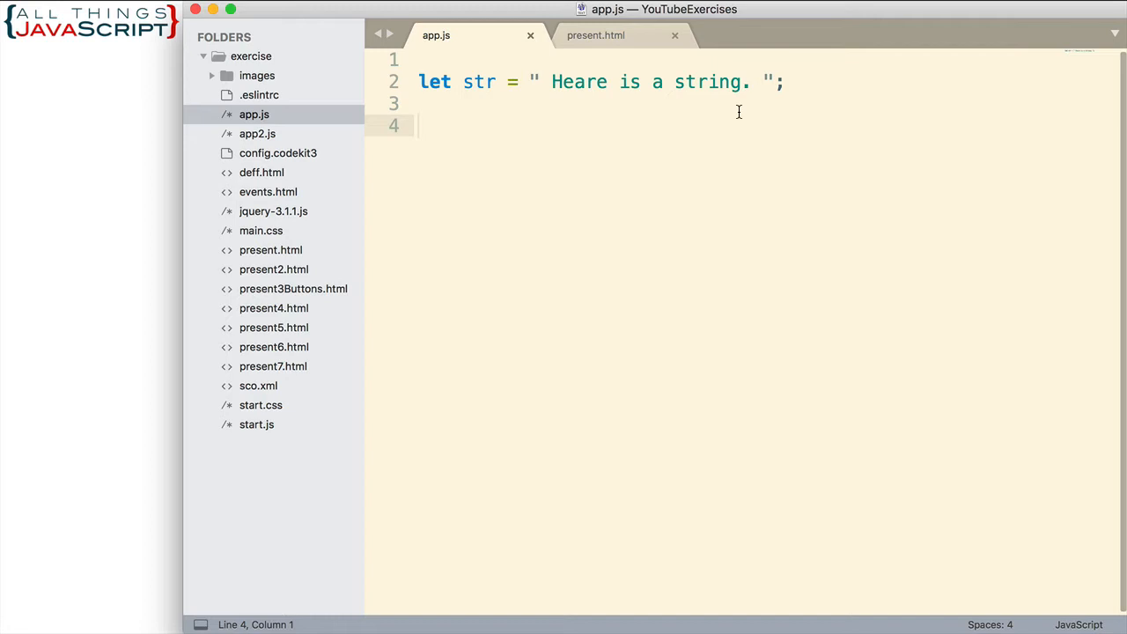
mouse_move(587, 137)
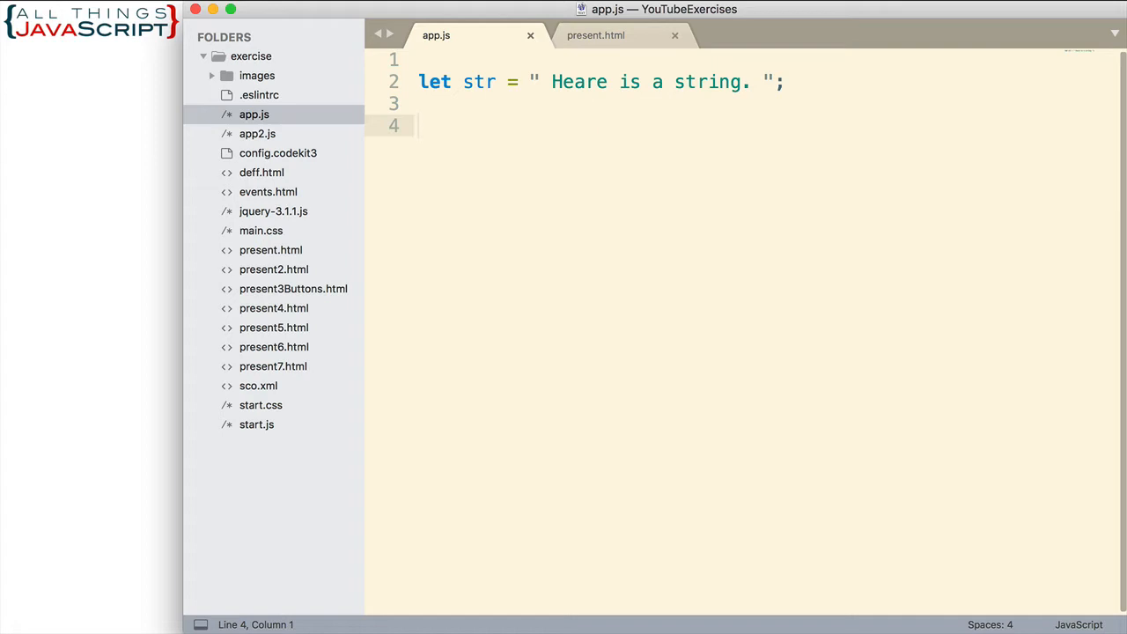
Step: Declare let str1 = str.replace("Heare", "Here"); below the misspelled string
type("let str1")
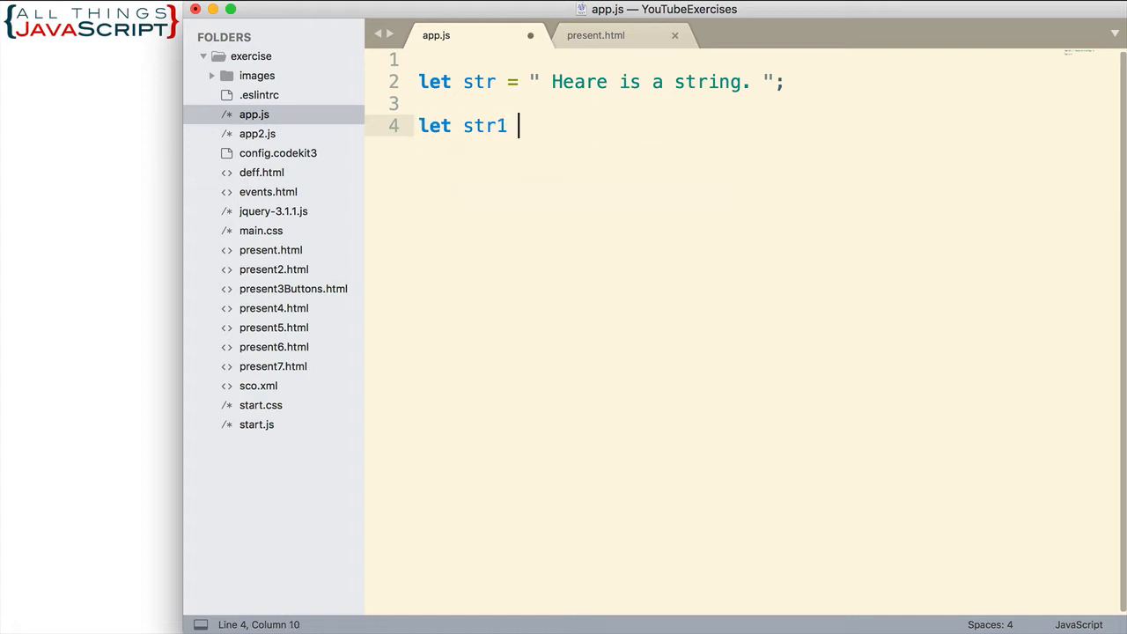
type("=")
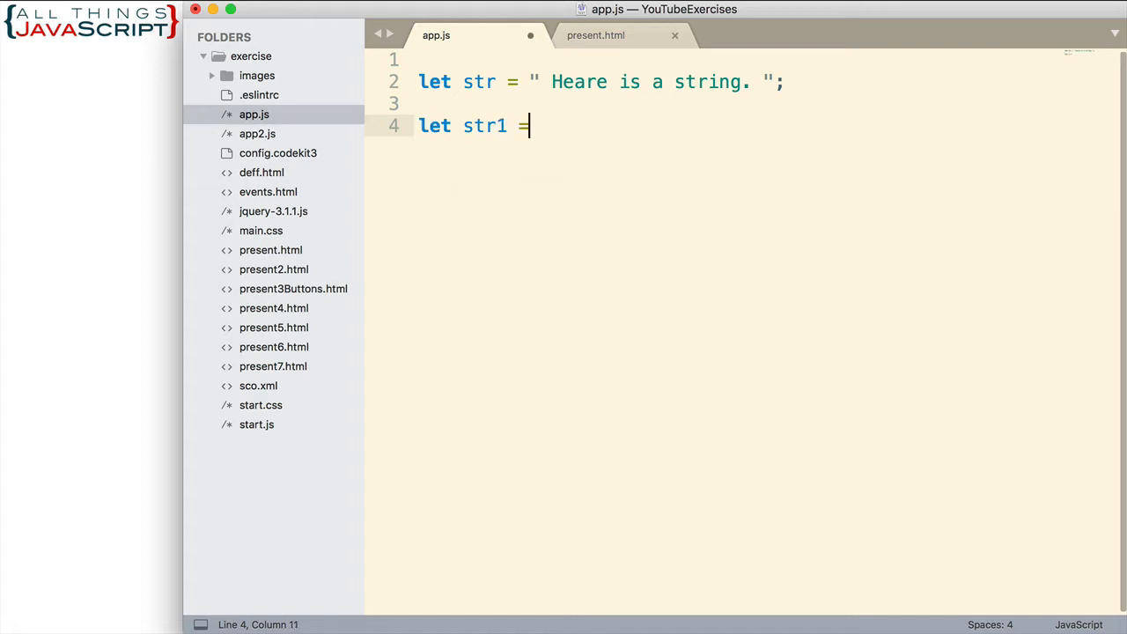
type("str")
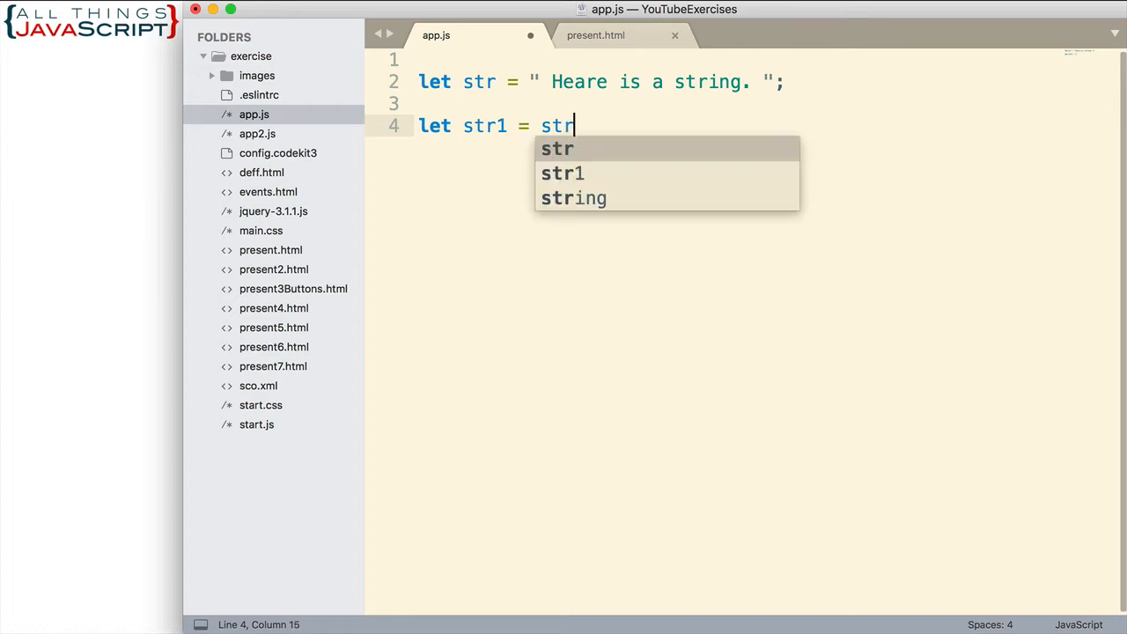
type(".replace")
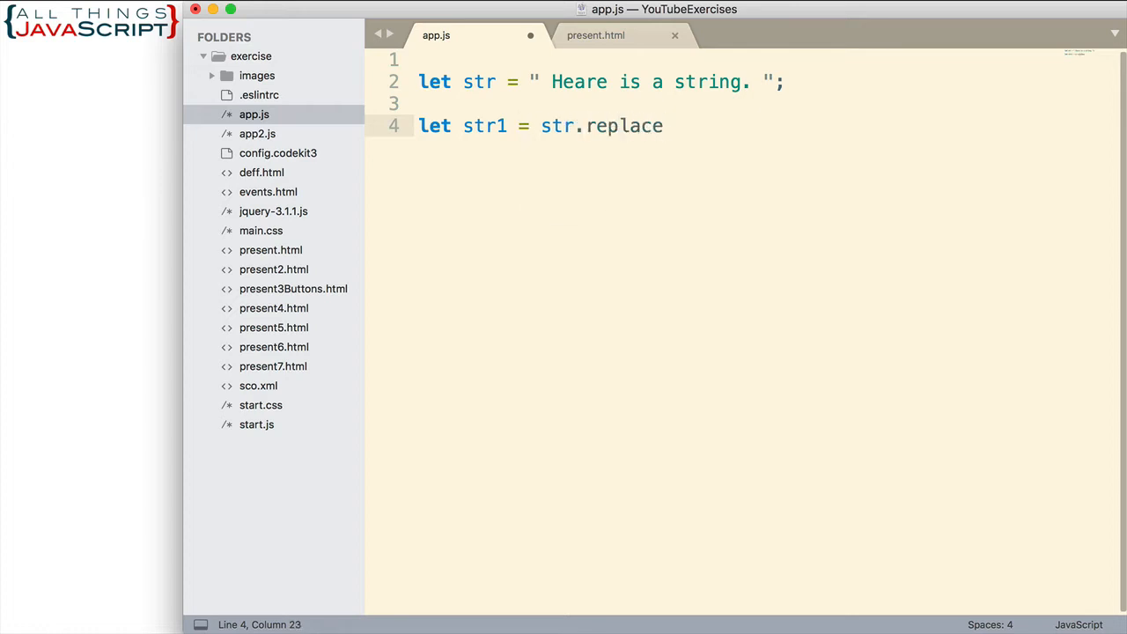
type("()")
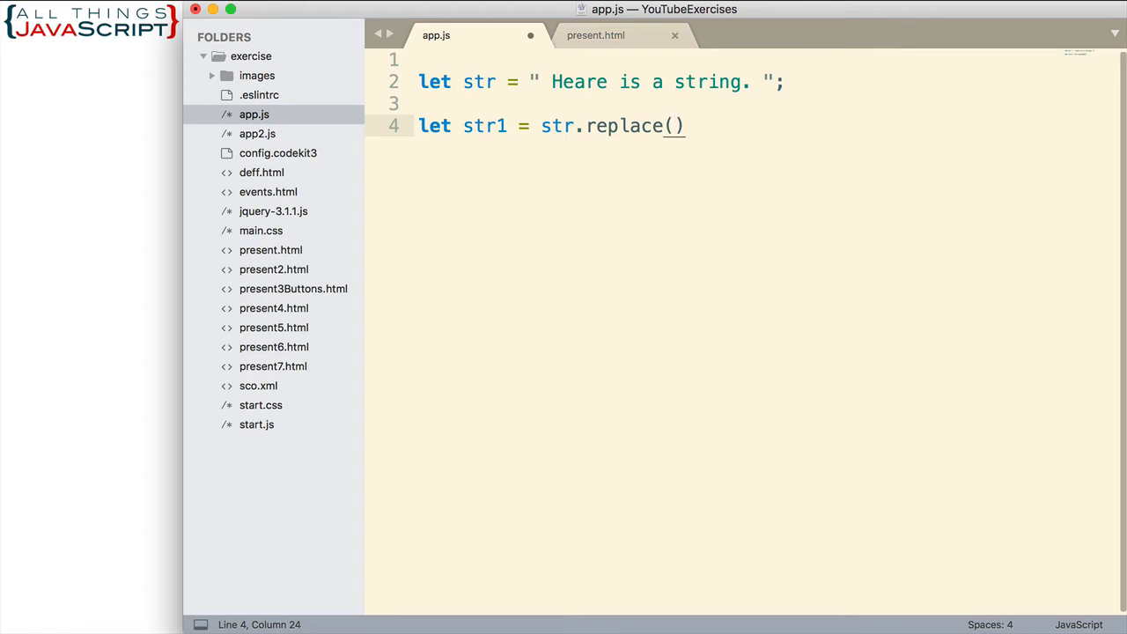
type("\"Heare\"")
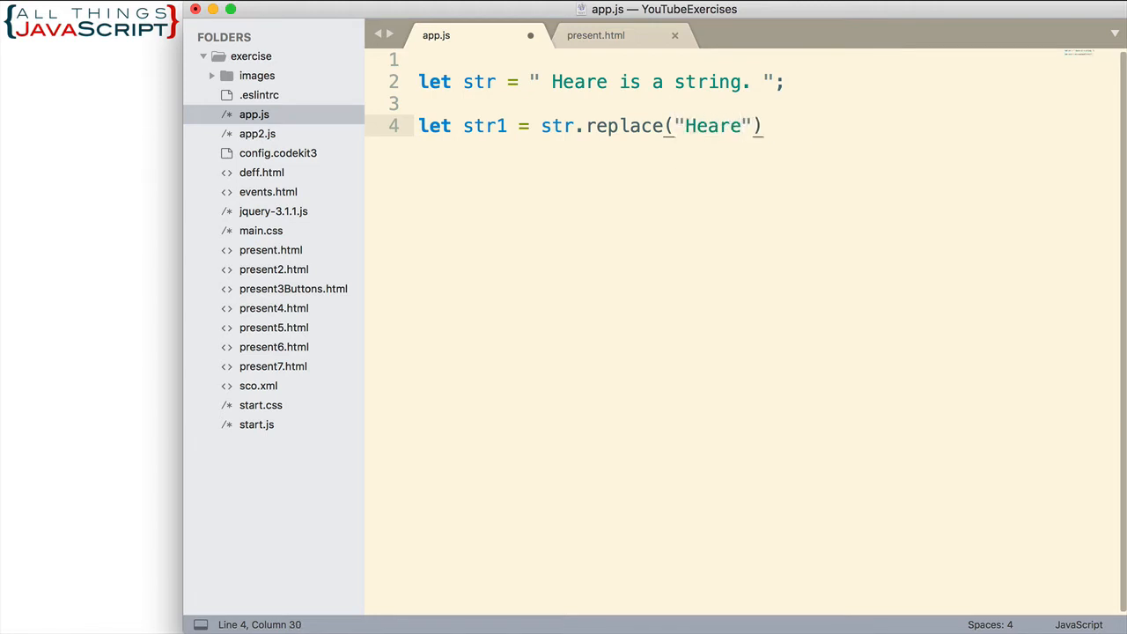
type(",")
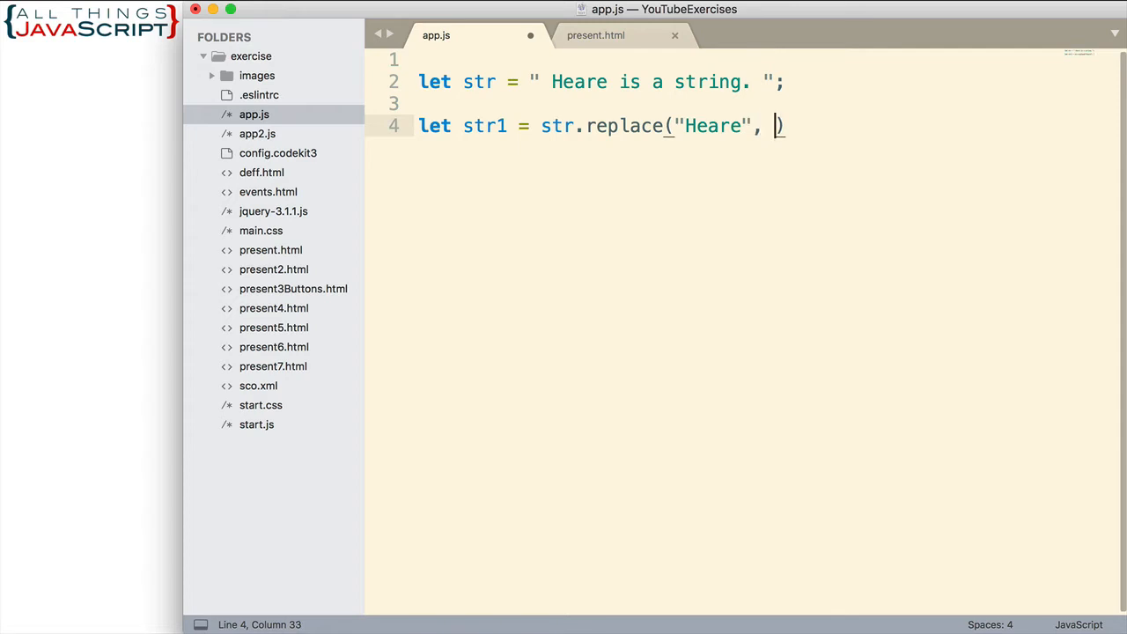
type("\"\"")
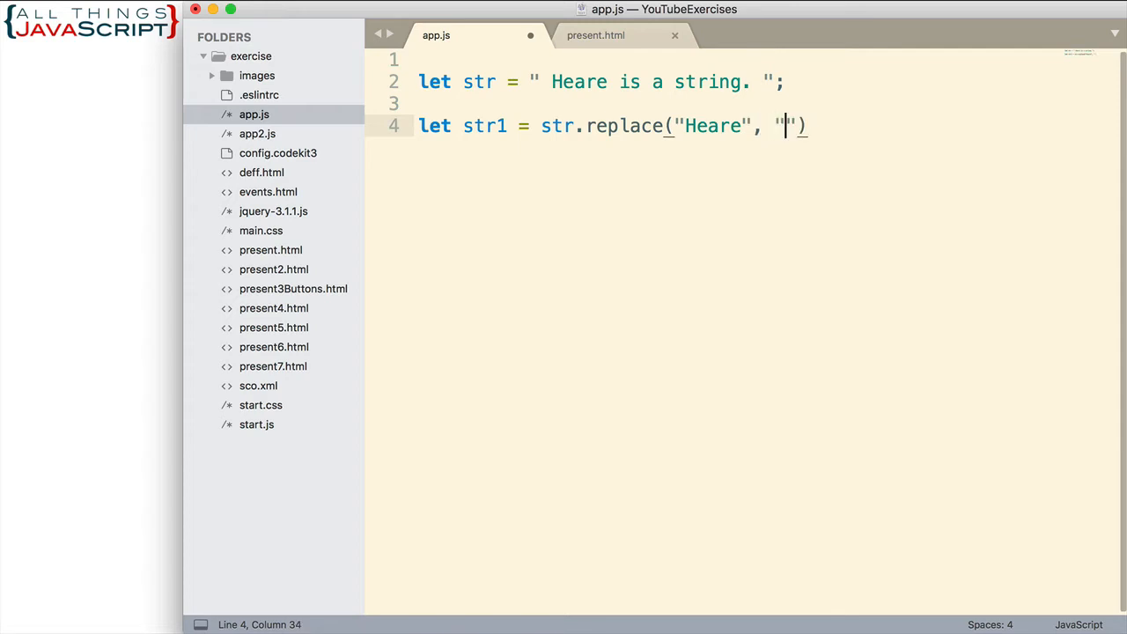
type("Here")
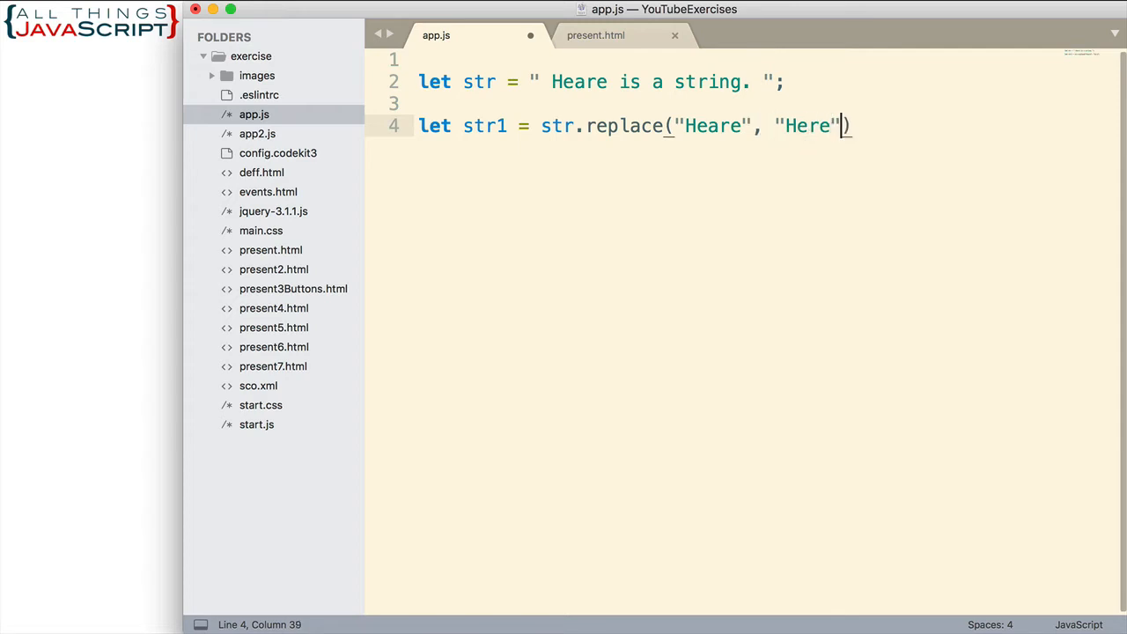
type(";")
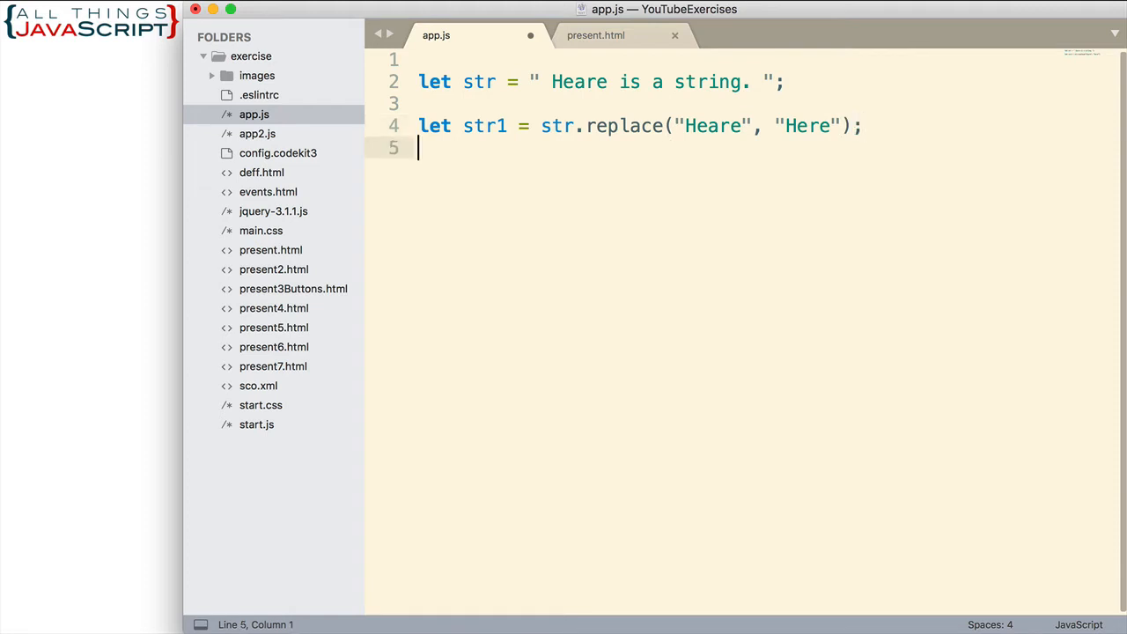
Step: Declare let str2 = str1.toUpperCase(); and start a new line below it
type("let str")
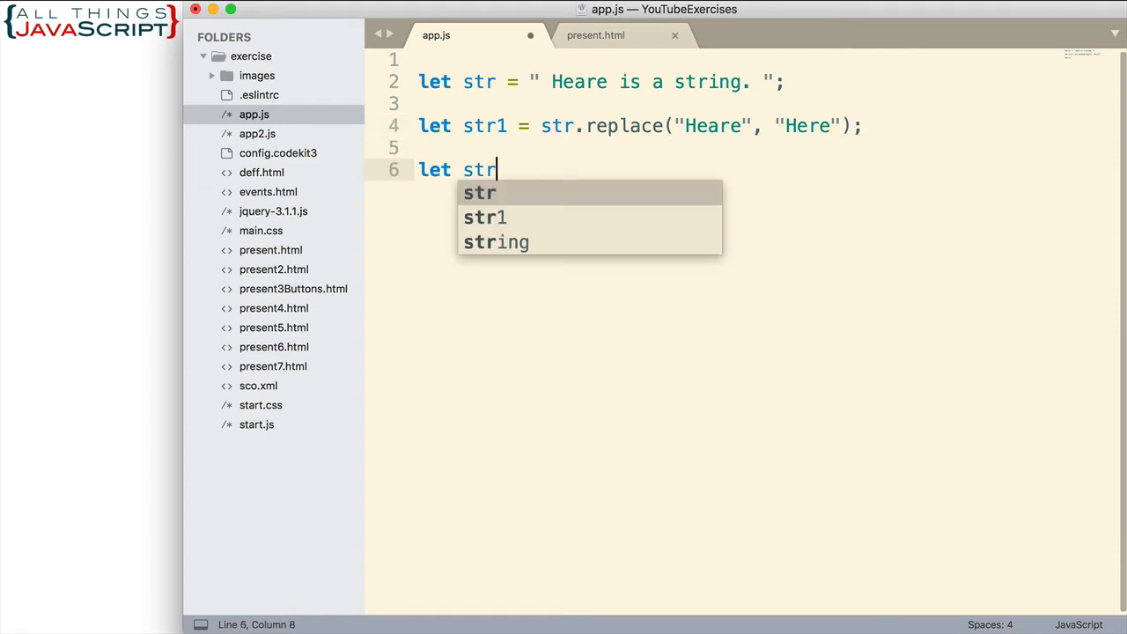
type("2 =")
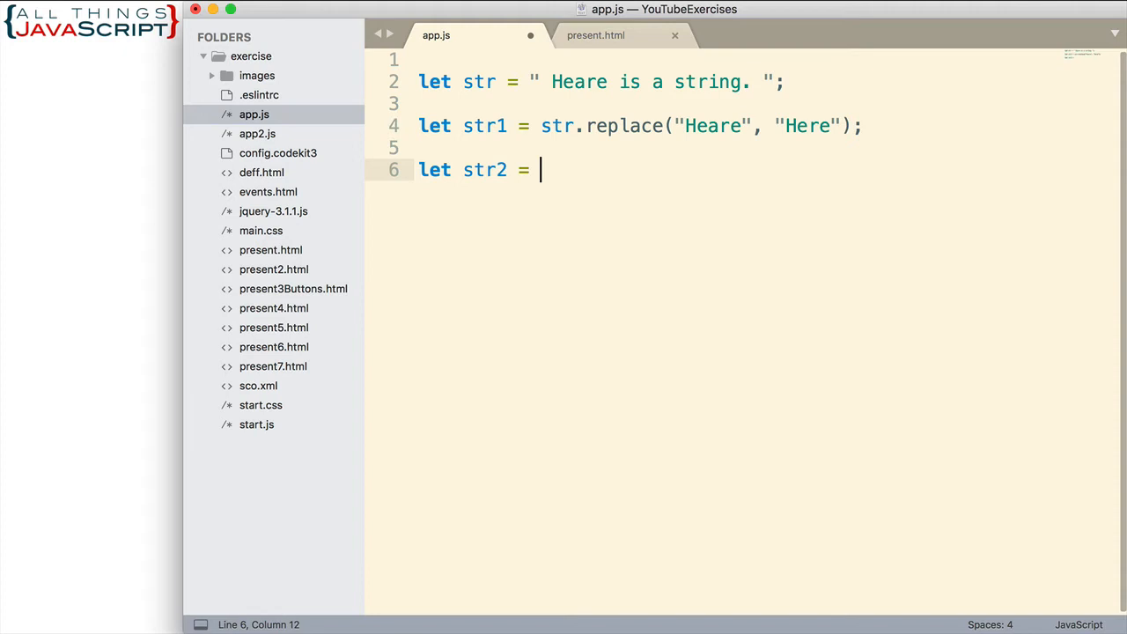
type("str1")
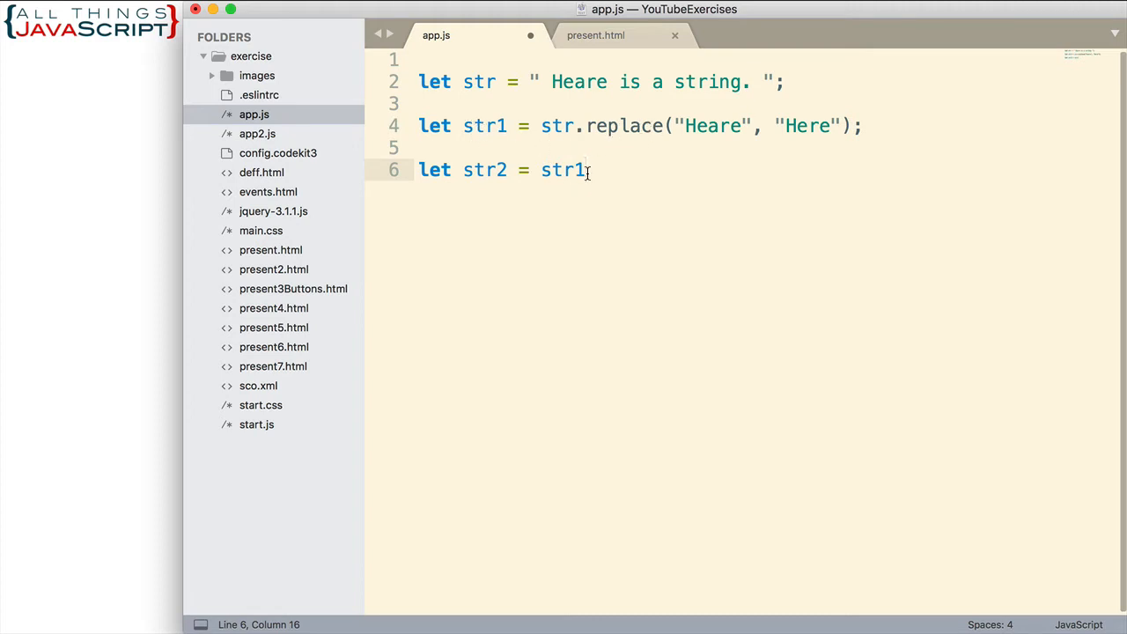
type(".to")
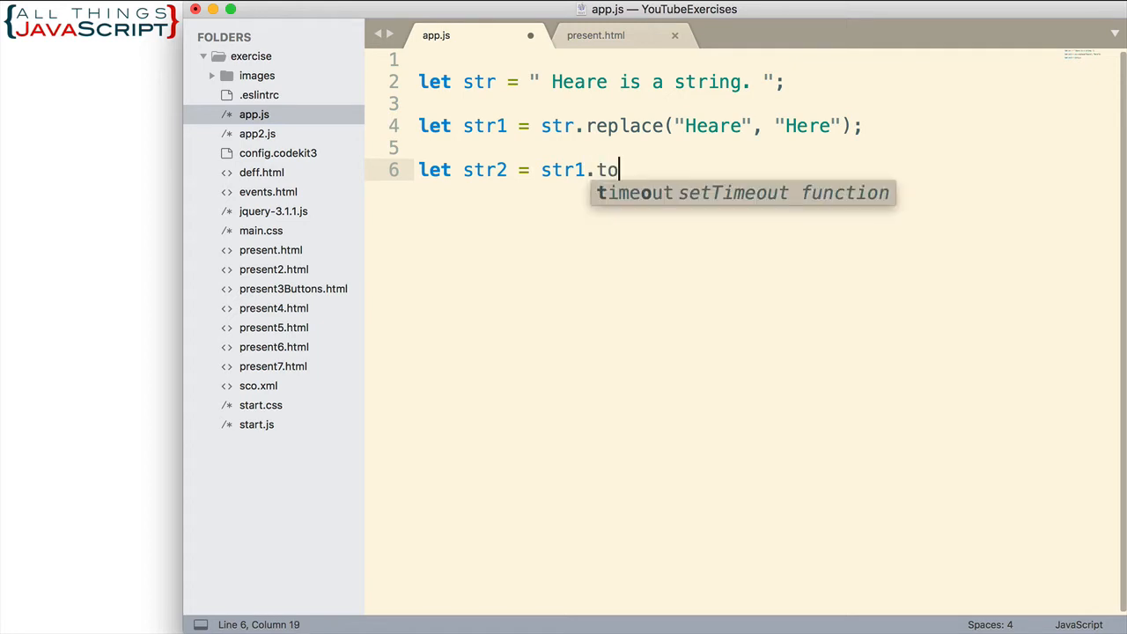
type("Upper")
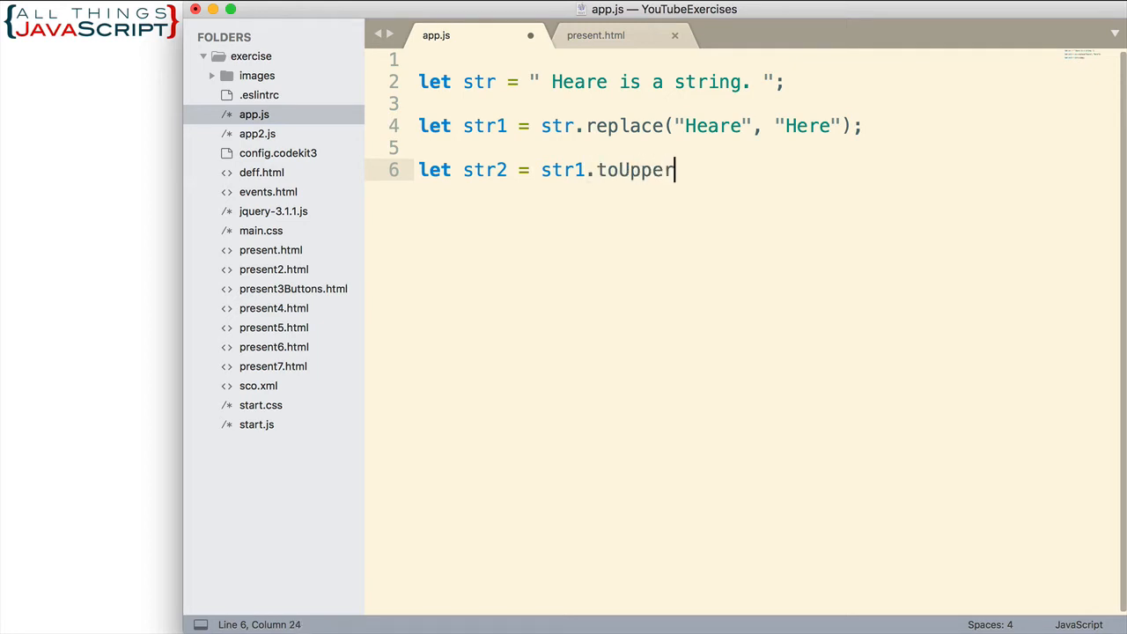
type("Case()p")
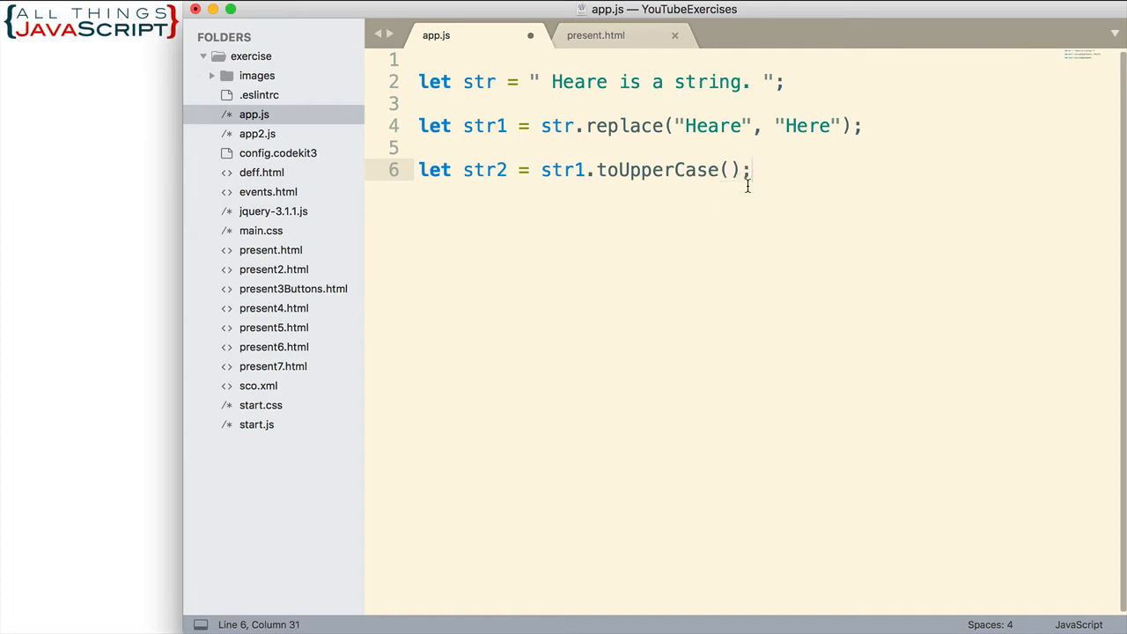
key("enter")
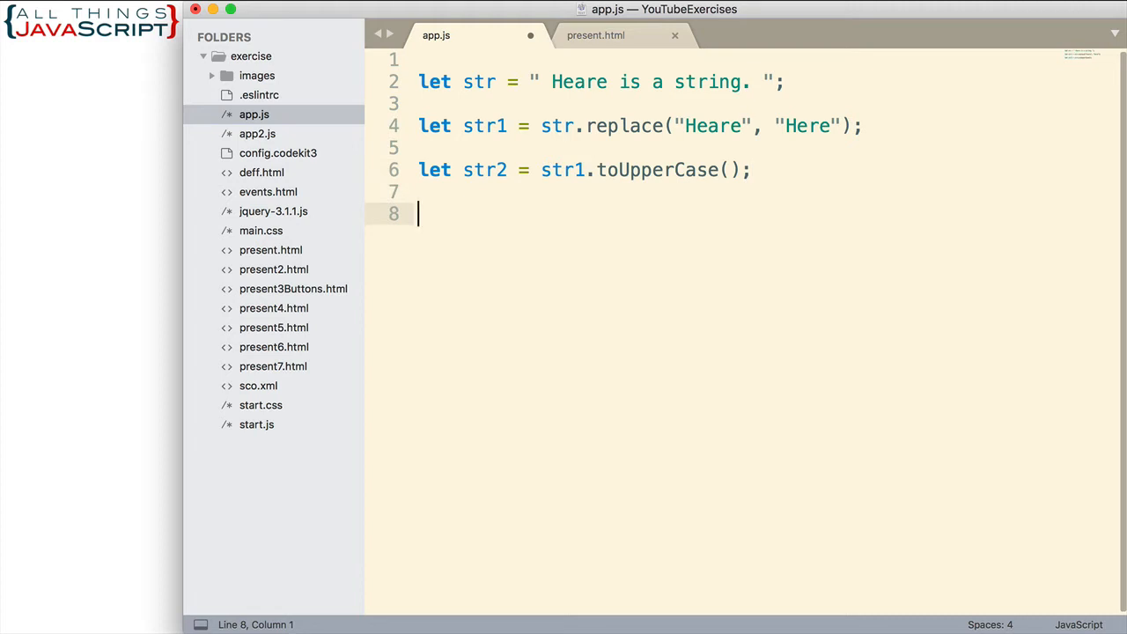
Step: Declare let str3 = str2.trim(); and start a new line below it
type("let")
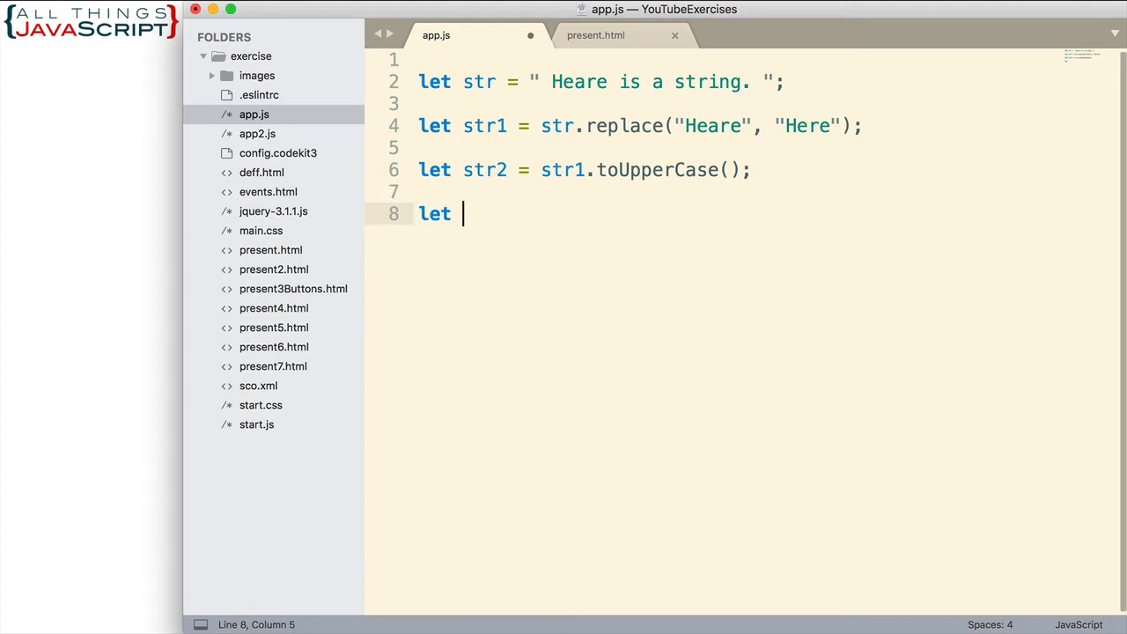
type("str3")
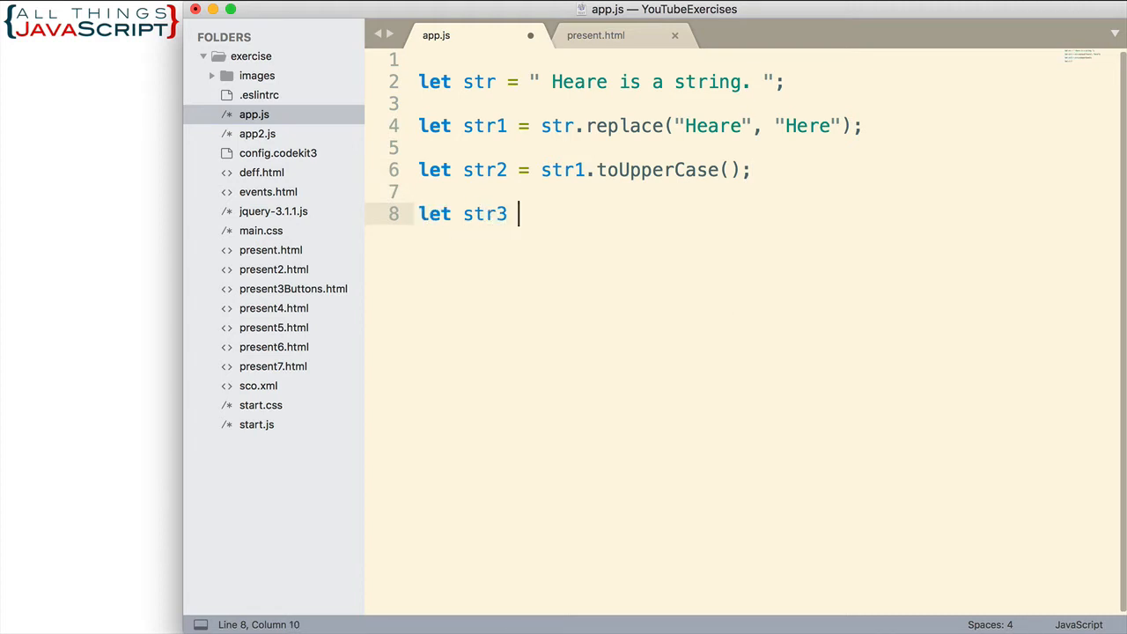
type("= str")
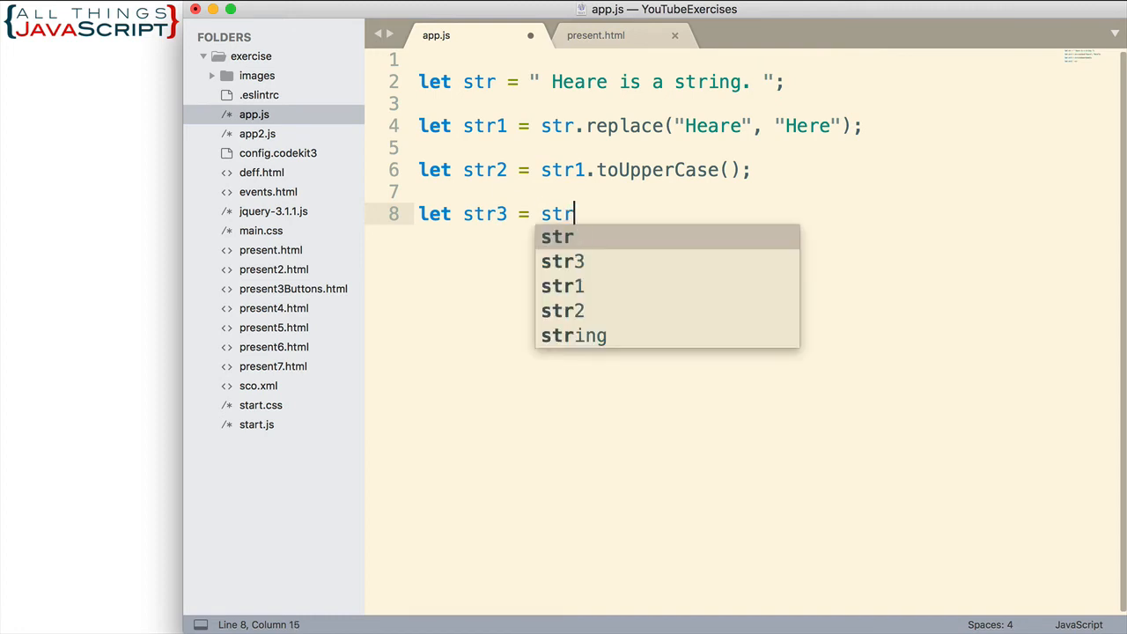
type("2.")
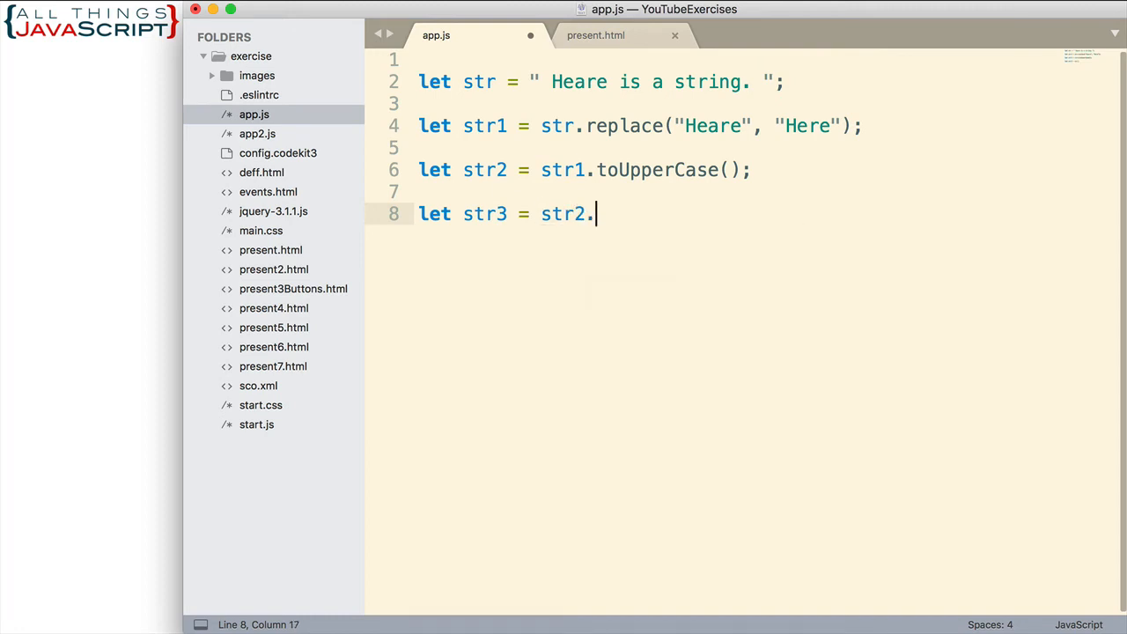
type("trim")
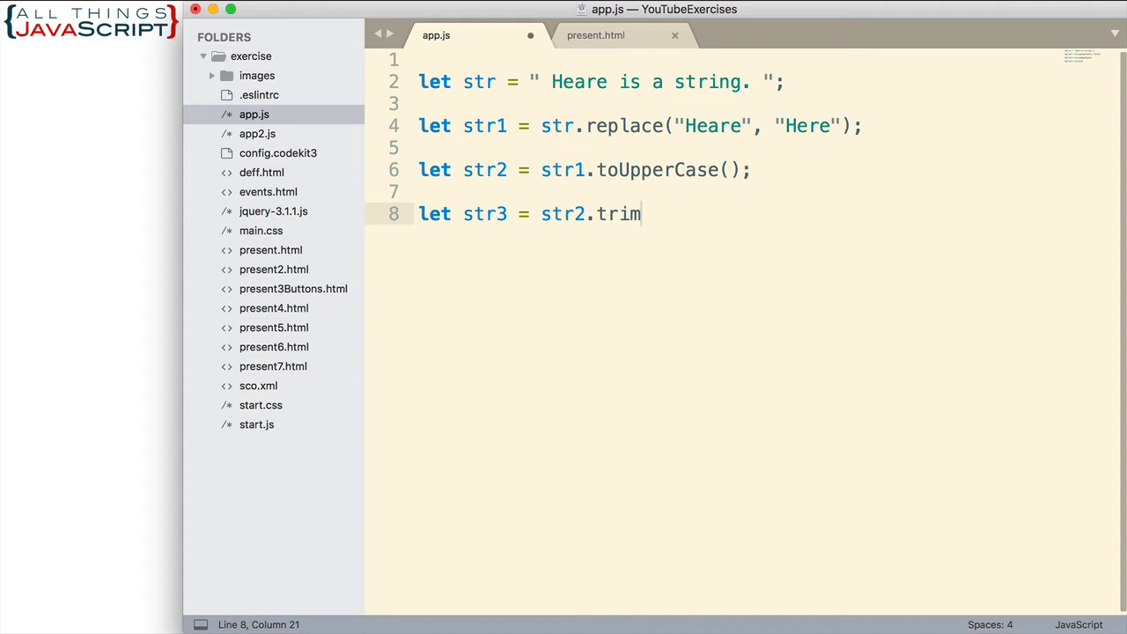
type("();")
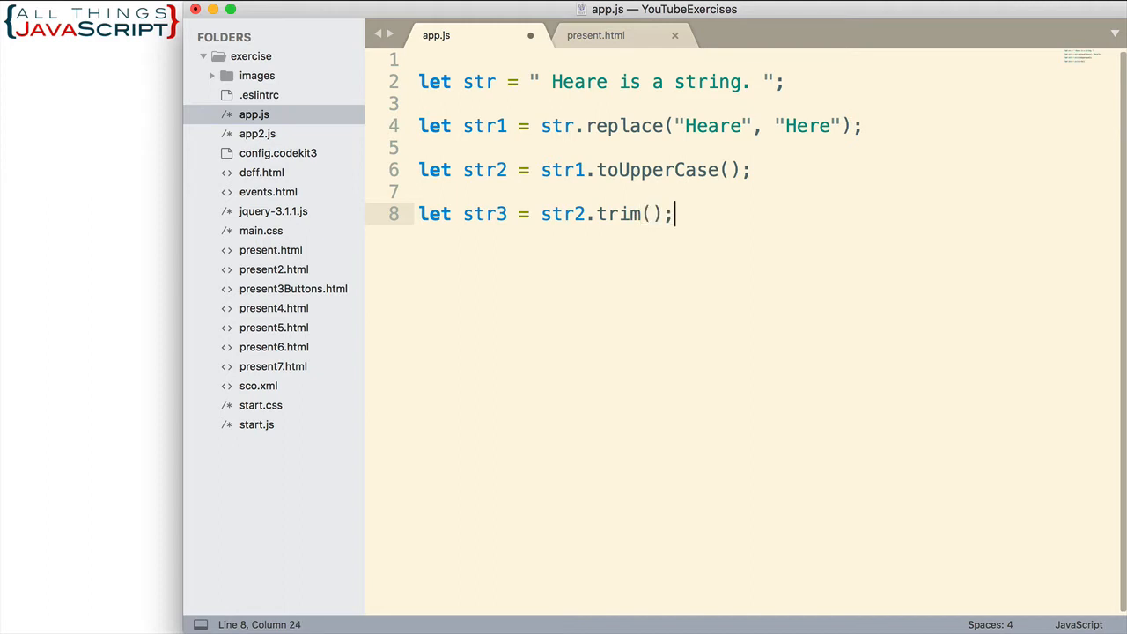
key("enter")
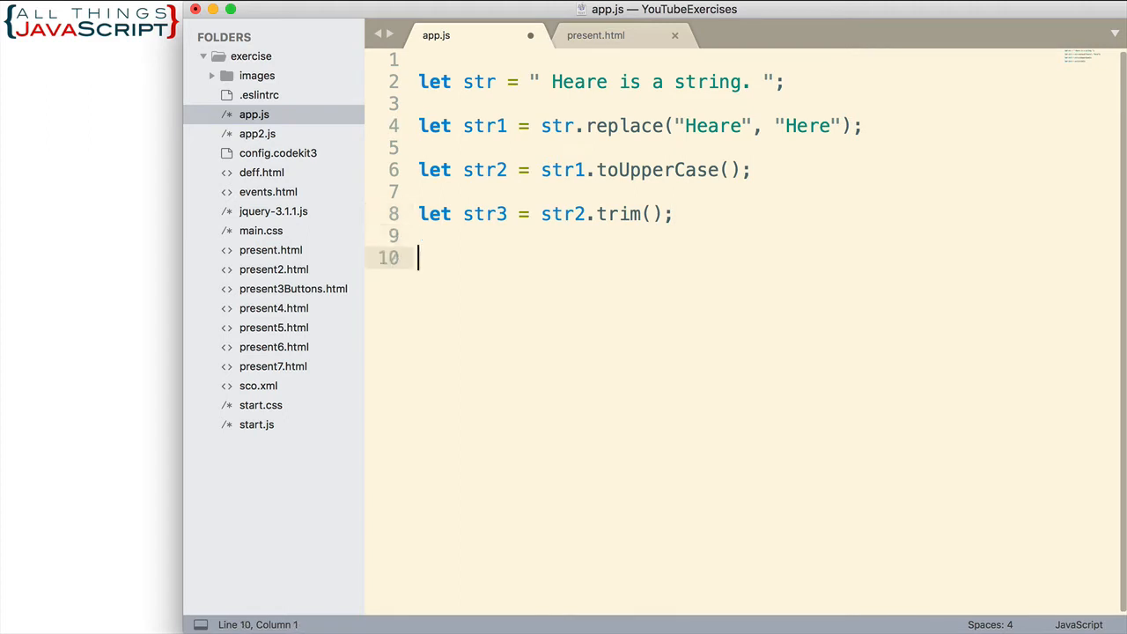
Step: Begin a console.log(str3) statement below the trim declaration
type("console.lo")
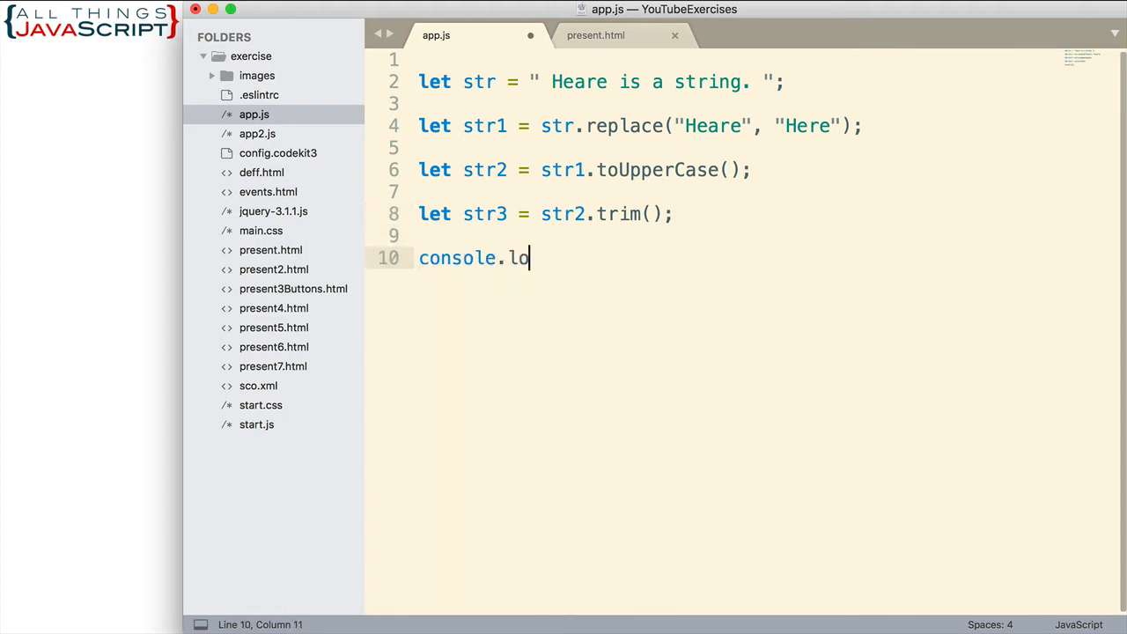
type("g(str")
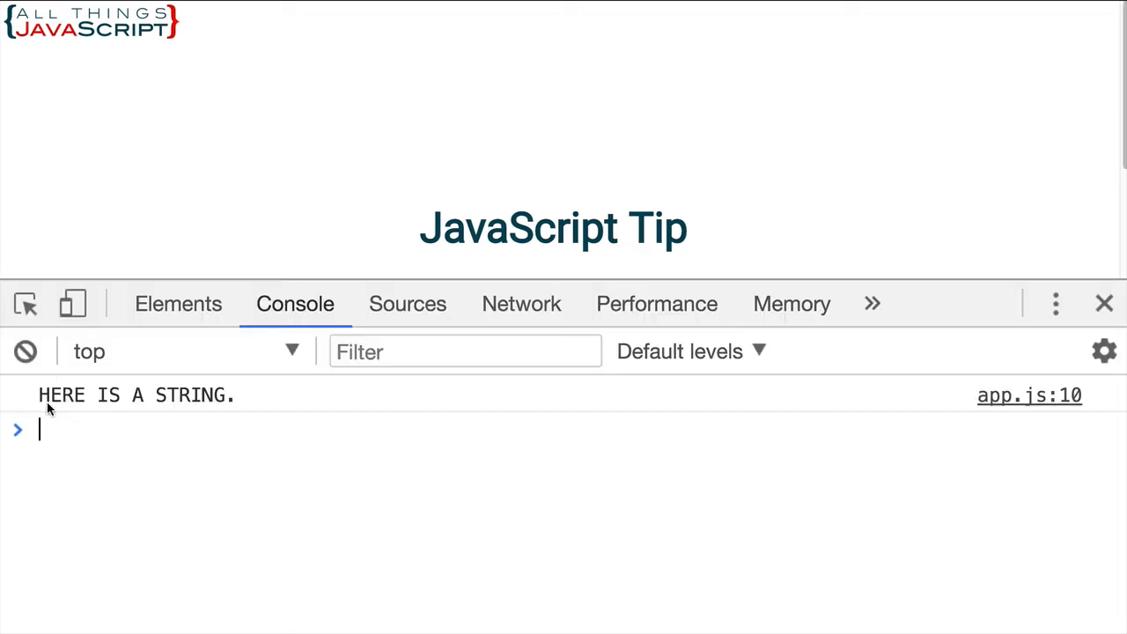
Step: Evaluate str3 in the Chrome console to confirm "HERE IS A STRING."
type("status")
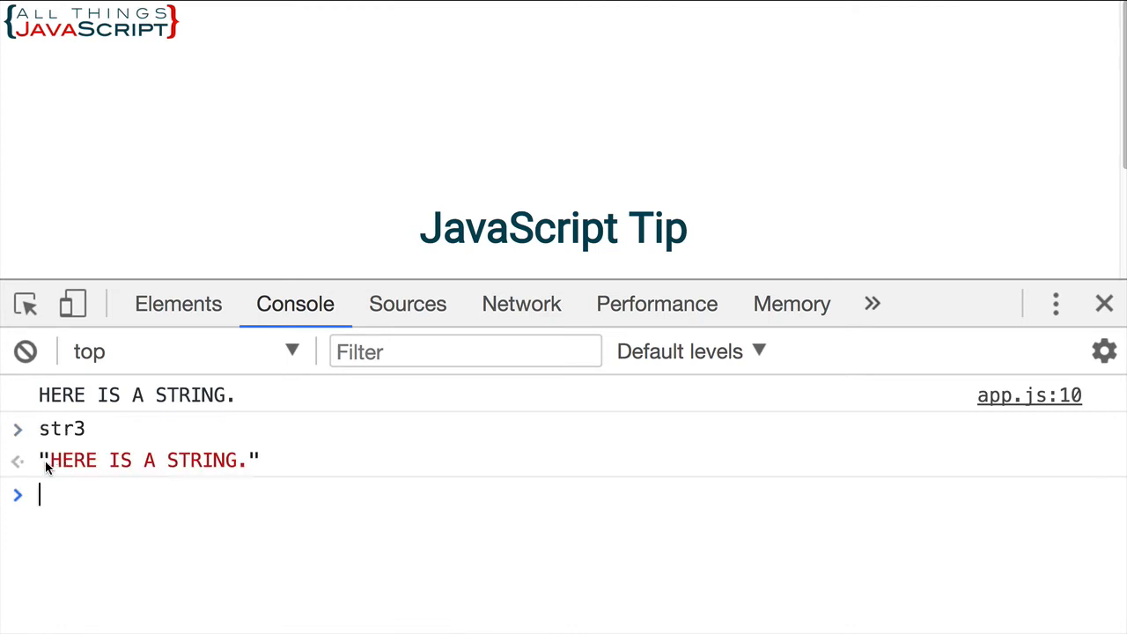
mouse_move(229, 489)
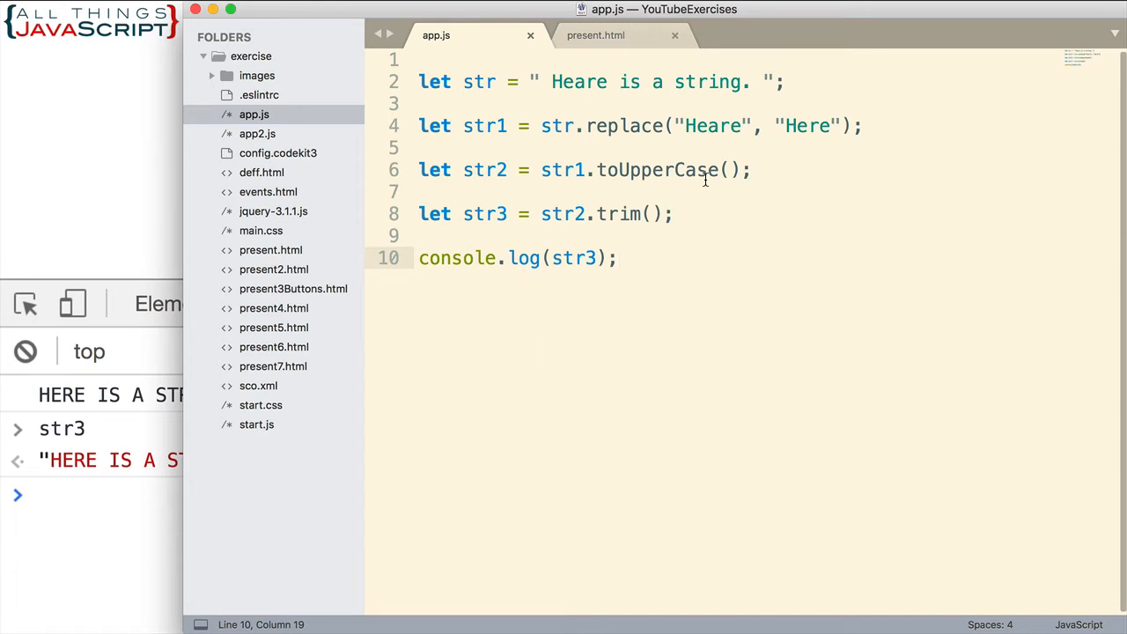
Step: Start line 12 with console.log(str.replace("Heare", "Here") in one statement
type("console.log")
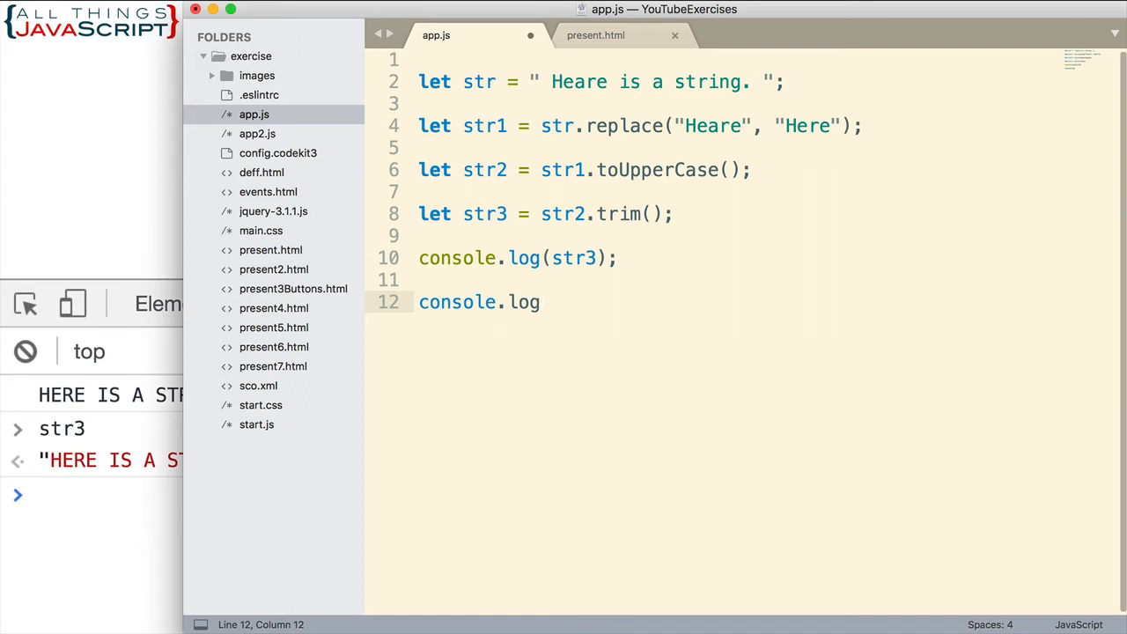
type("(")
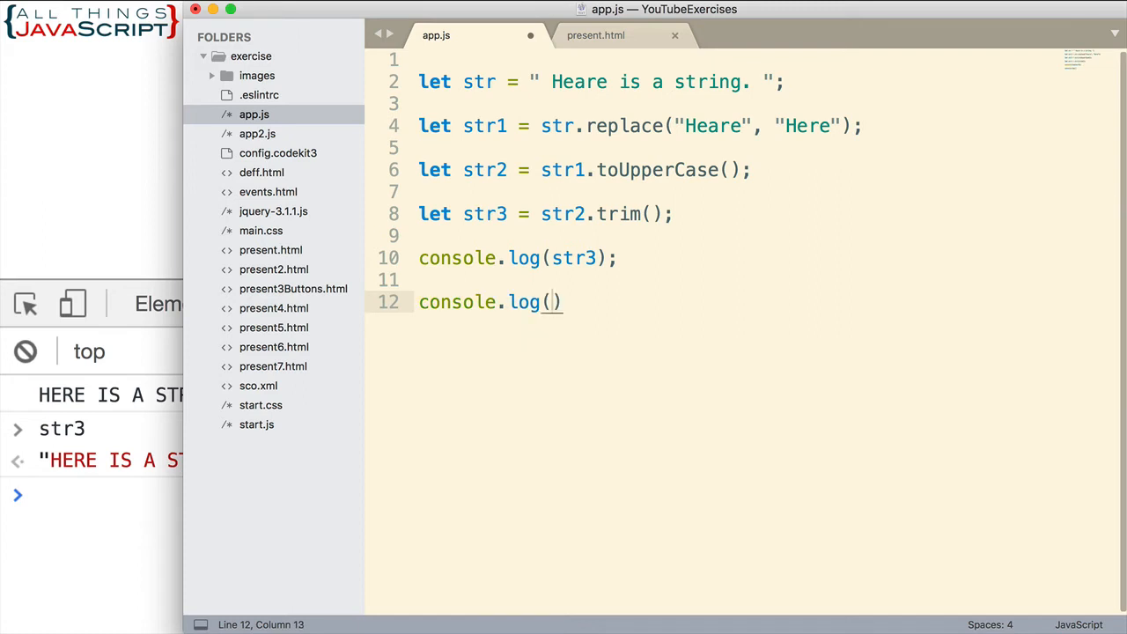
type("str")
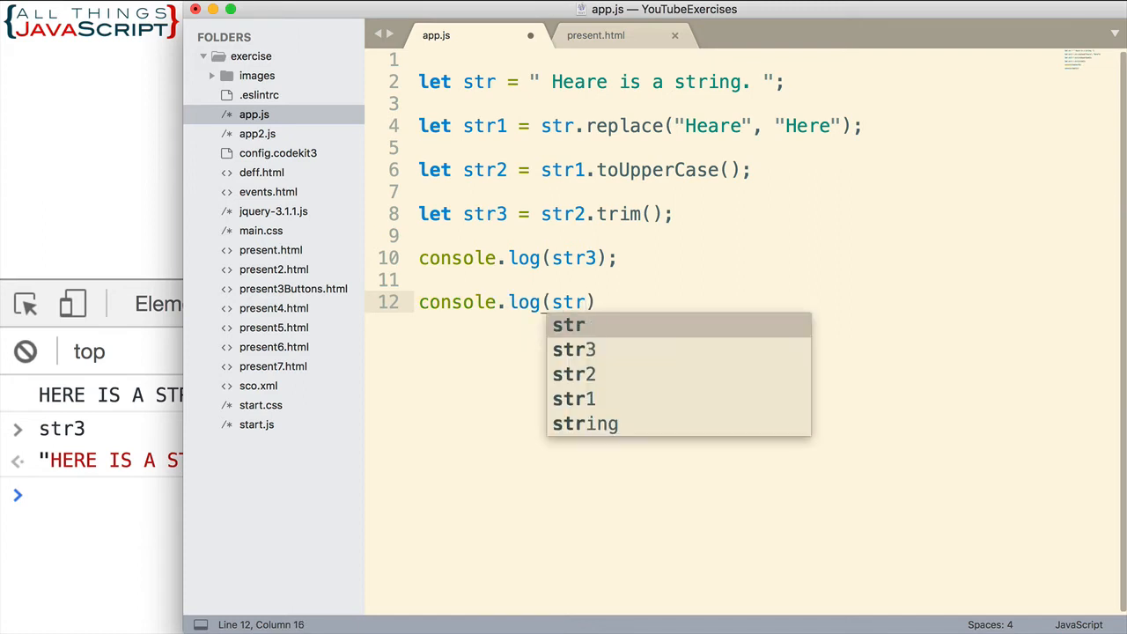
type(".replace(\"Her")
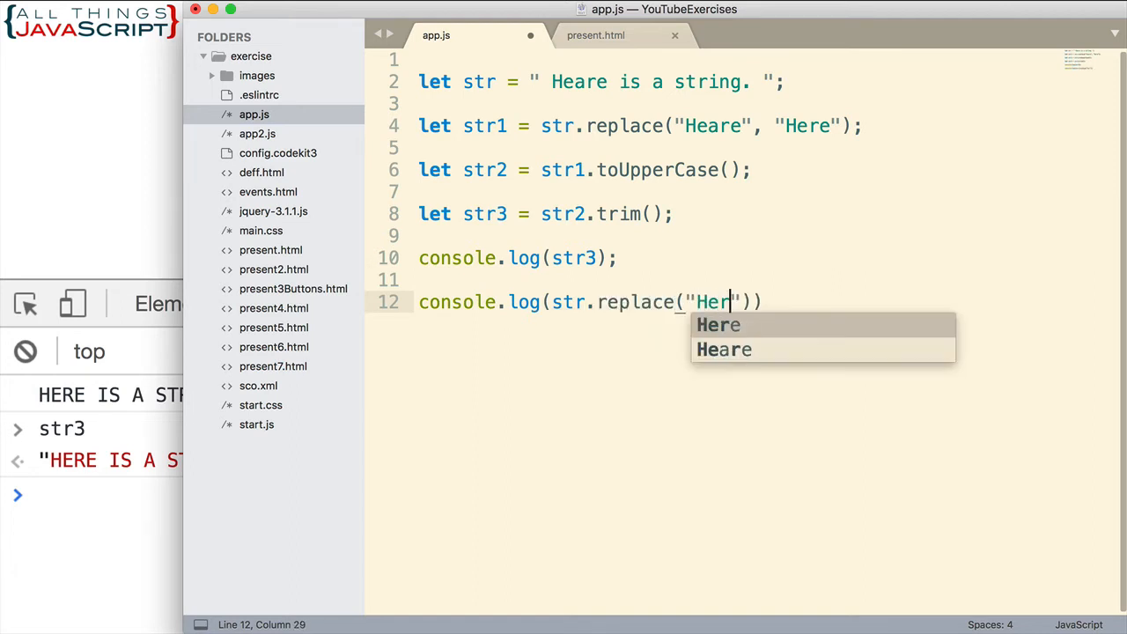
left_click(724, 348)
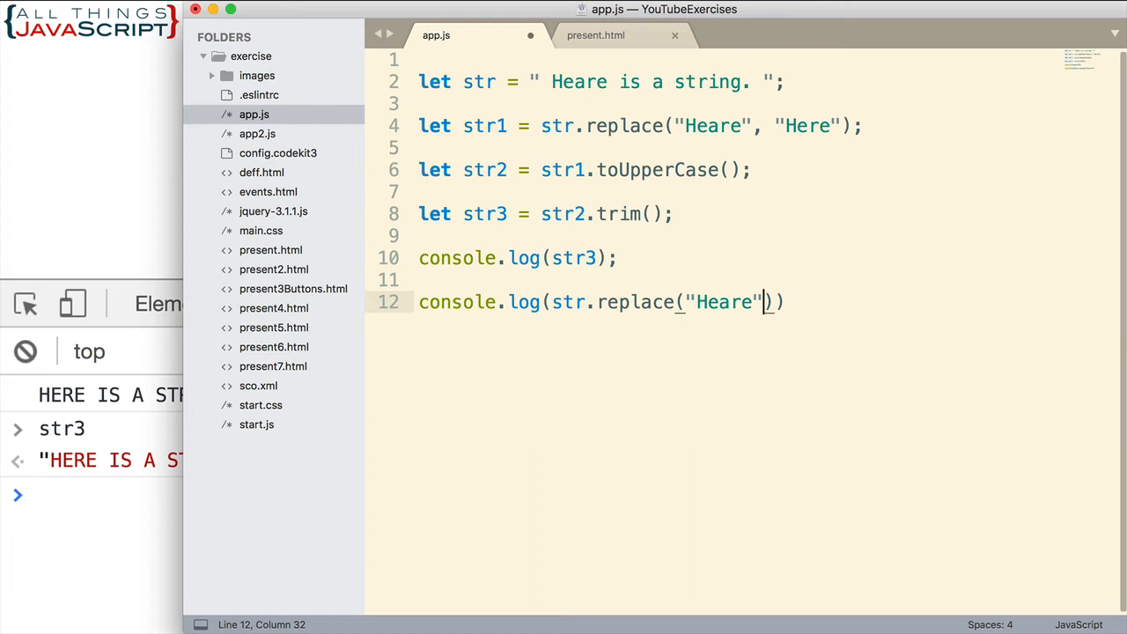
type(", \"\"")
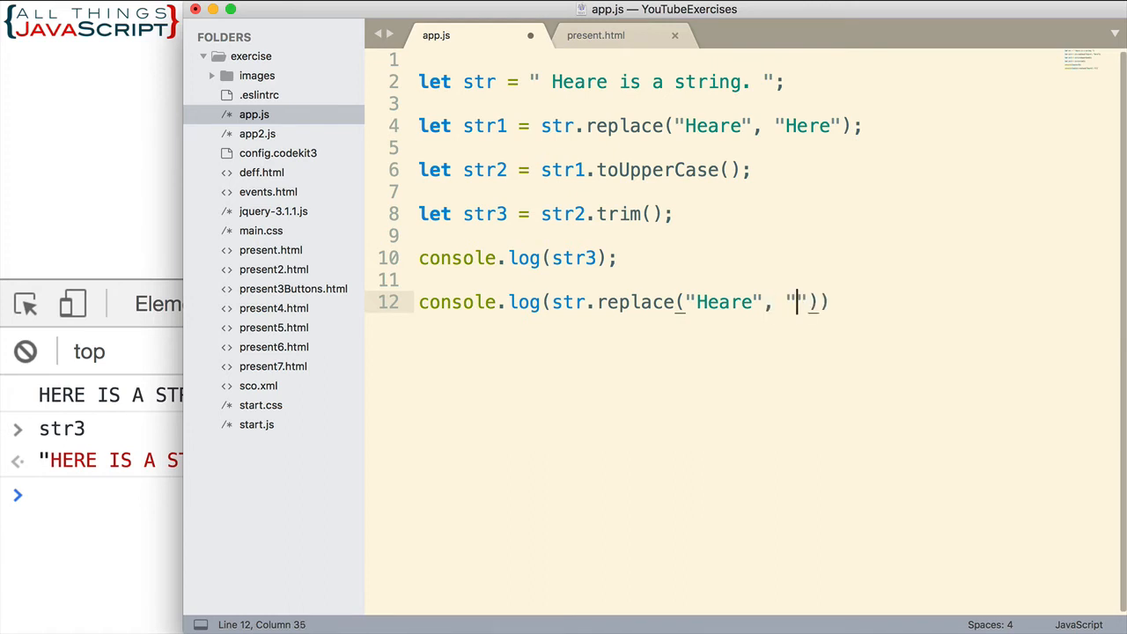
type("Here")
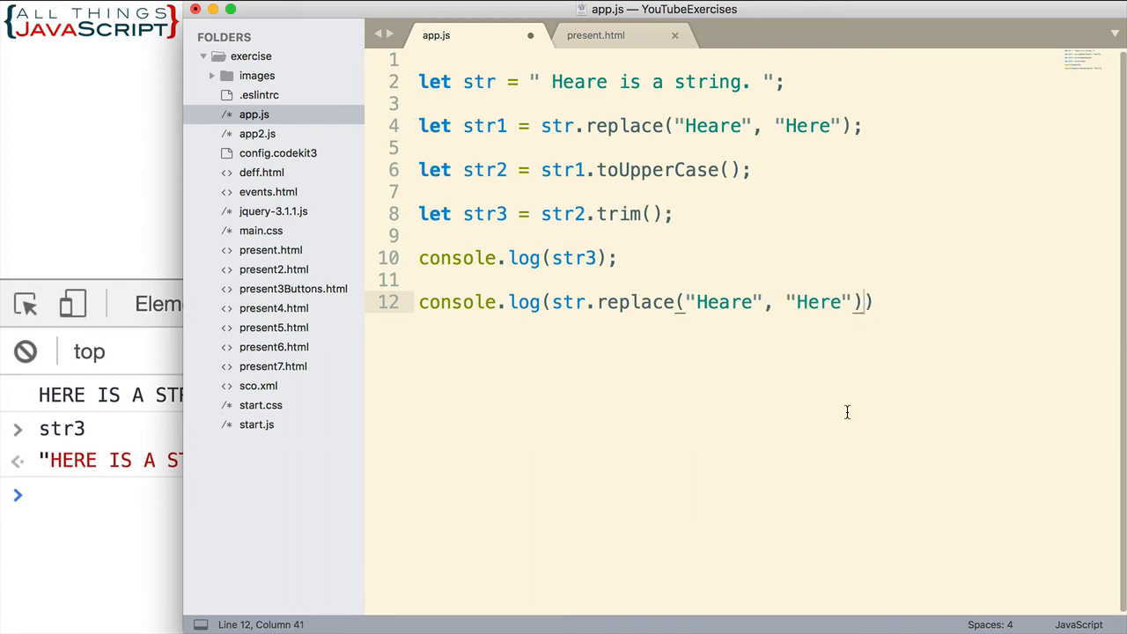
mouse_move(787, 472)
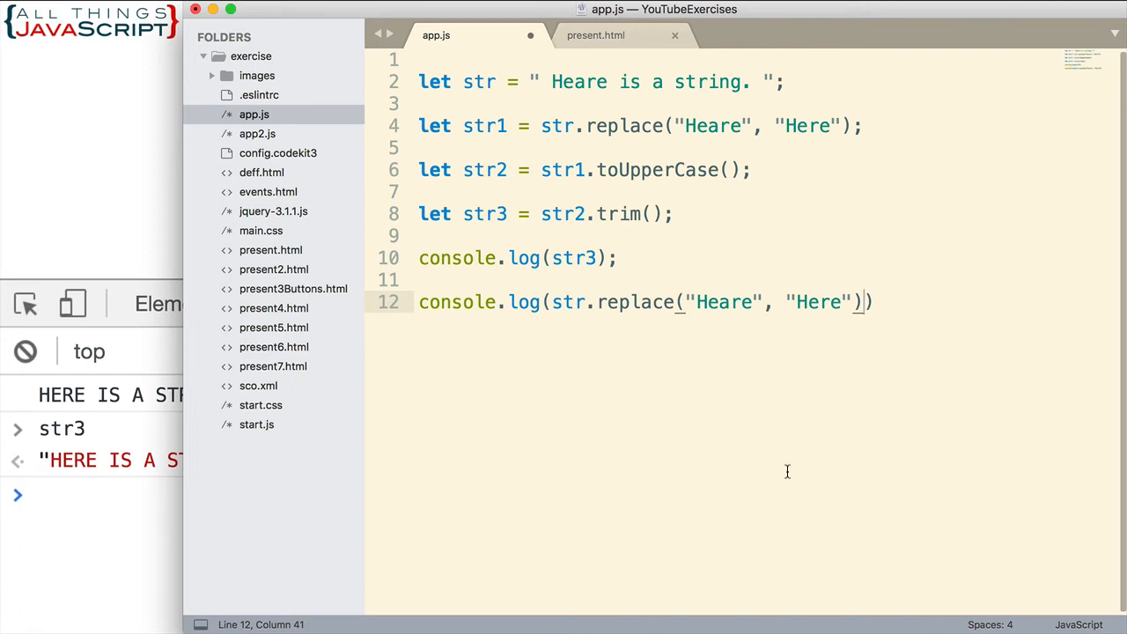
mouse_move(701, 310)
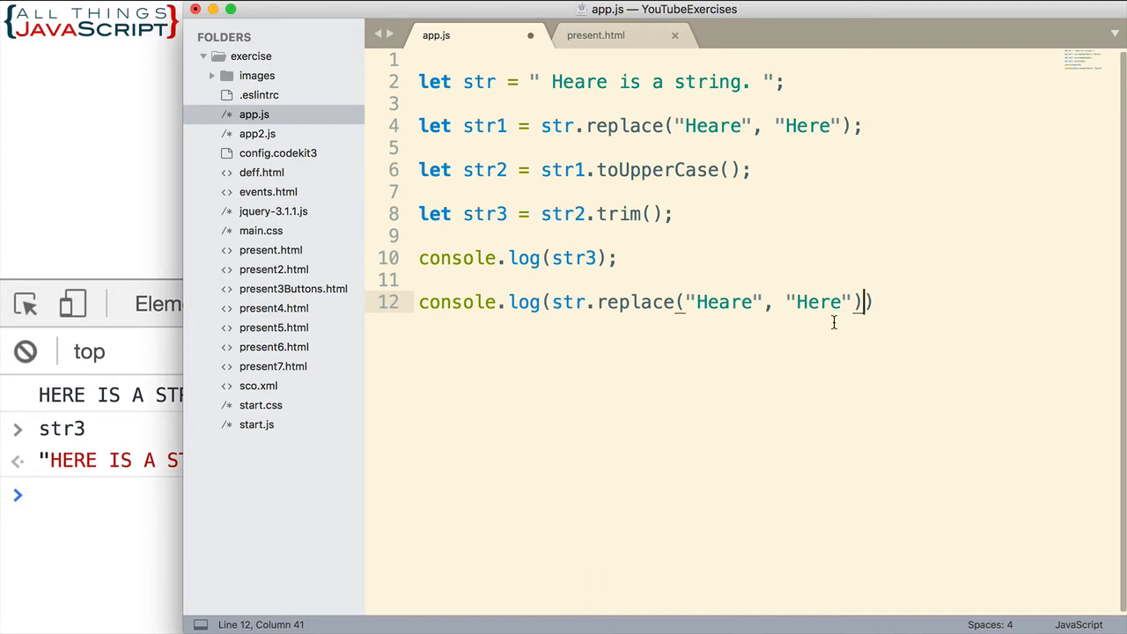
Step: Chain .toUpperCase().trim()); onto the replace call and save app.js
type(".toUpperCase")
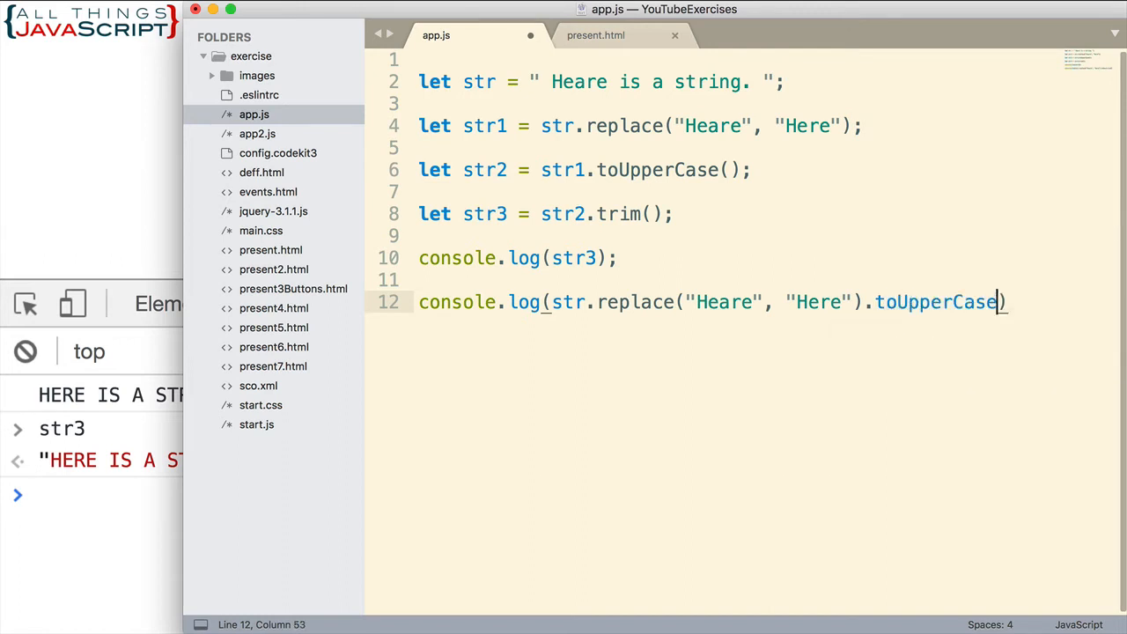
type("()")
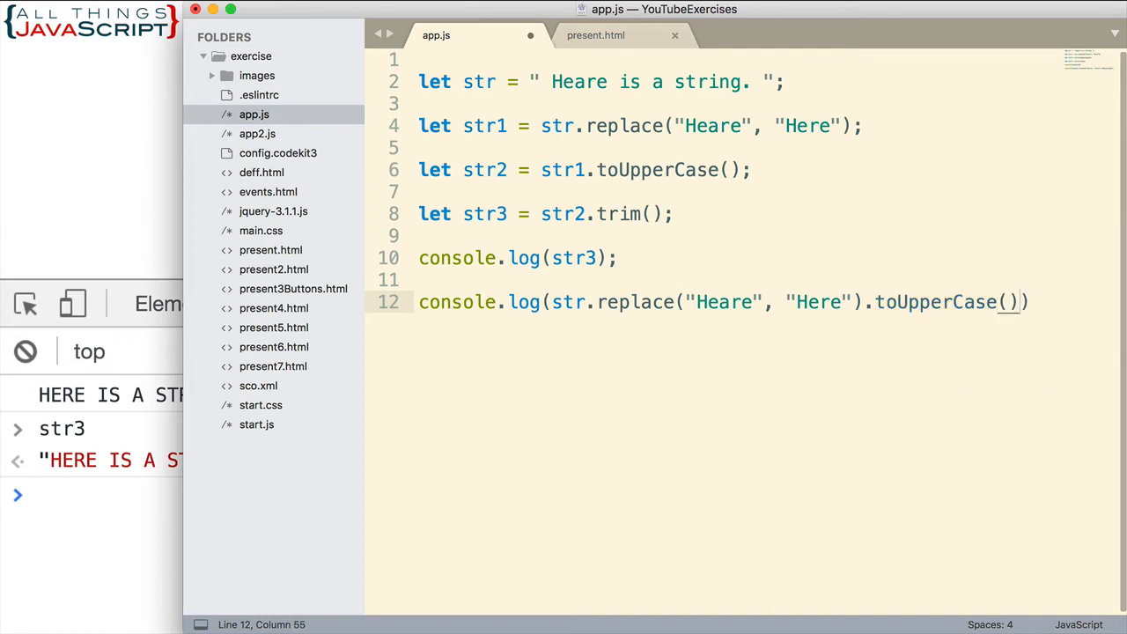
type(".")
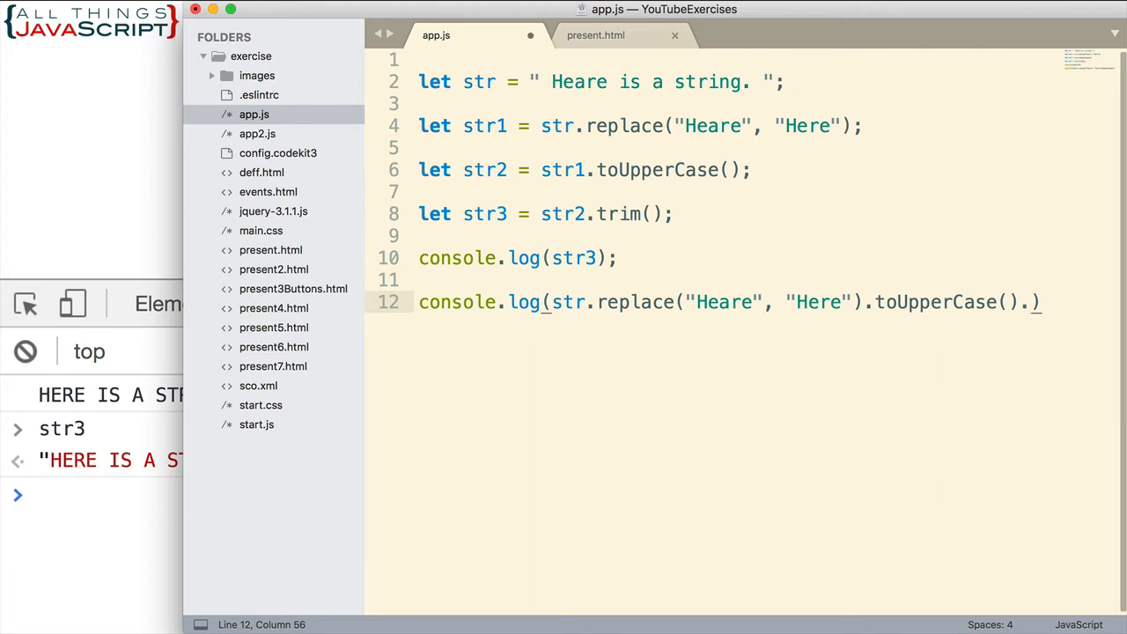
type("trim()")
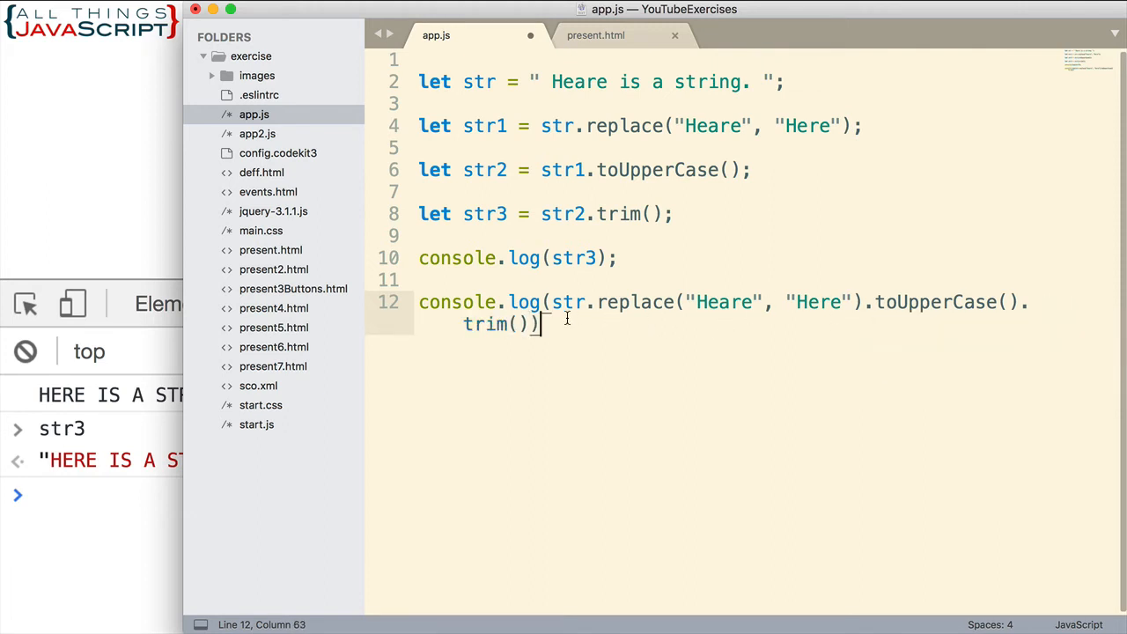
type(";")
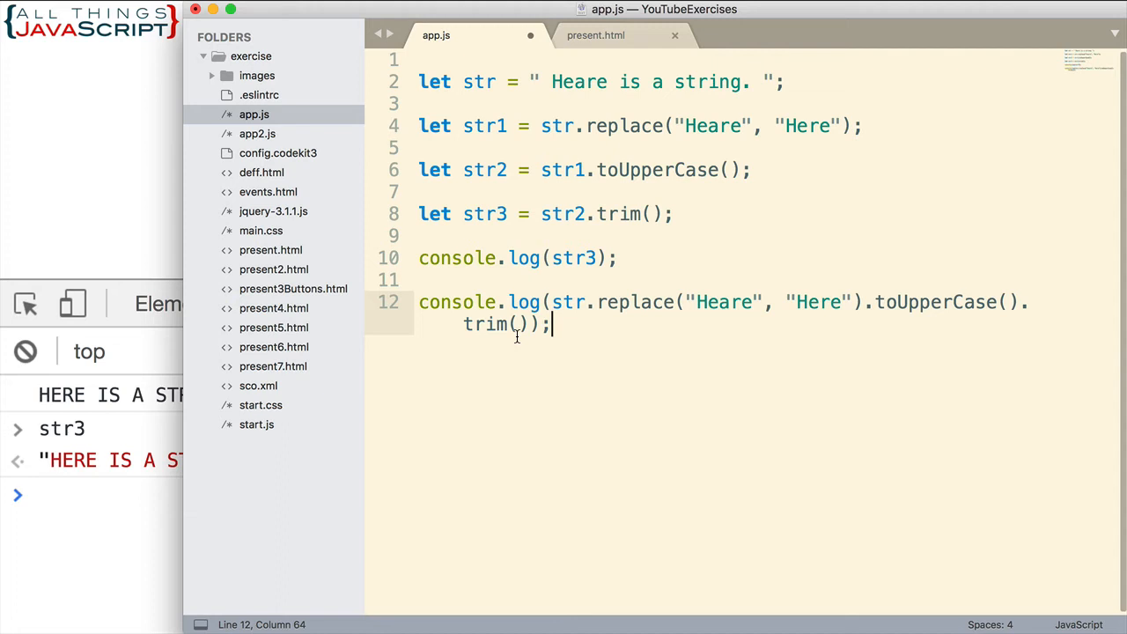
mouse_move(550, 338)
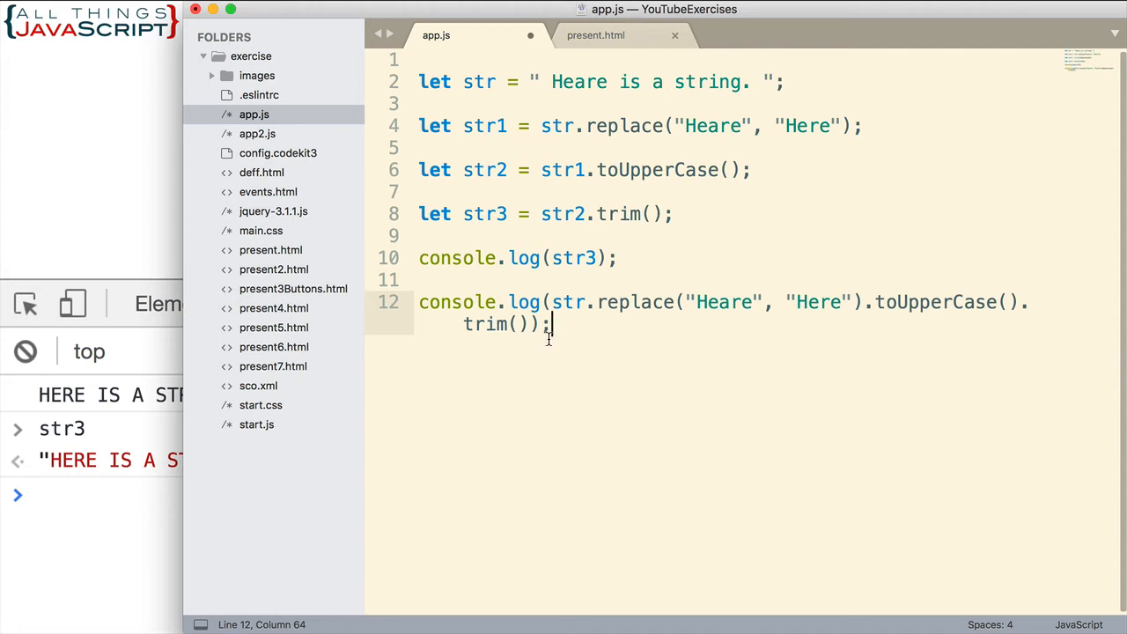
key("cmd+s")
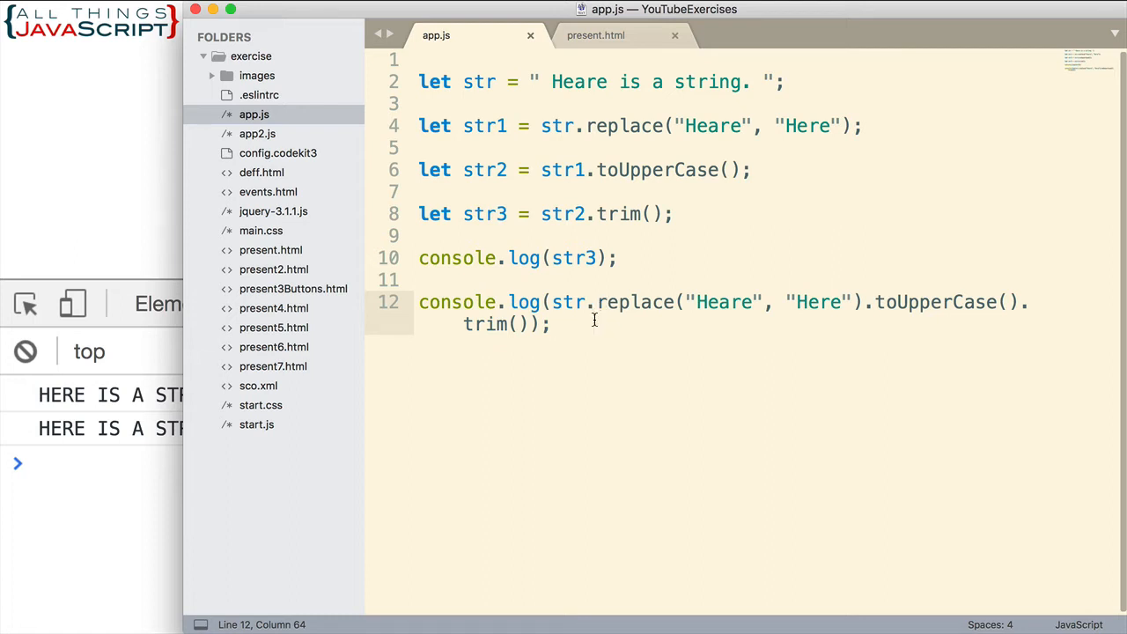
mouse_move(835, 341)
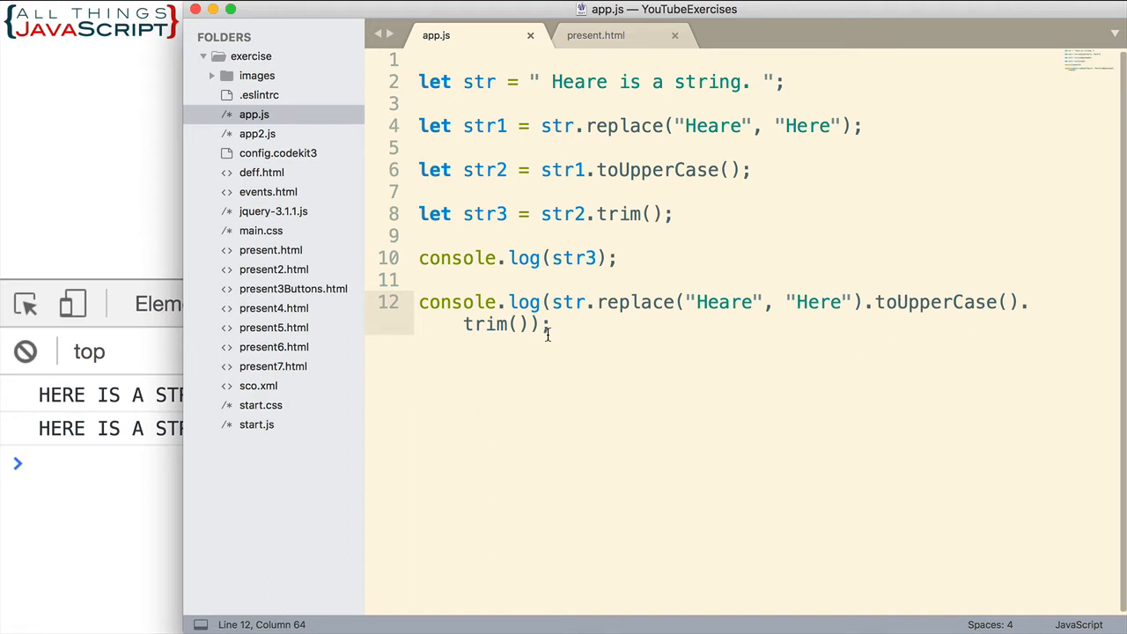
mouse_move(547, 324)
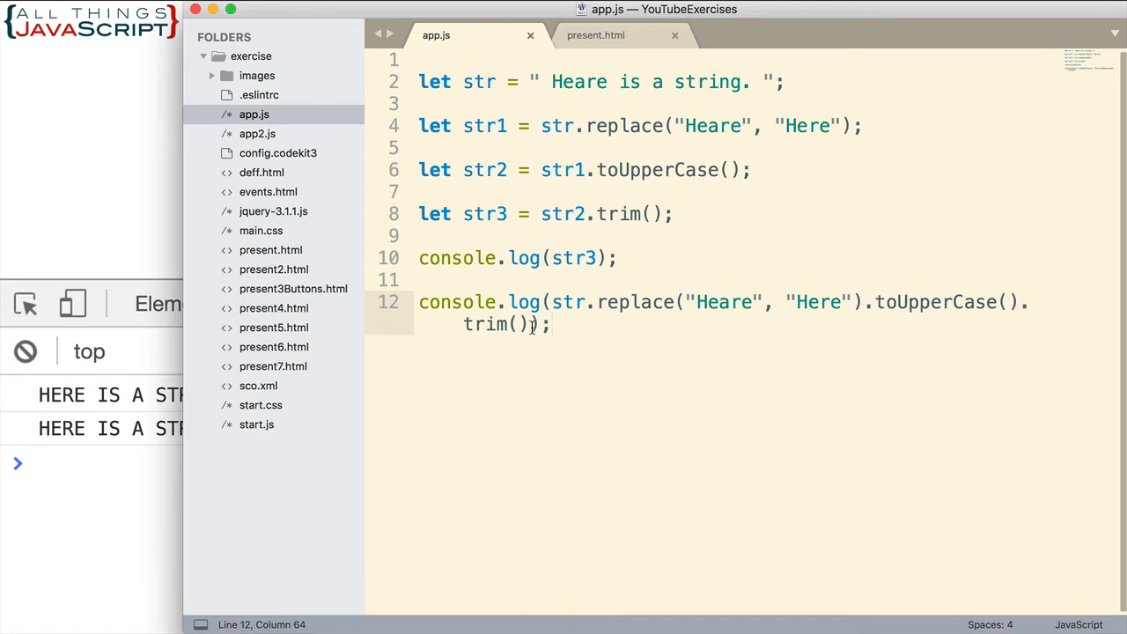
Step: Extend line 12's chain with .split(" ").join("-") after trim()
type(".")
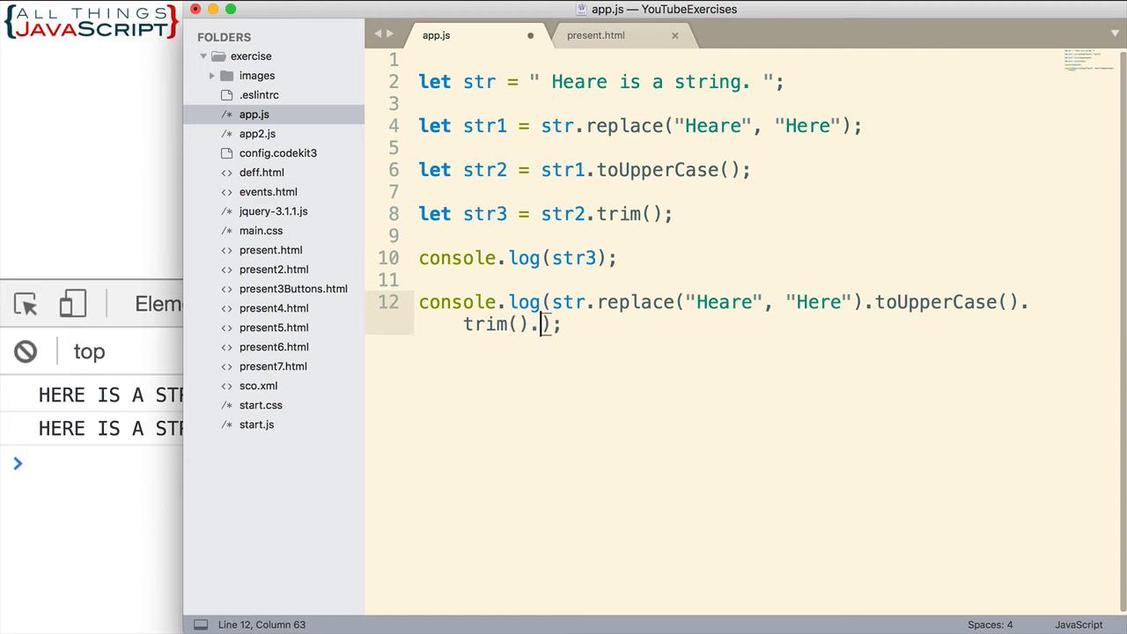
type("split")
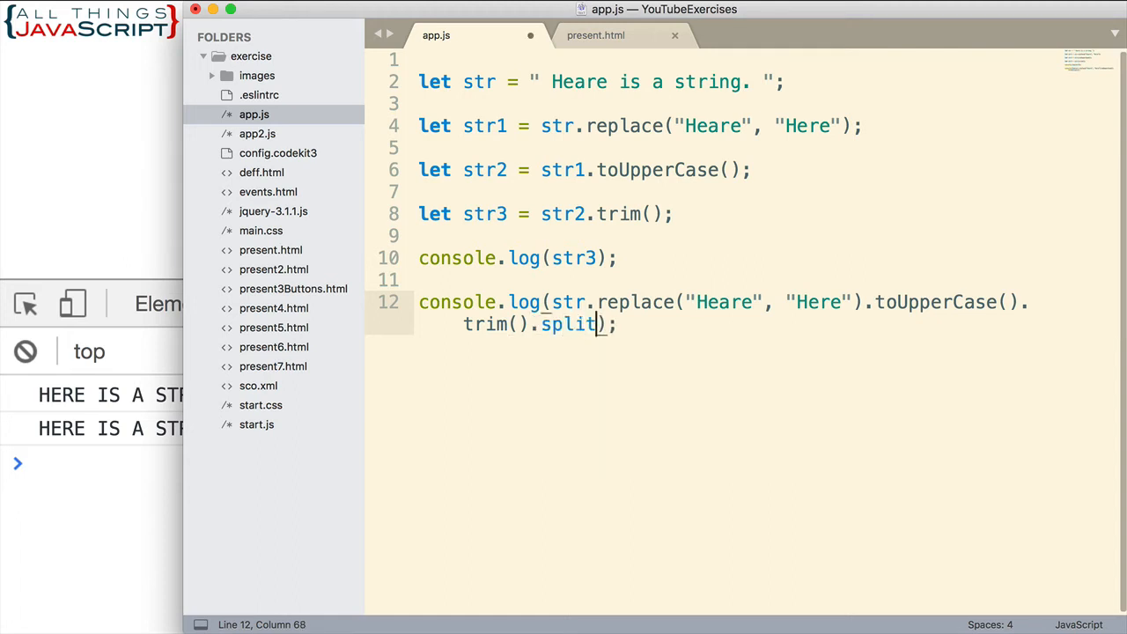
type("(\" \")")
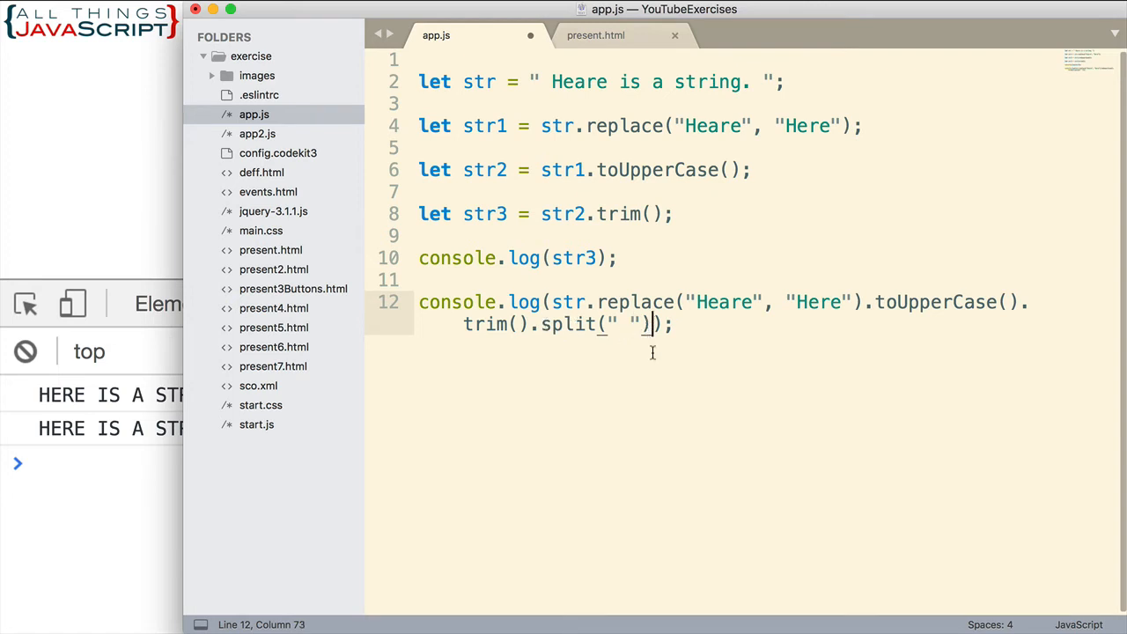
type(".")
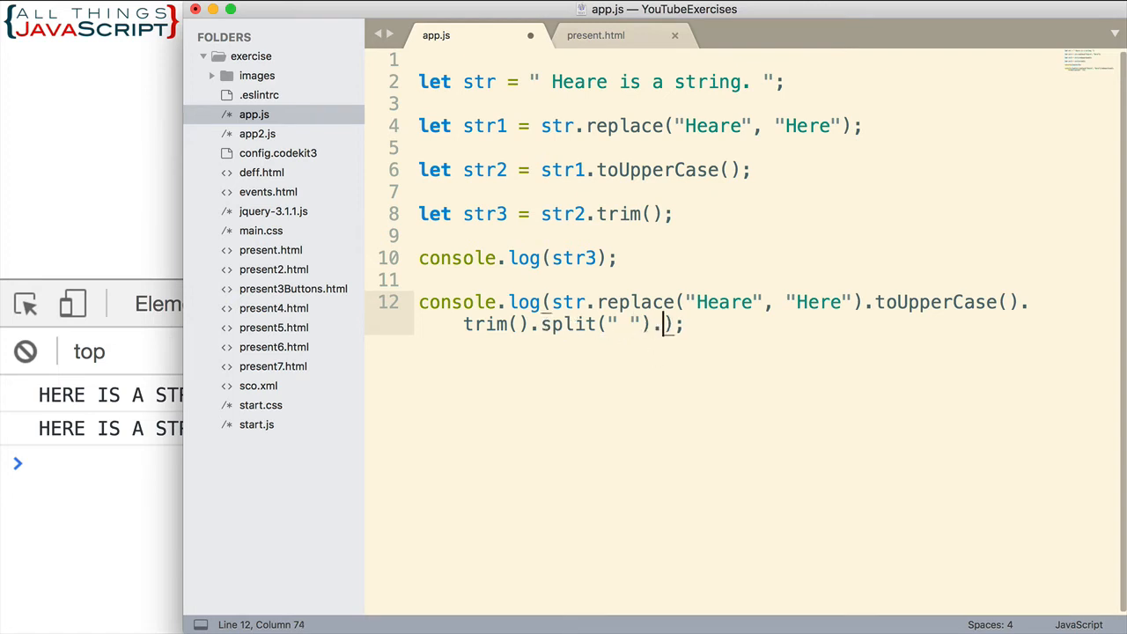
type("join")
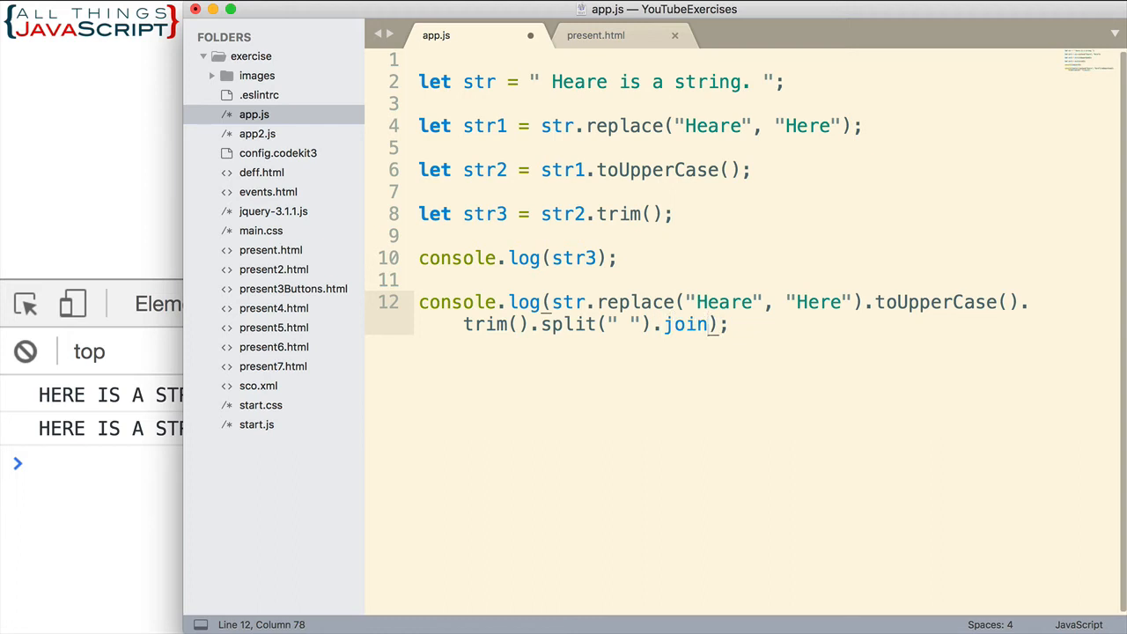
type("\"\")")
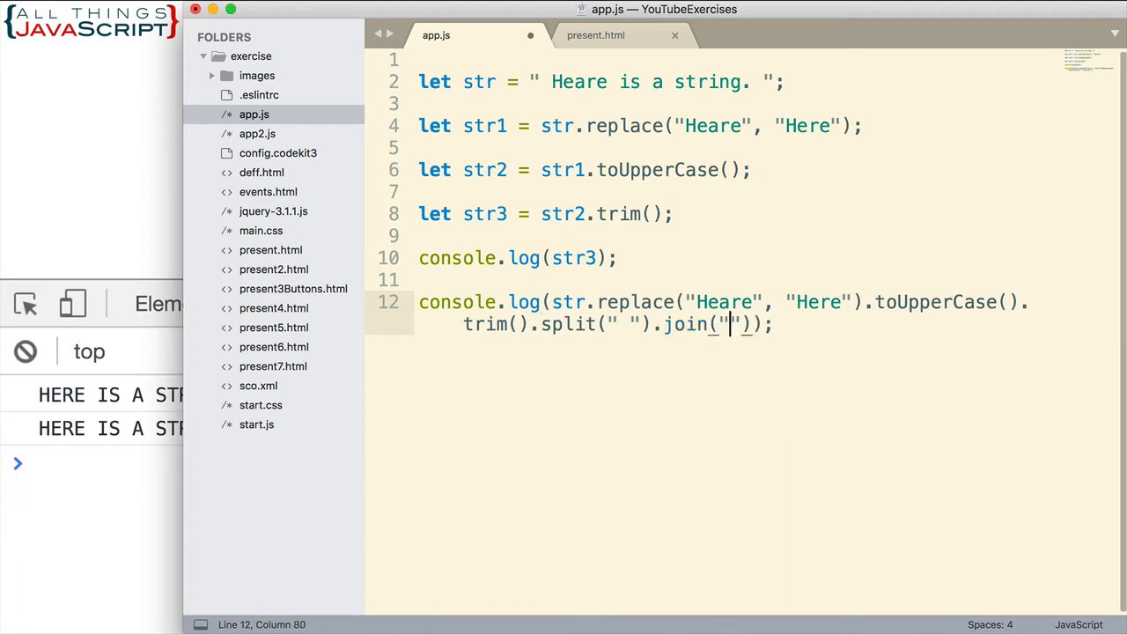
type("-")
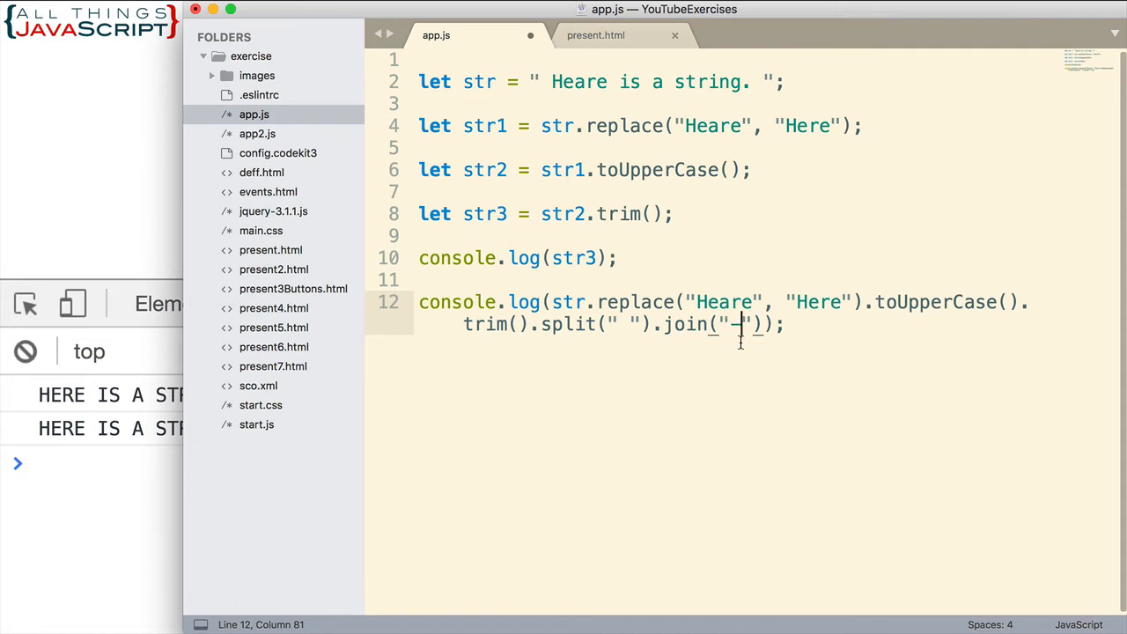
mouse_move(602, 308)
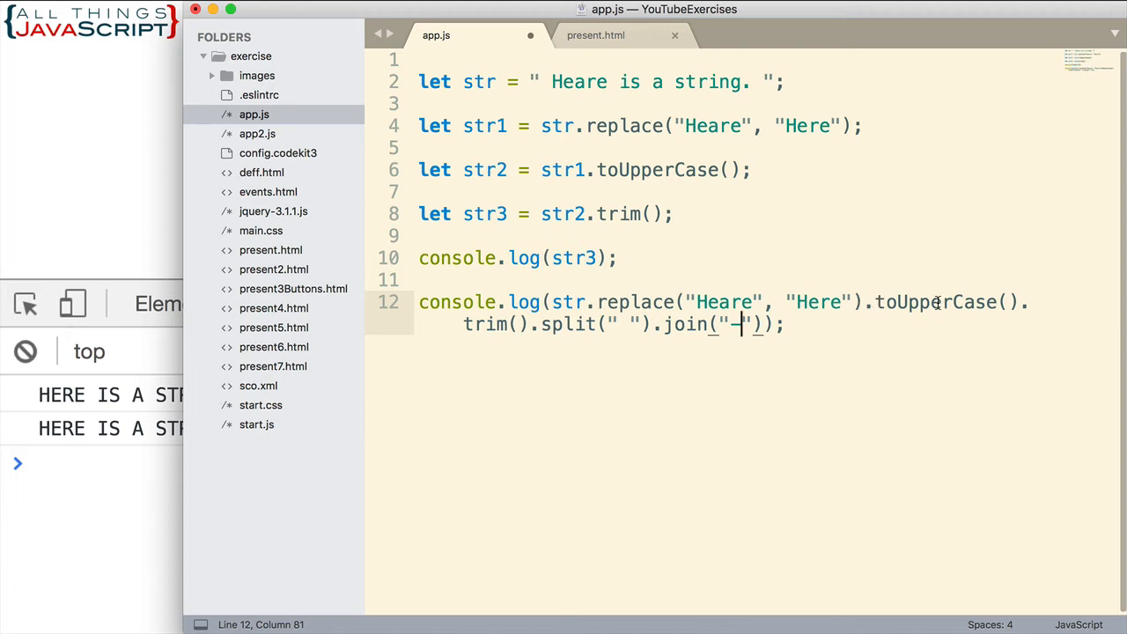
mouse_move(553, 324)
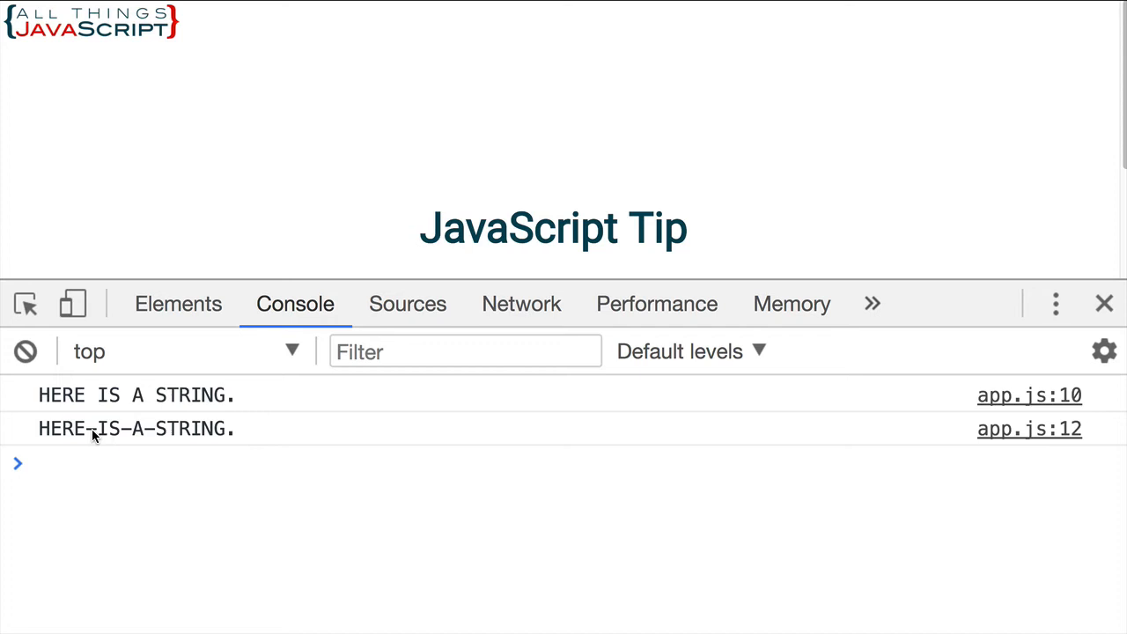
mouse_move(137, 463)
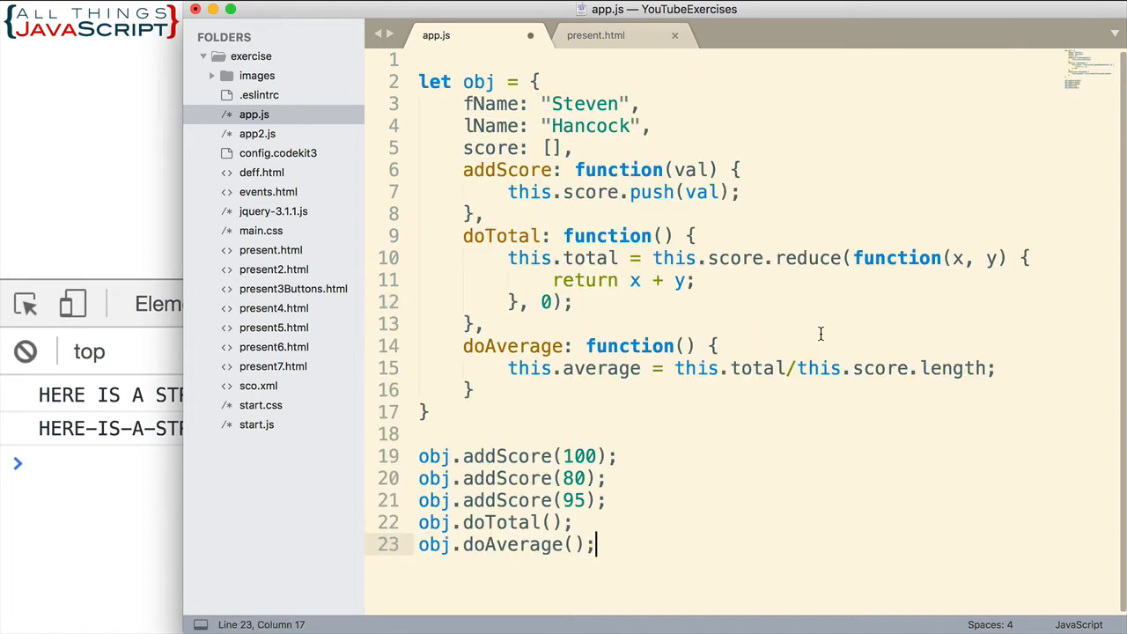
mouse_move(687, 385)
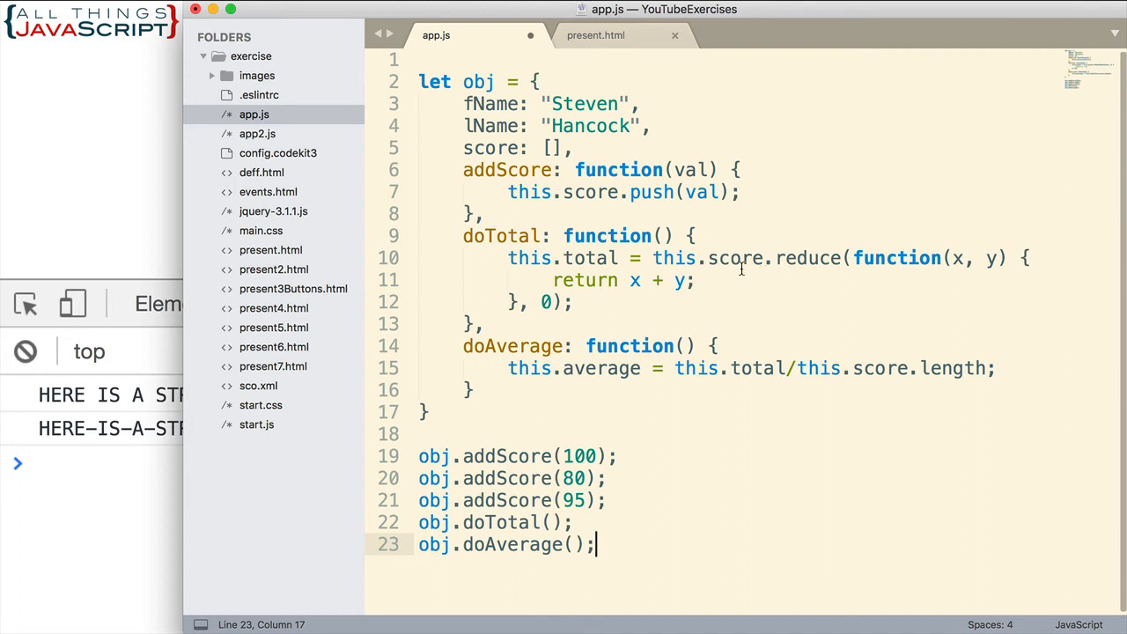
mouse_move(585, 153)
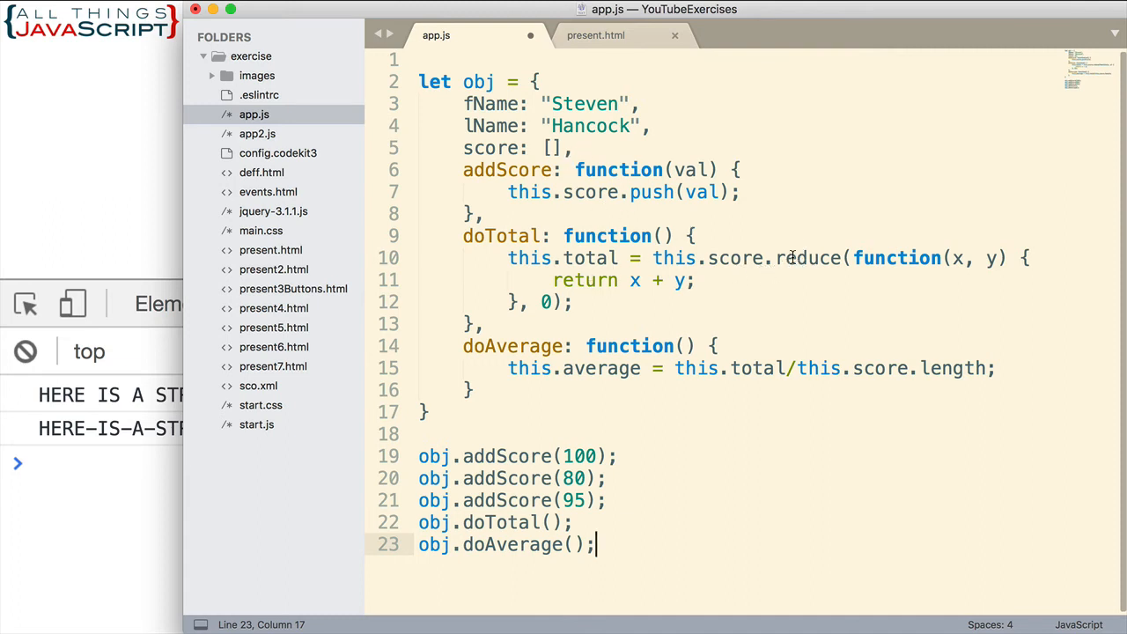
mouse_move(814, 268)
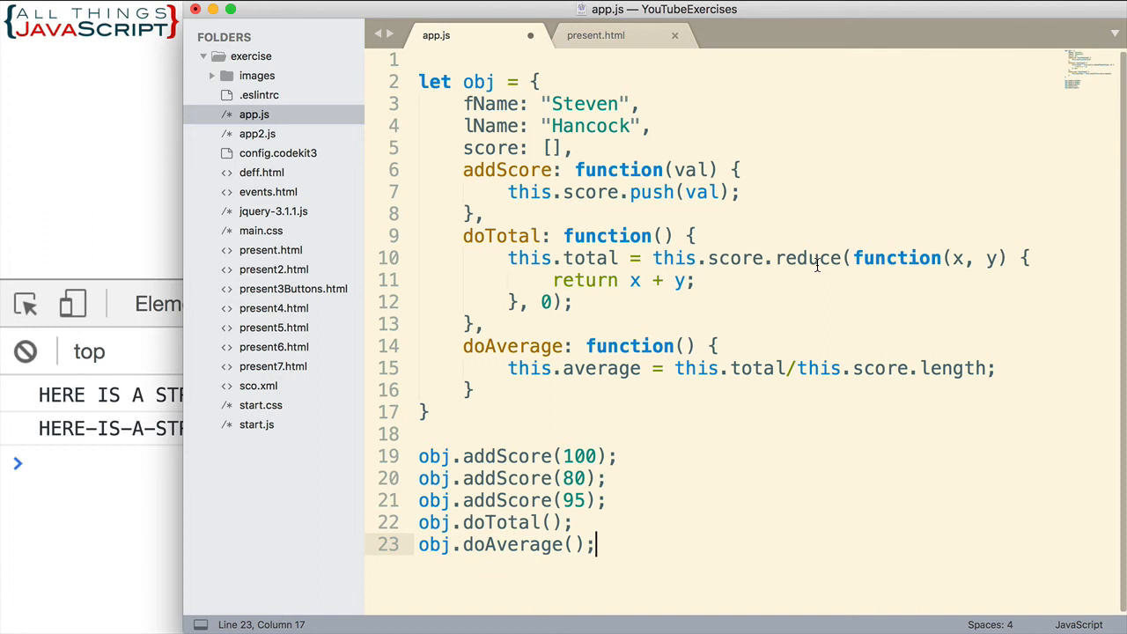
mouse_move(676, 295)
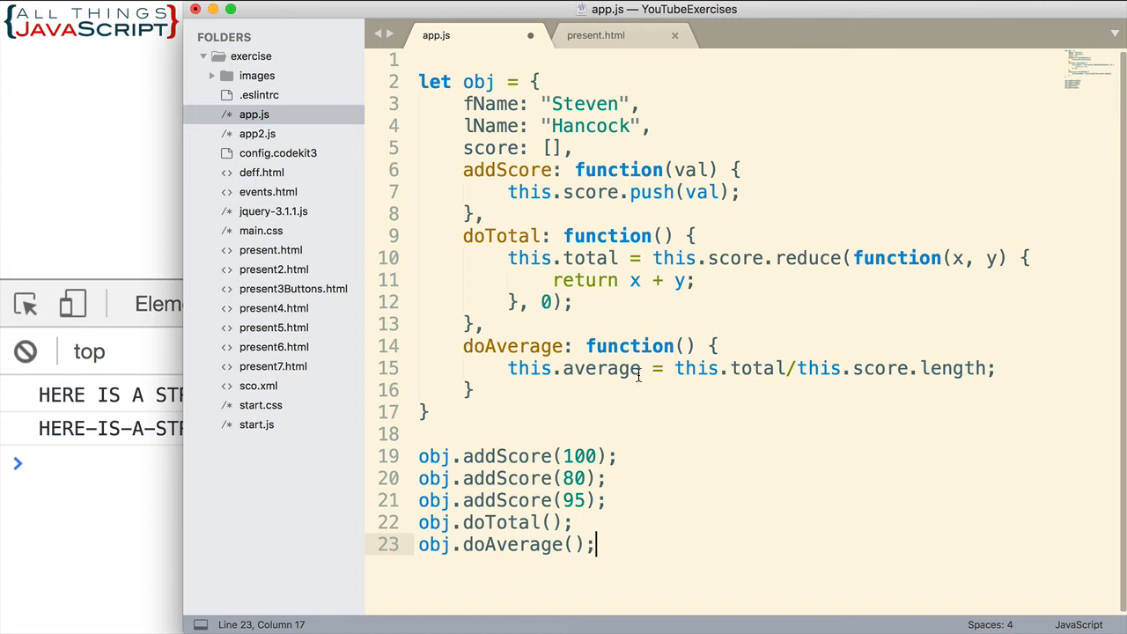
mouse_move(784, 368)
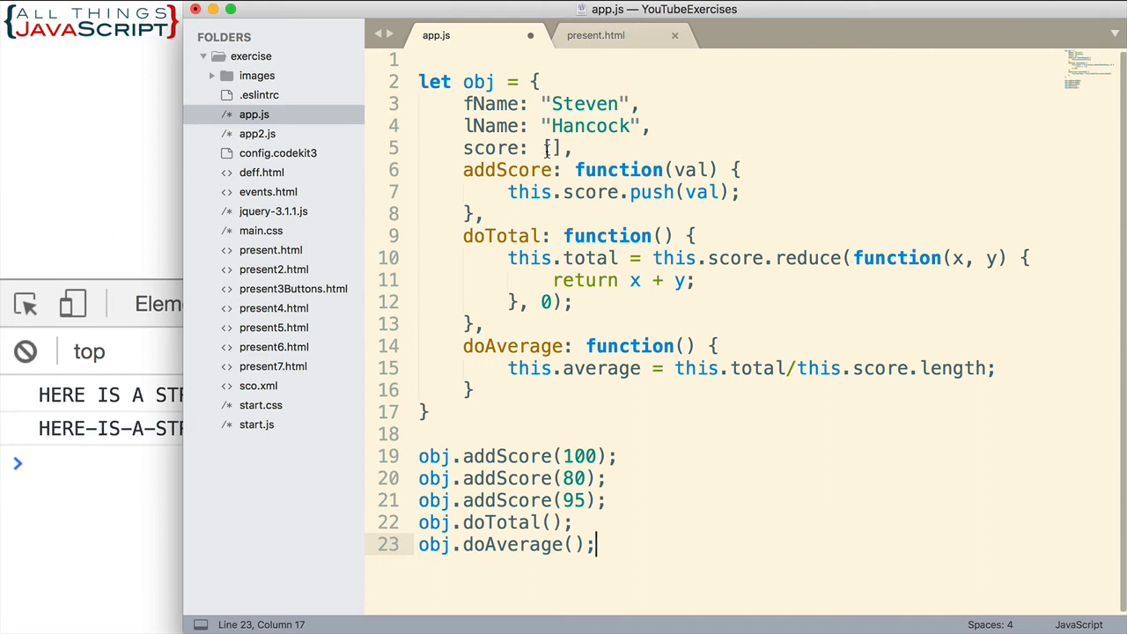
mouse_move(511, 444)
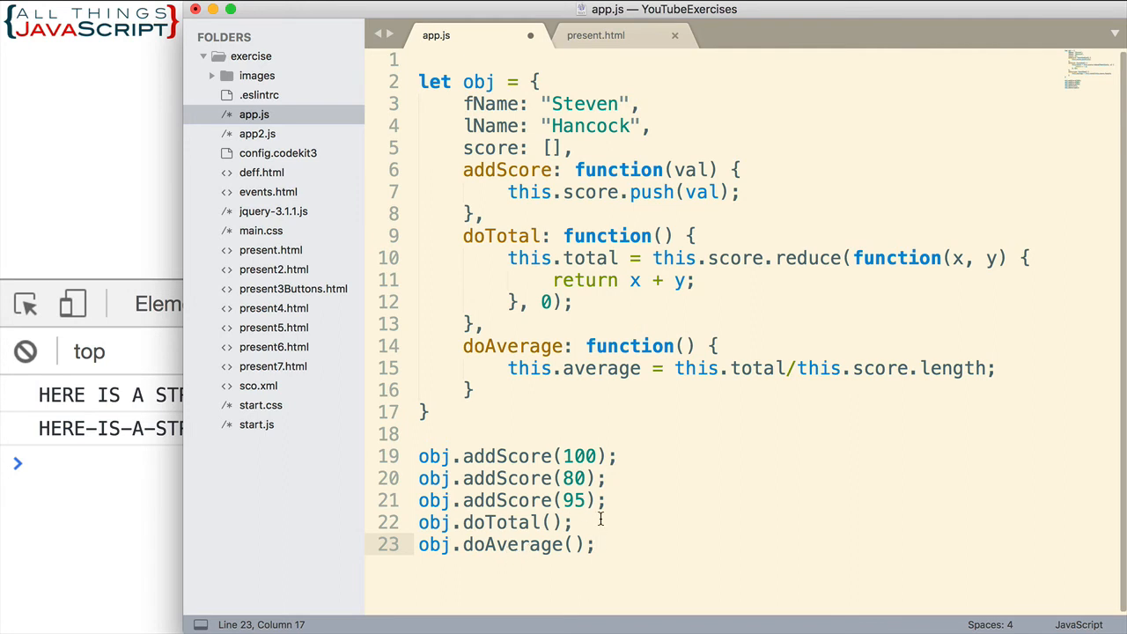
Step: Reload and evaluate obj in the console, showing score [100, 80, 95] and average 91.66…
key("cmd+s")
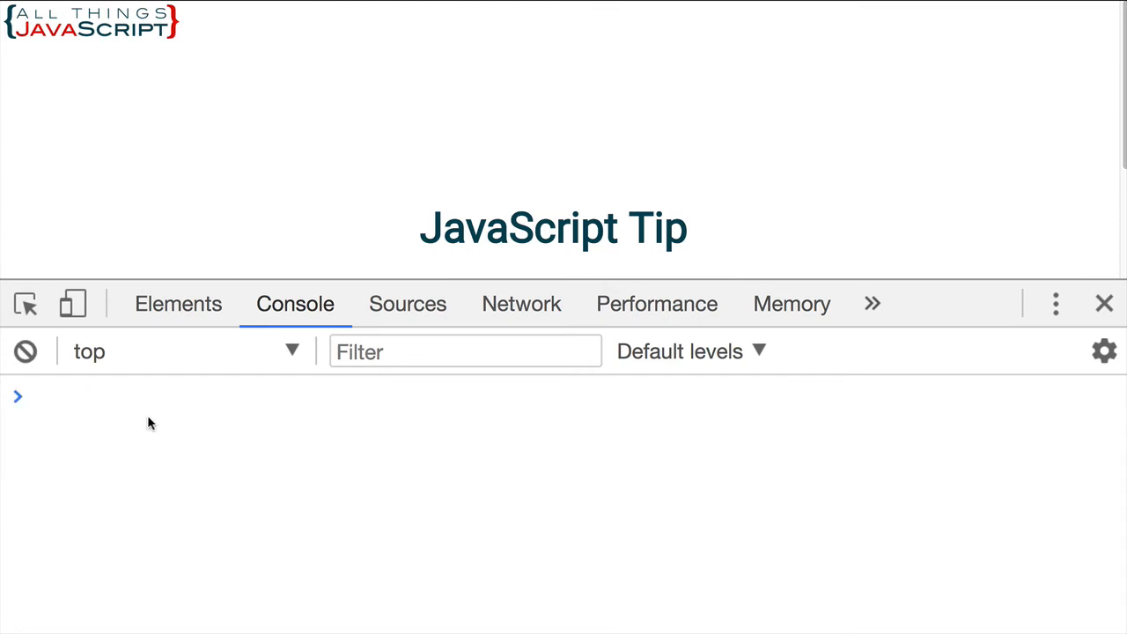
type("obj")
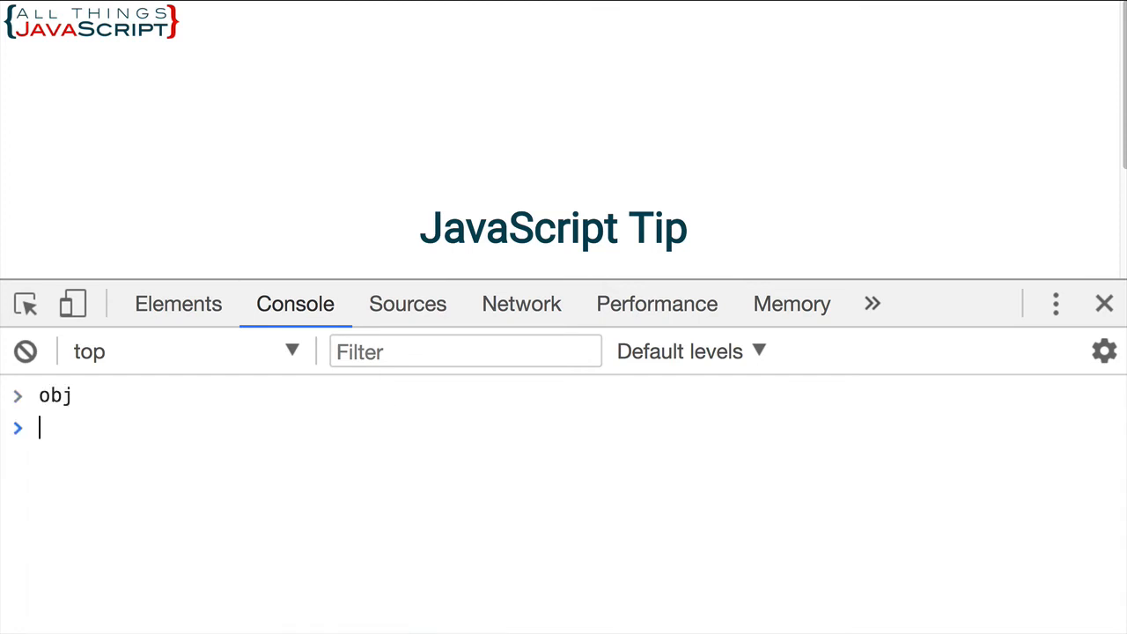
key("Enter")
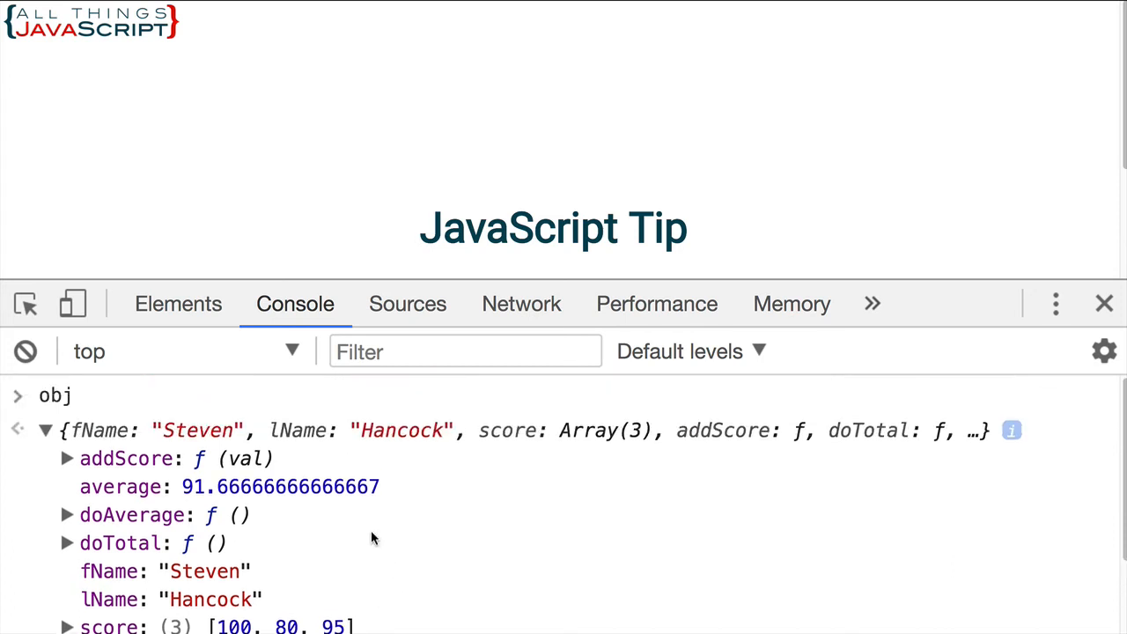
mouse_move(132, 514)
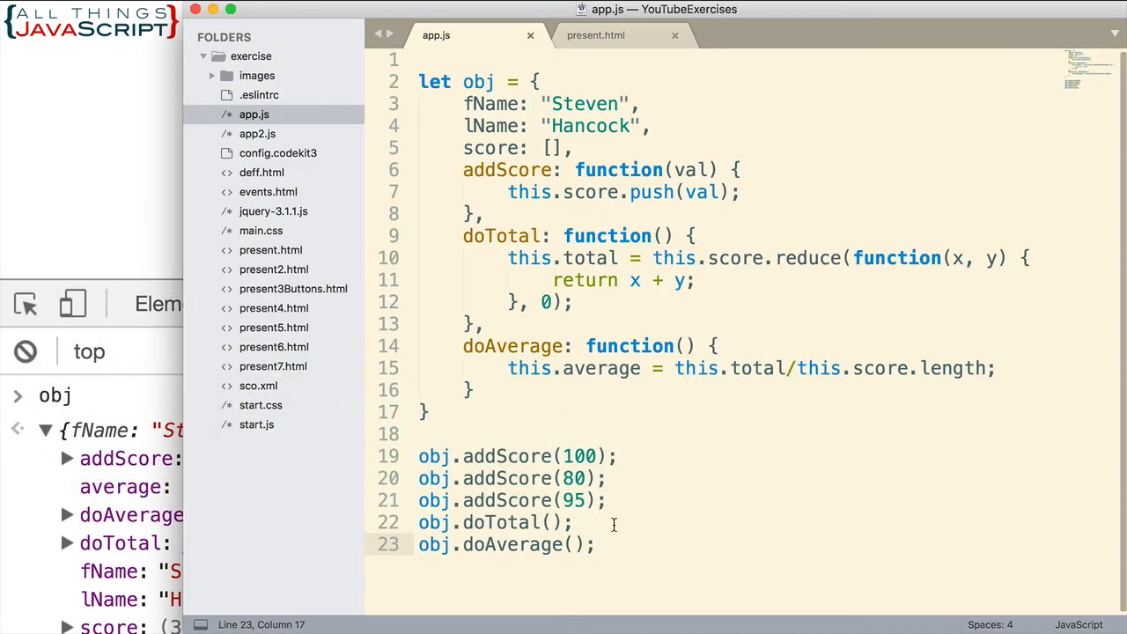
mouse_move(477, 456)
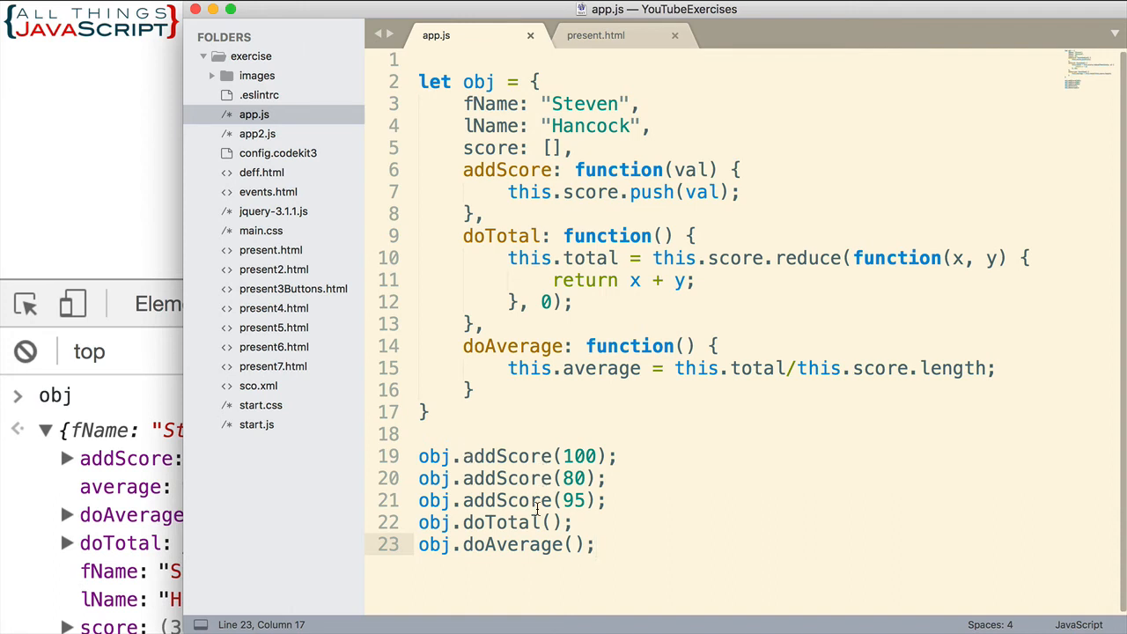
mouse_move(451, 456)
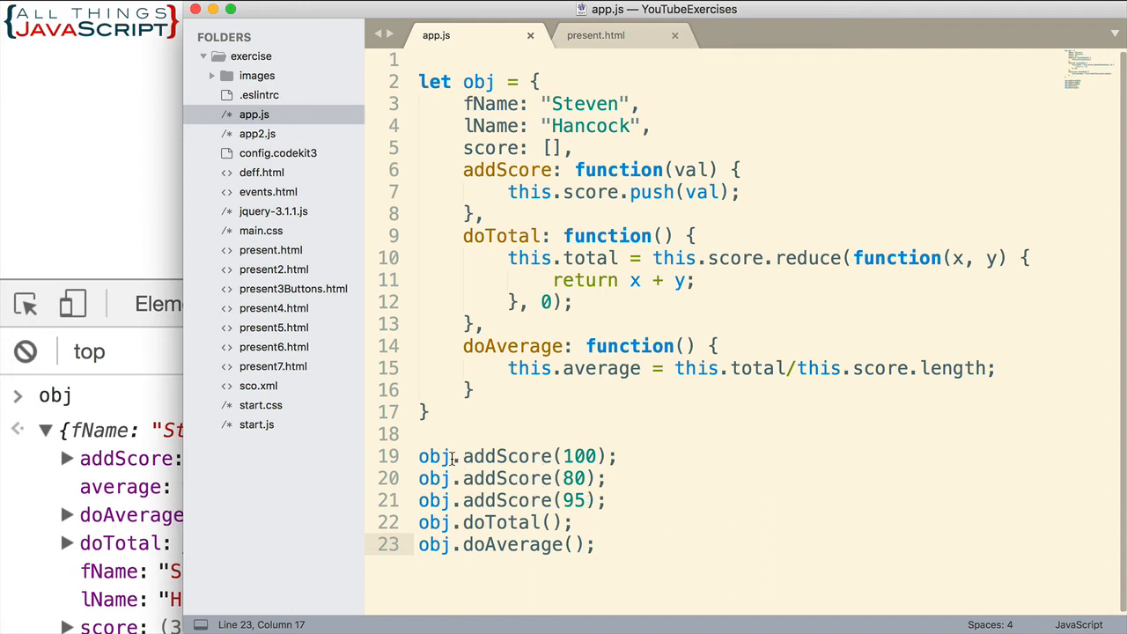
mouse_move(590, 507)
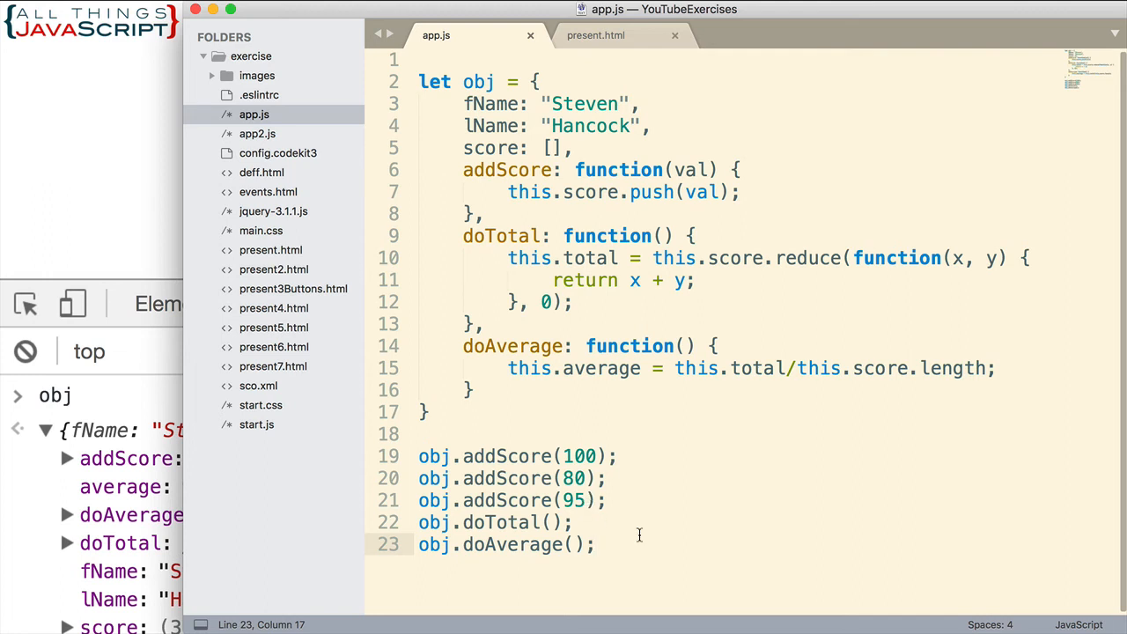
Step: Write obj.addScore(100).addScore(80).addScore(95).doTotal().doAverage(); below the existing calls
key("enter")
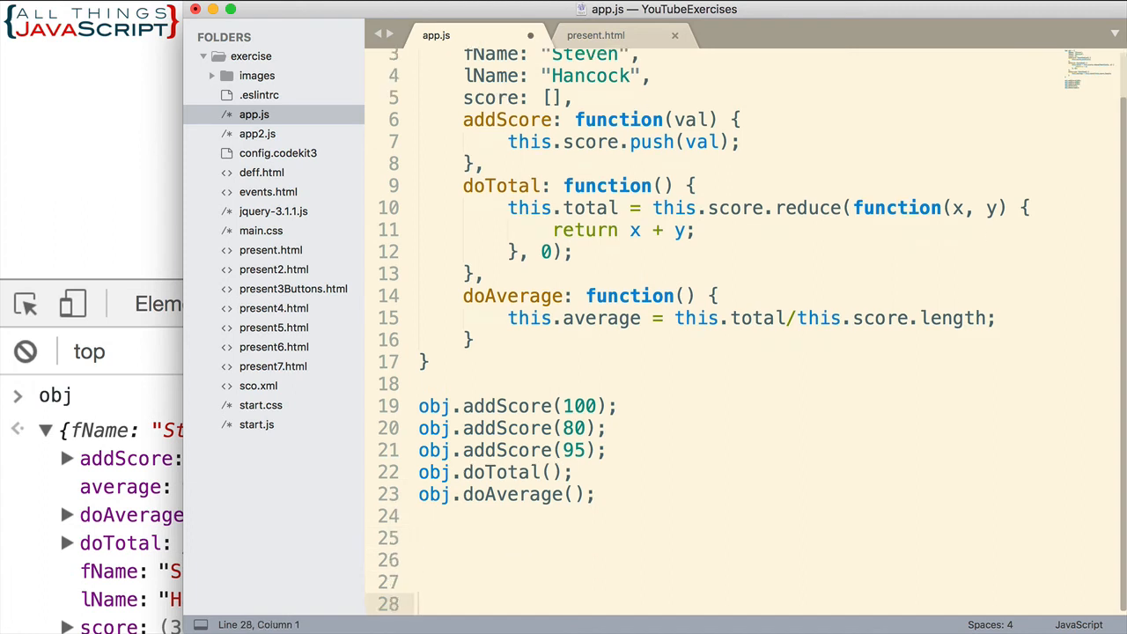
type("obj.addScore(1")
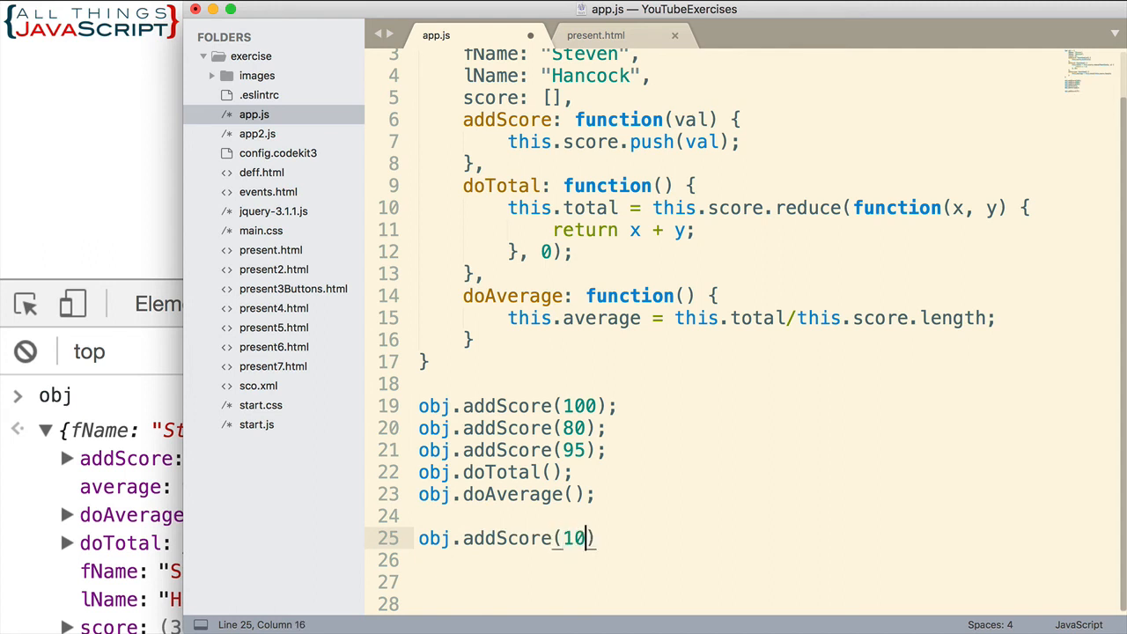
type("0).addScore")
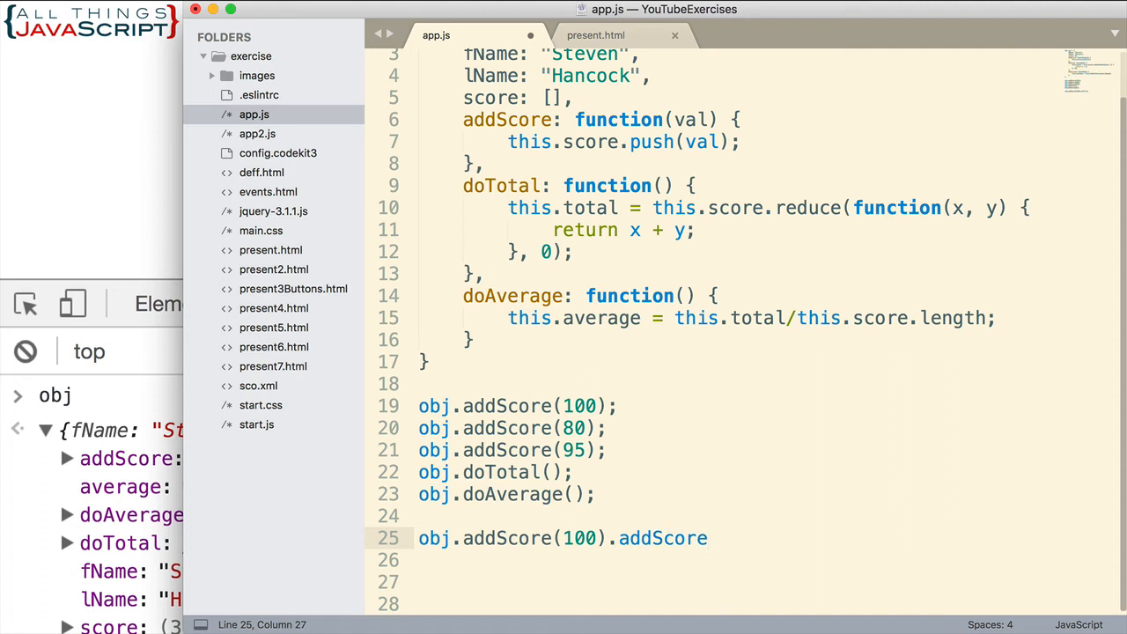
type("(8)")
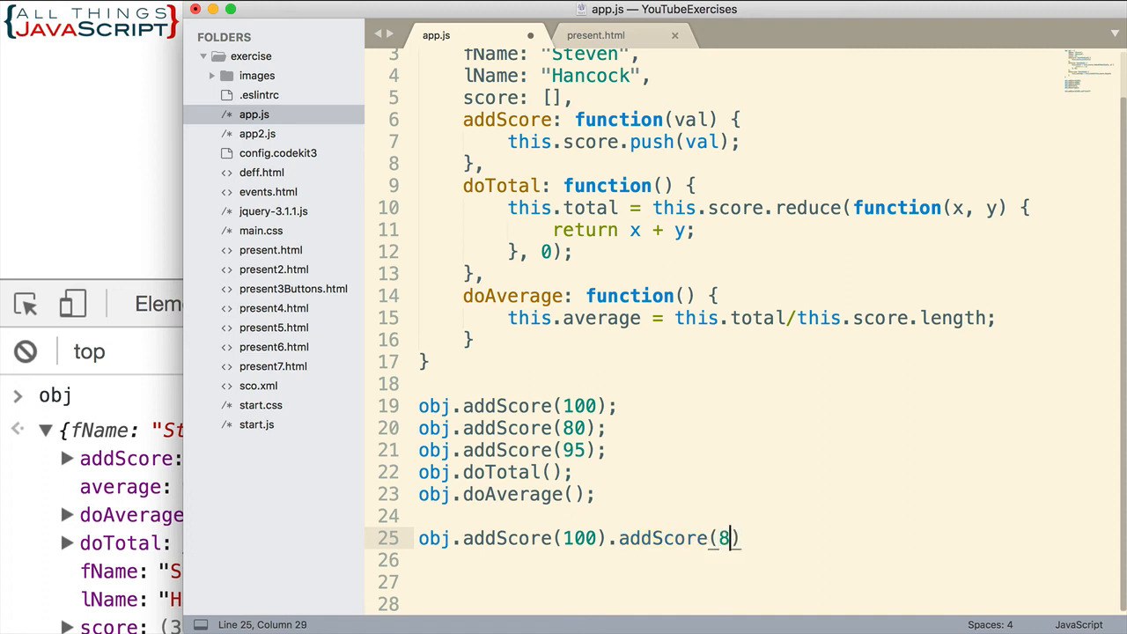
type("0).")
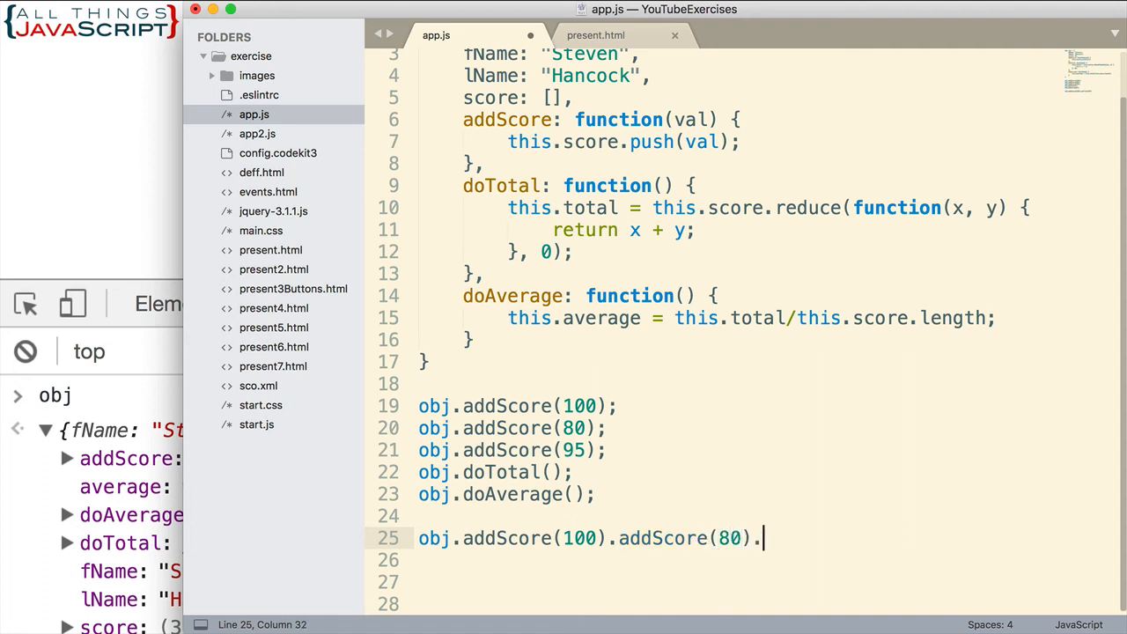
type("addScore")
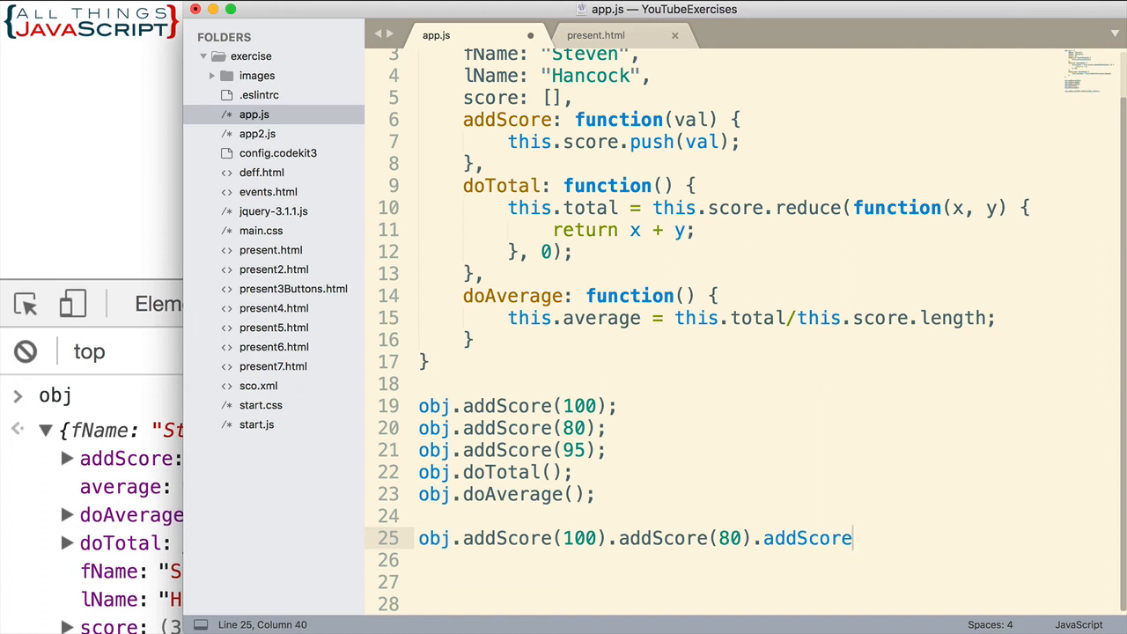
type("(95)")
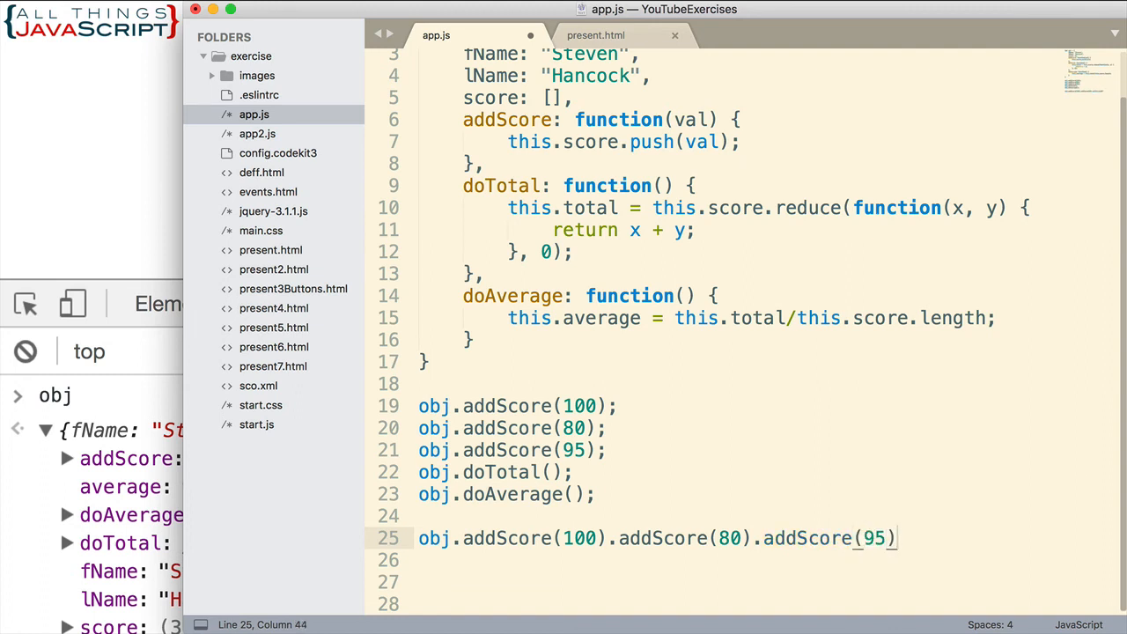
type(".doTo")
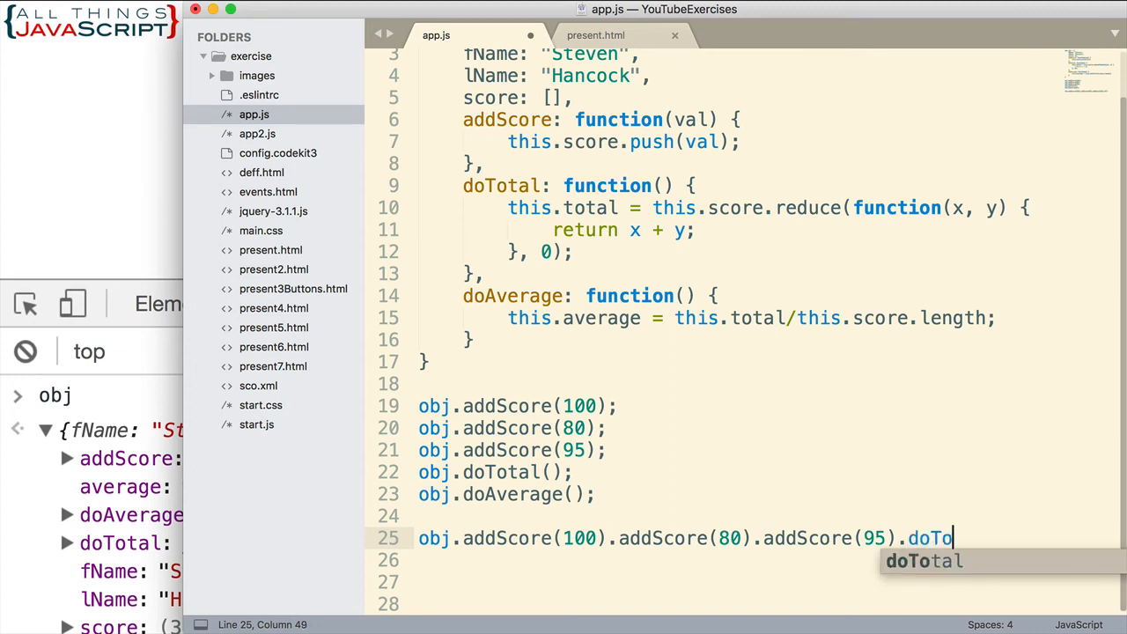
key("Tab")
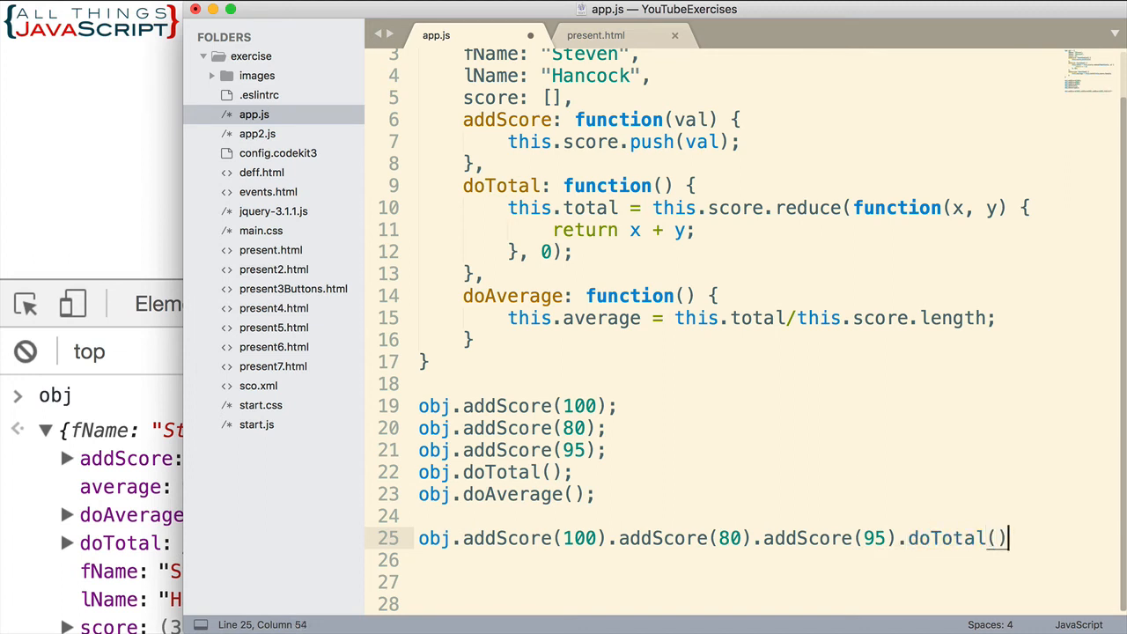
type(".doAverage();")
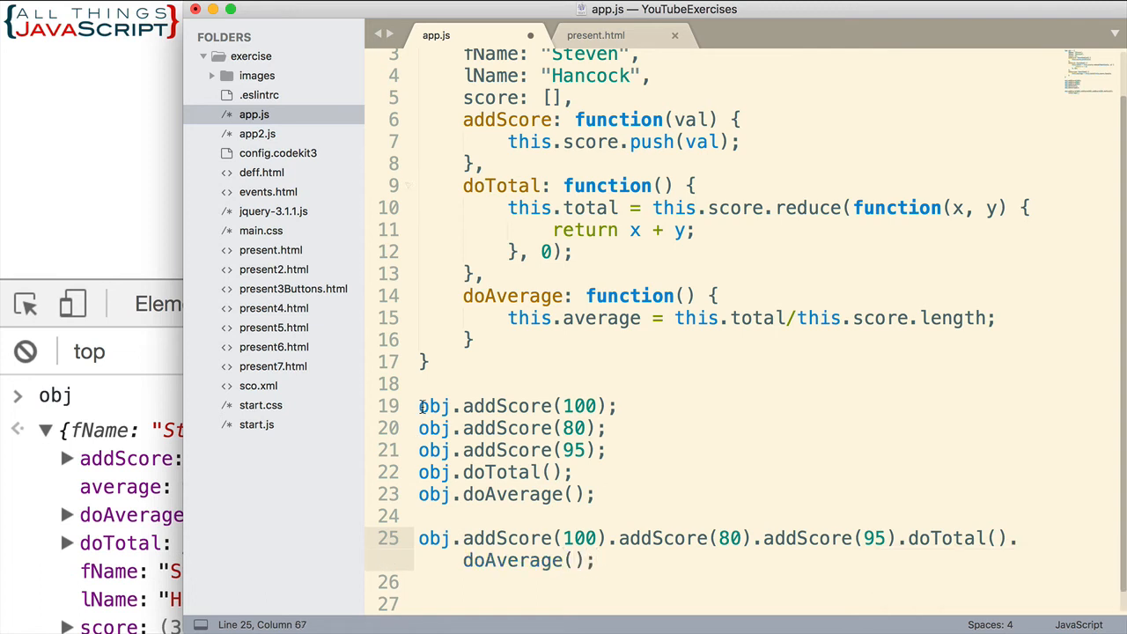
Step: Comment out the five separate method calls on lines 19–23
left_click_drag(419, 405, 595, 493)
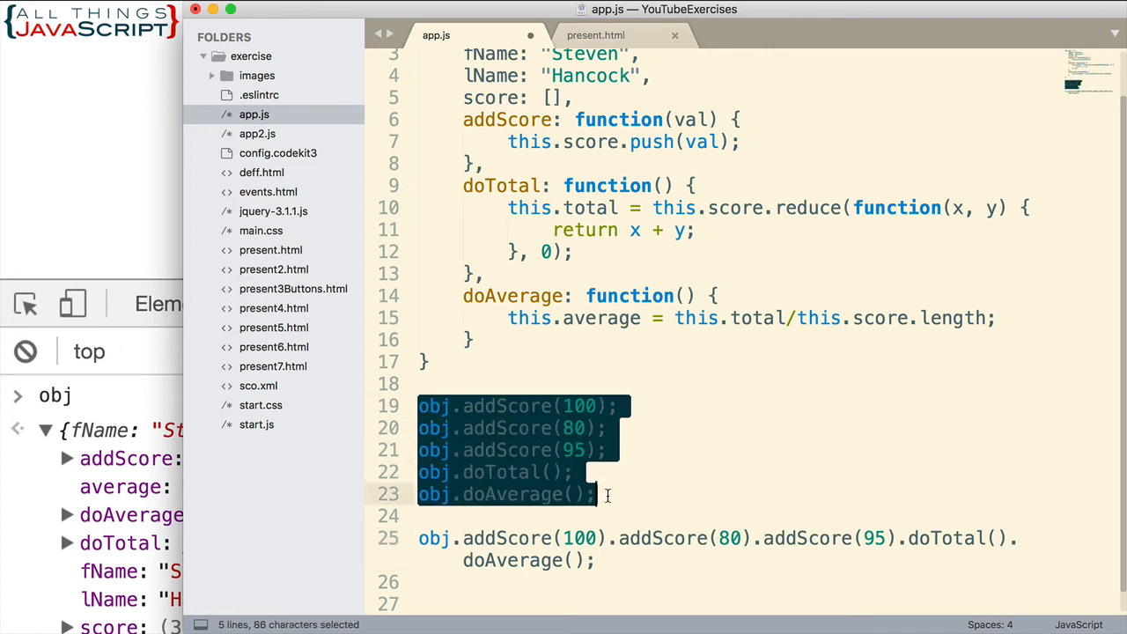
key("cmd+/")
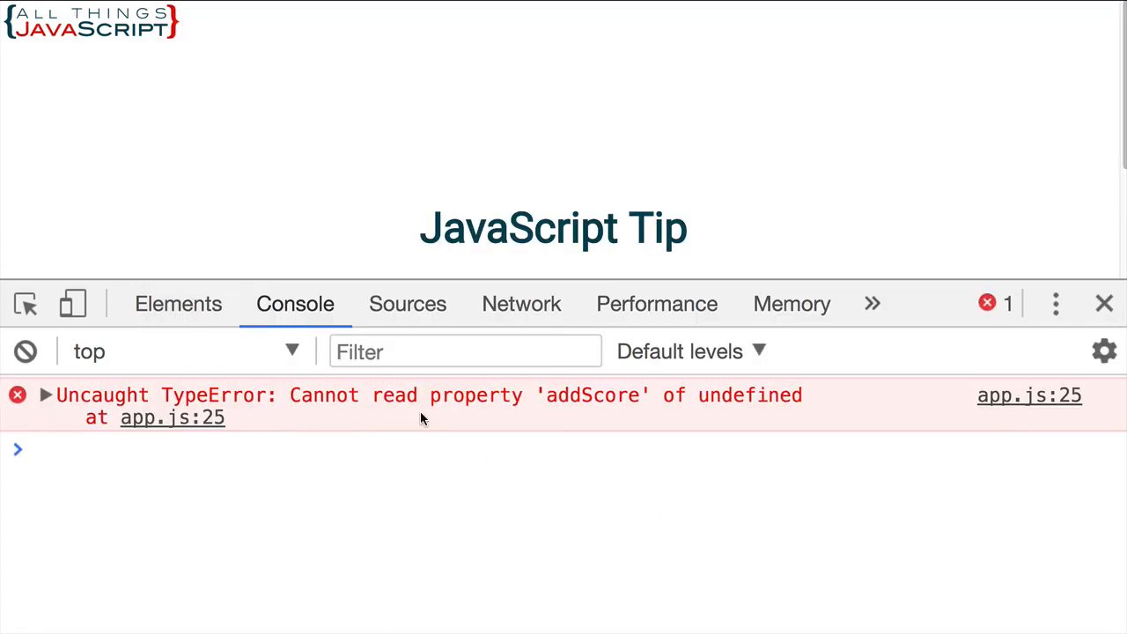
mouse_move(373, 398)
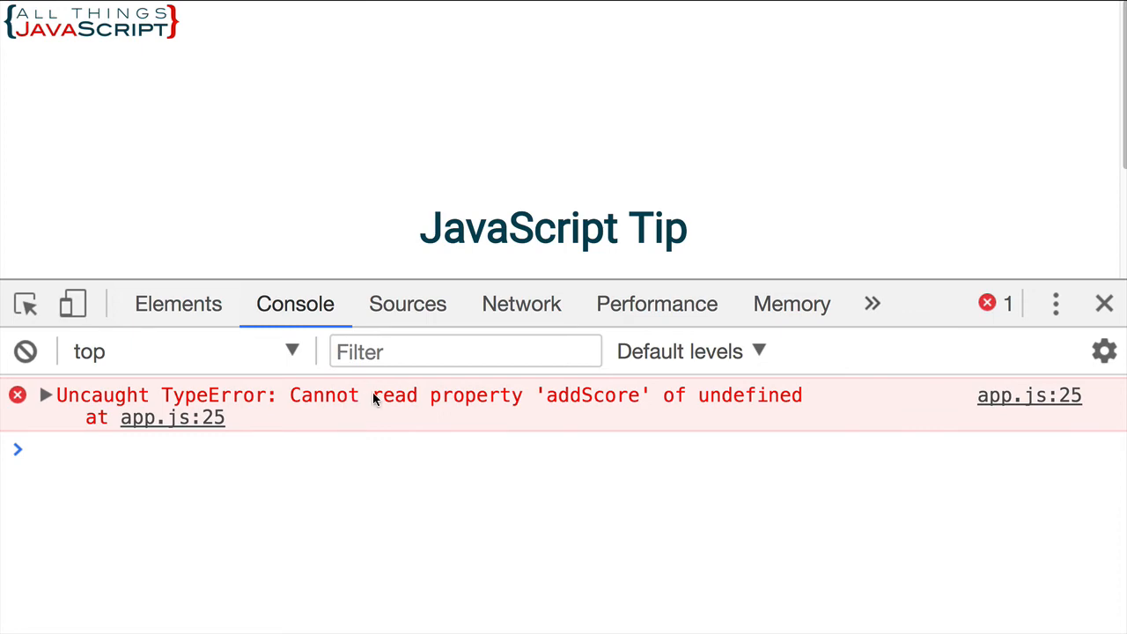
mouse_move(514, 491)
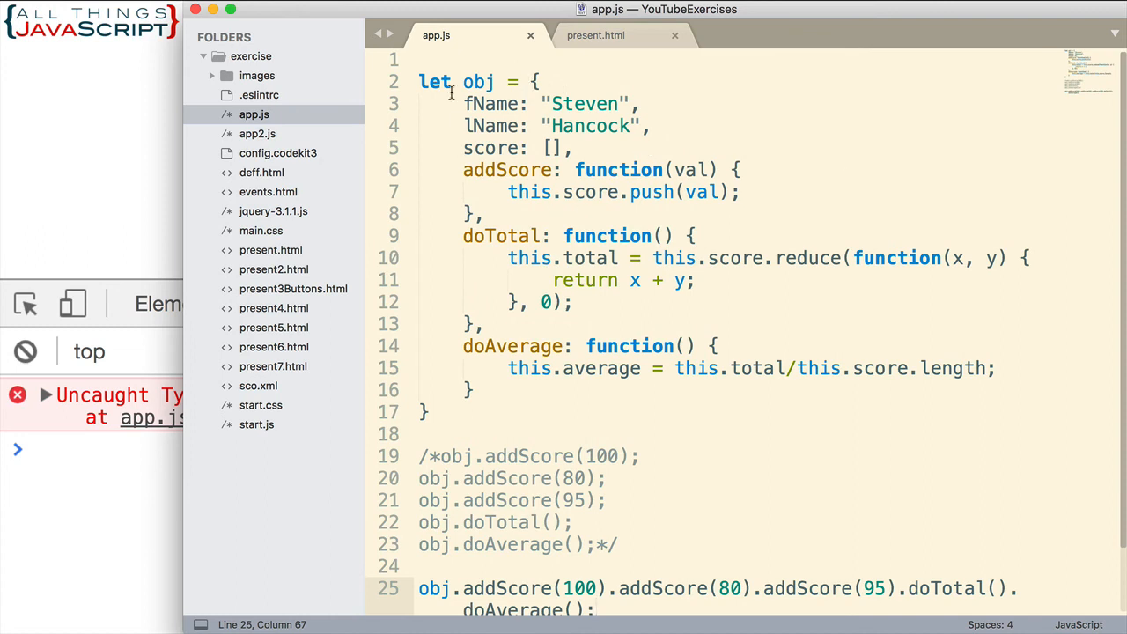
Step: Scroll to the chained call on line 25 and select words in it to review
scroll("down", 3)
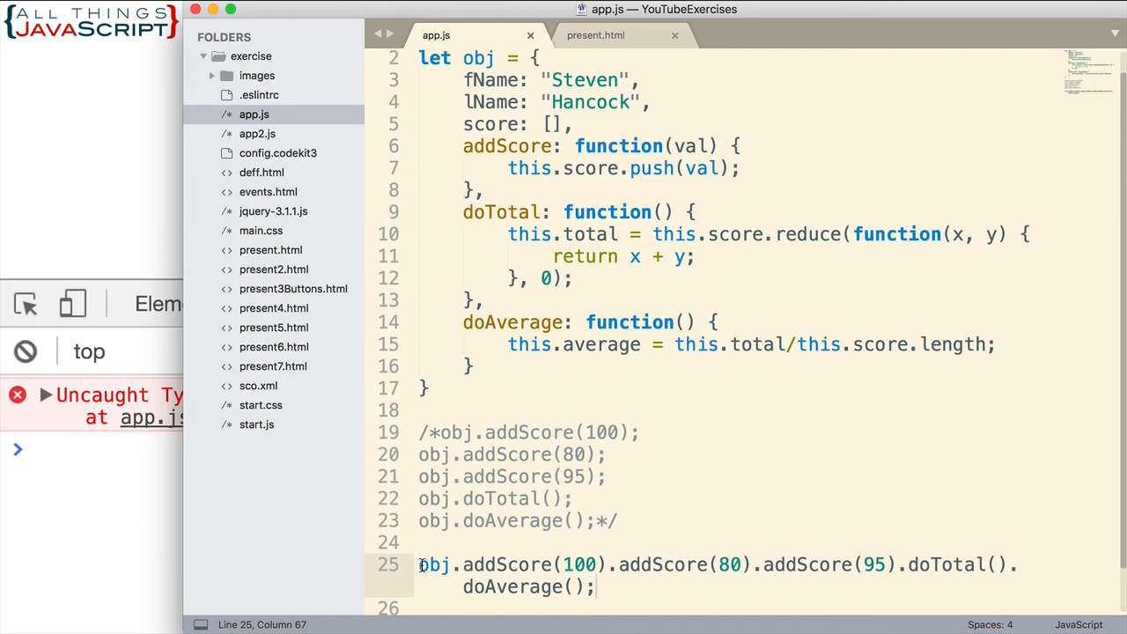
double_click(433, 564)
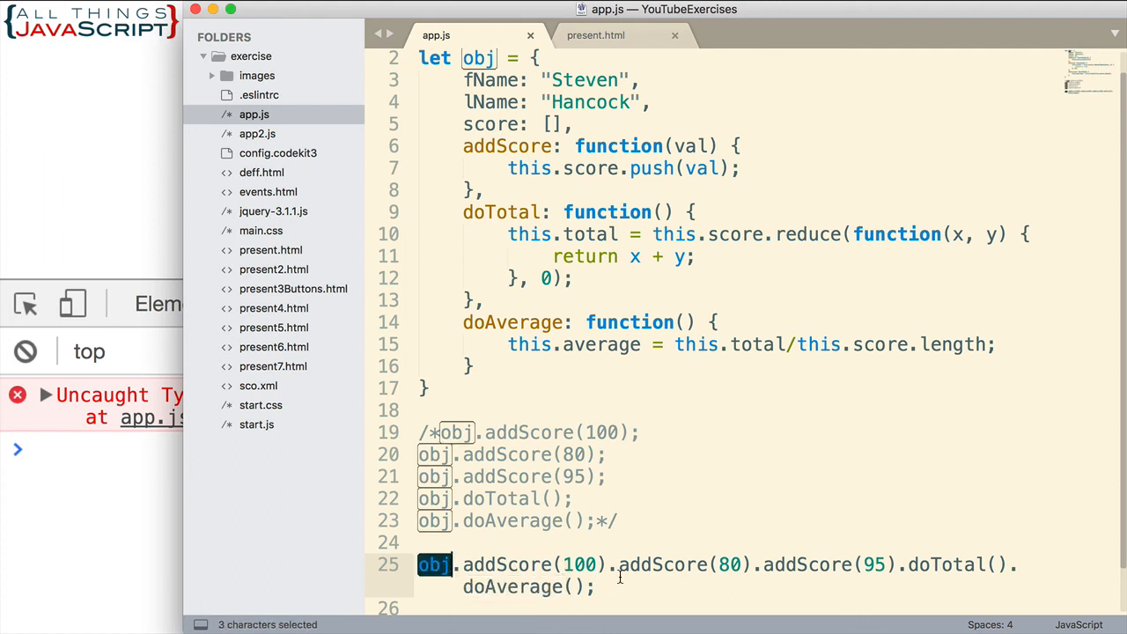
double_click(642, 564)
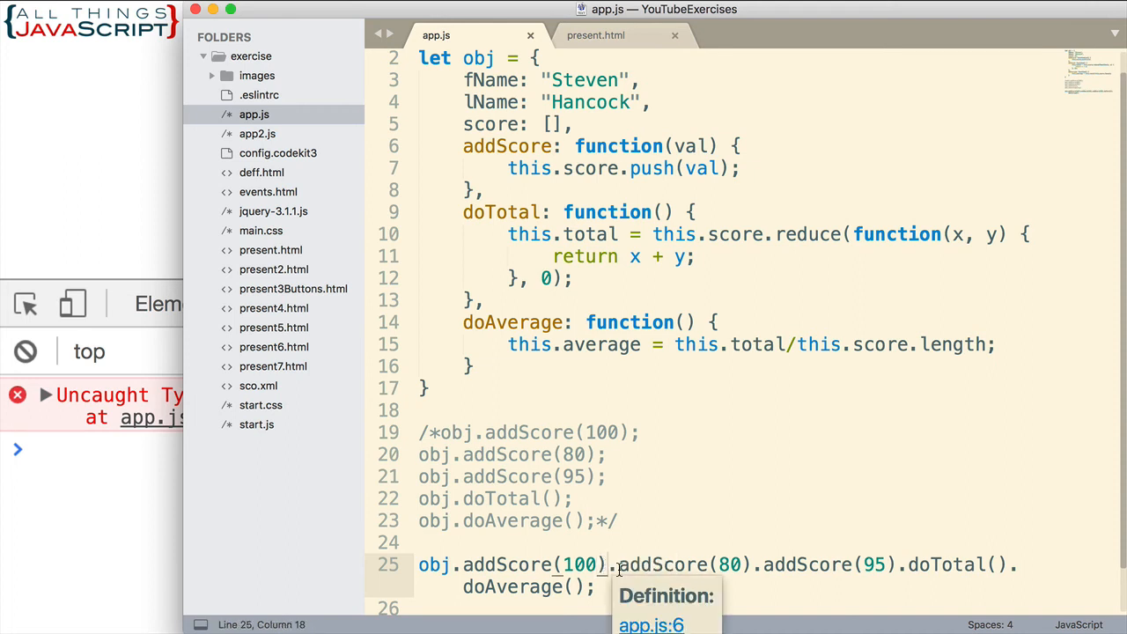
mouse_move(683, 545)
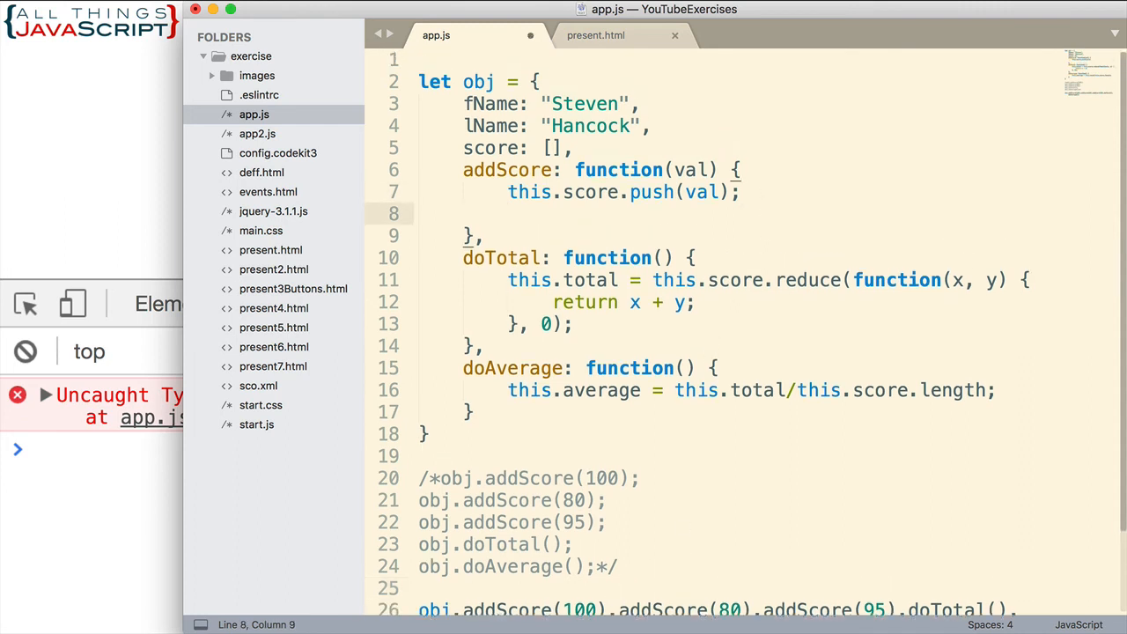
Step: End addScore, doTotal and doAverage each with return this; and save app.js
type("return")
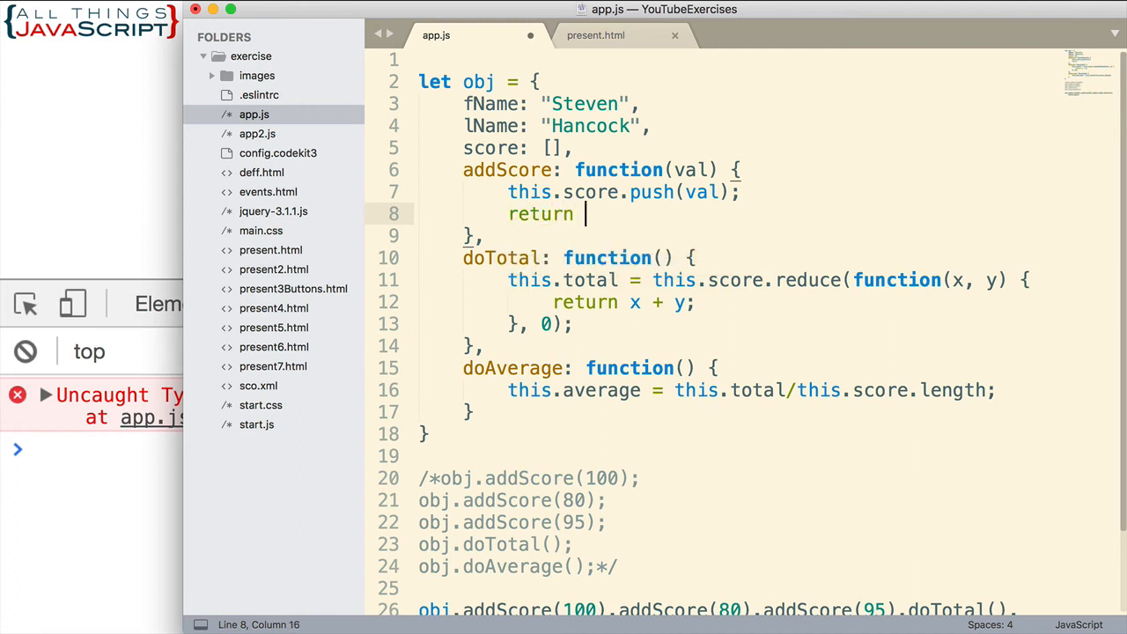
type("this;")
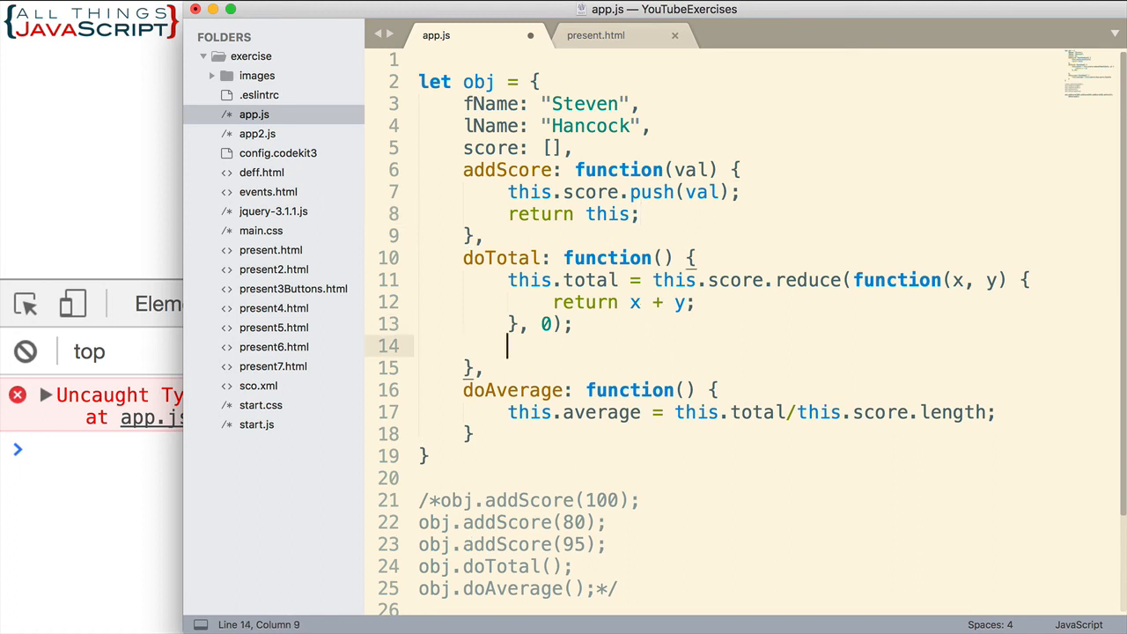
type("retu")
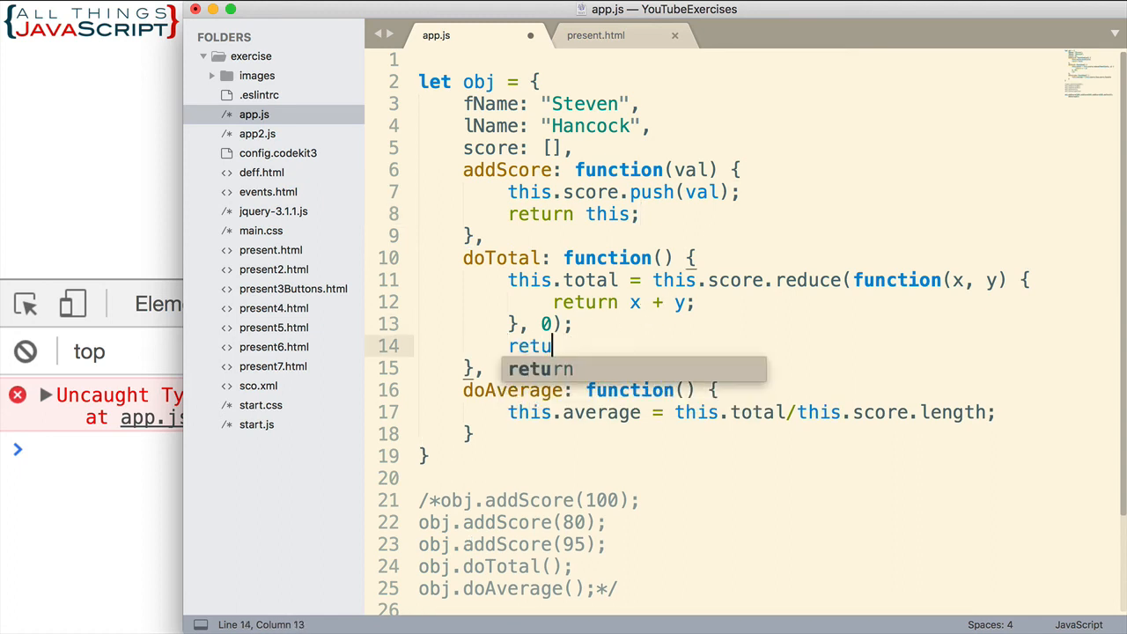
type("rn this;")
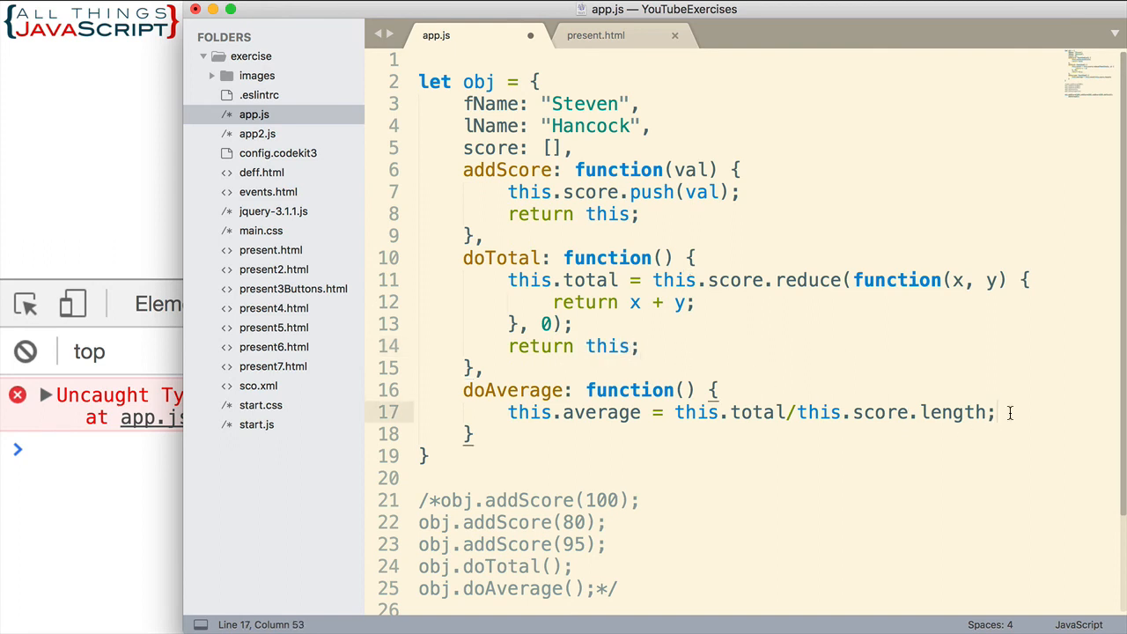
type("return this")
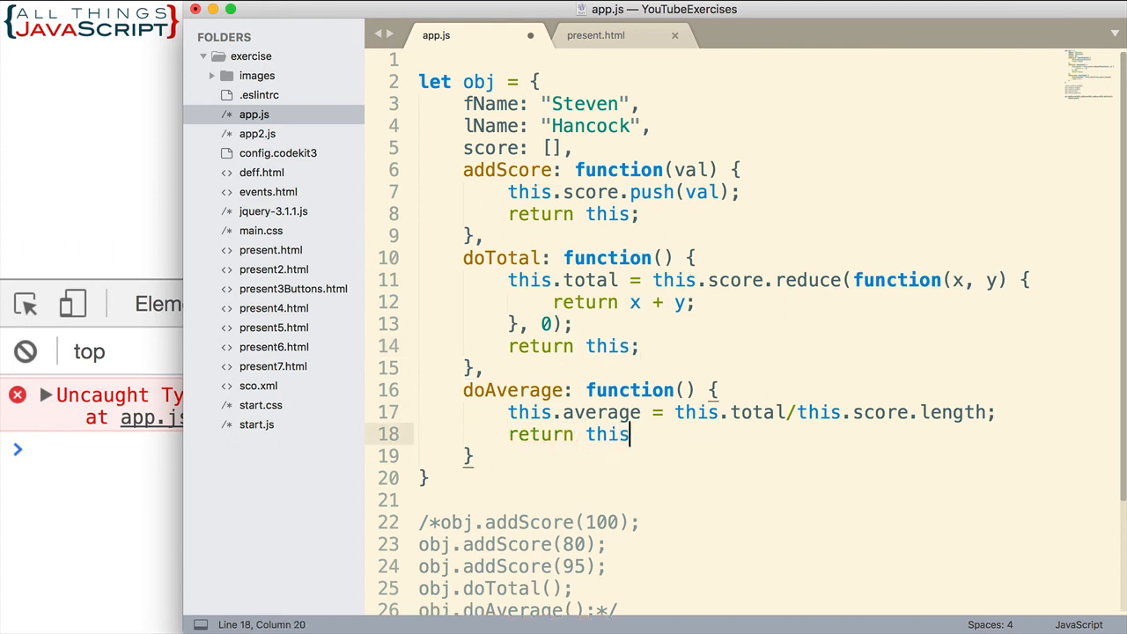
type(";")
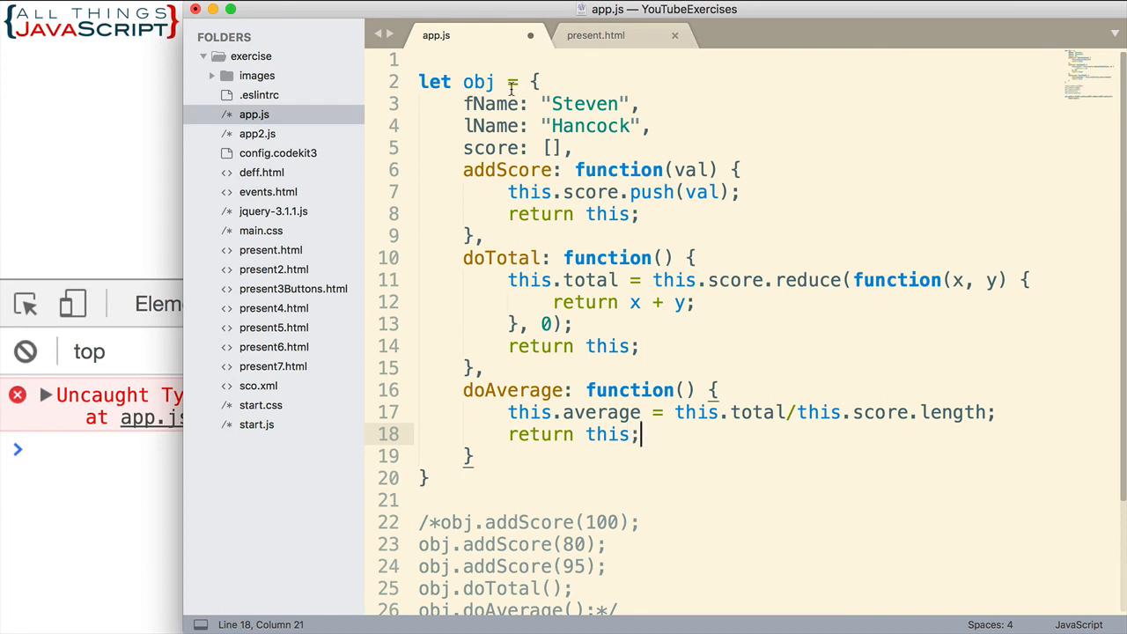
mouse_move(484, 83)
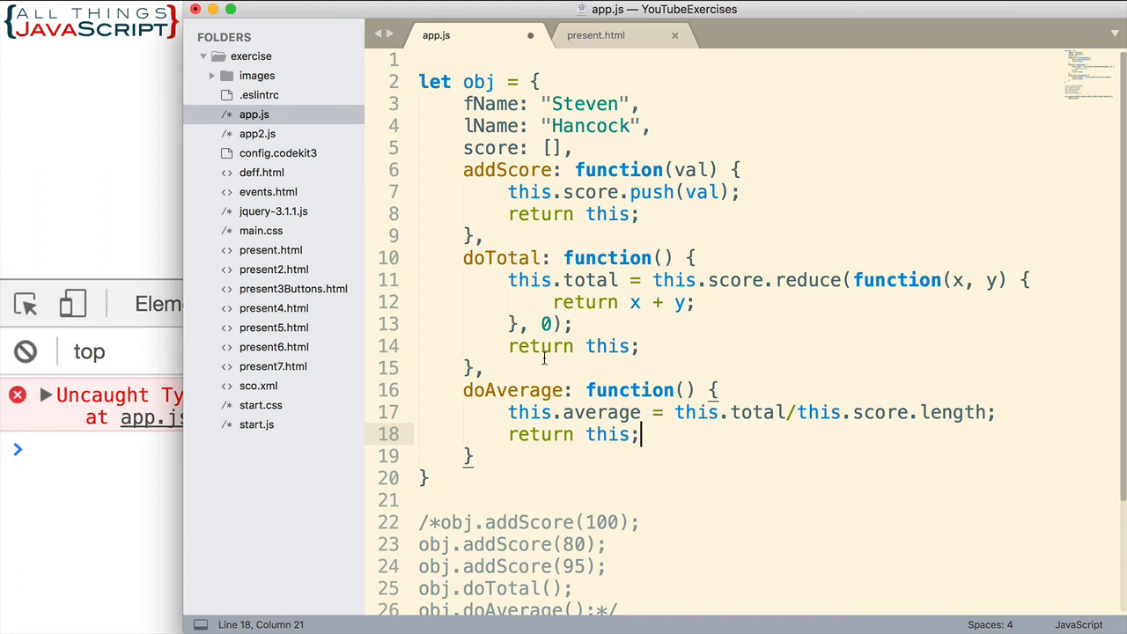
scroll("down", 3)
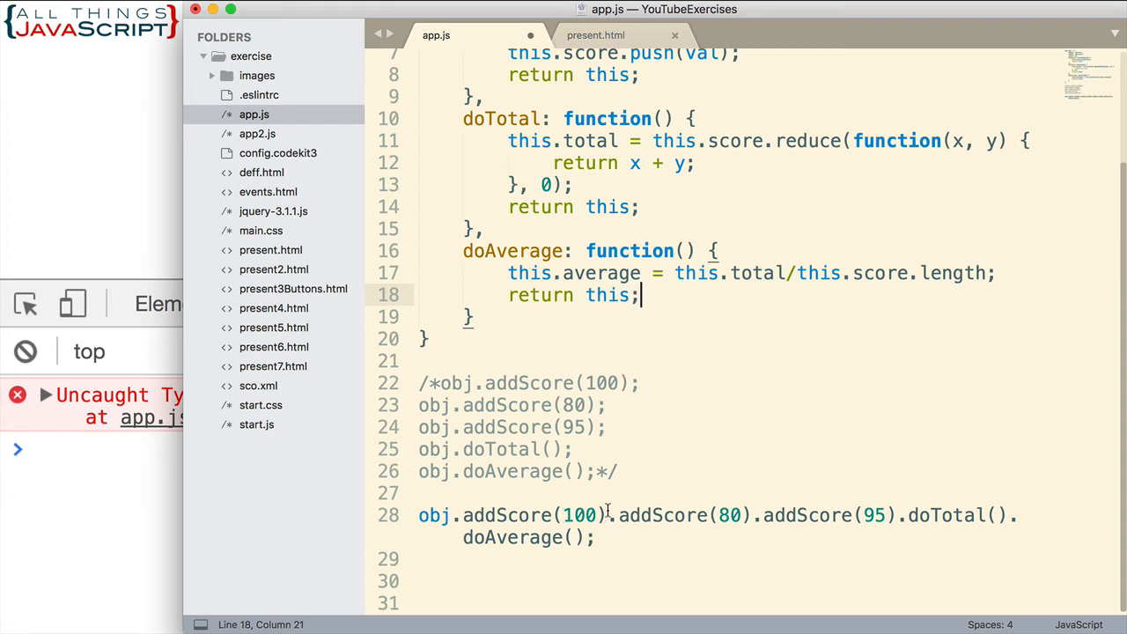
mouse_move(701, 514)
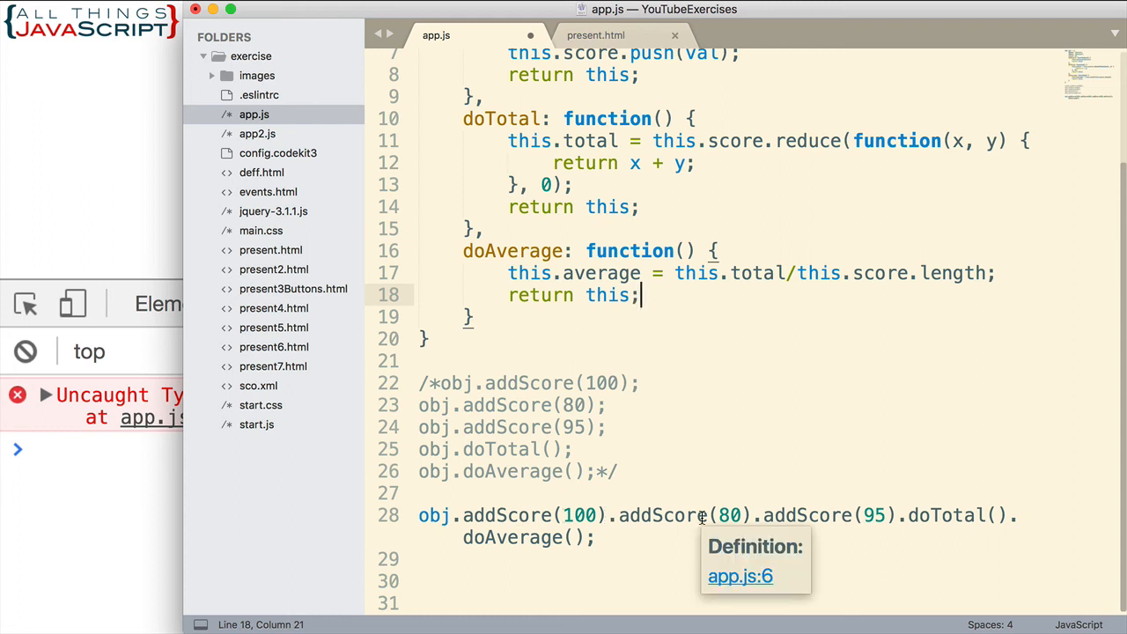
mouse_move(842, 524)
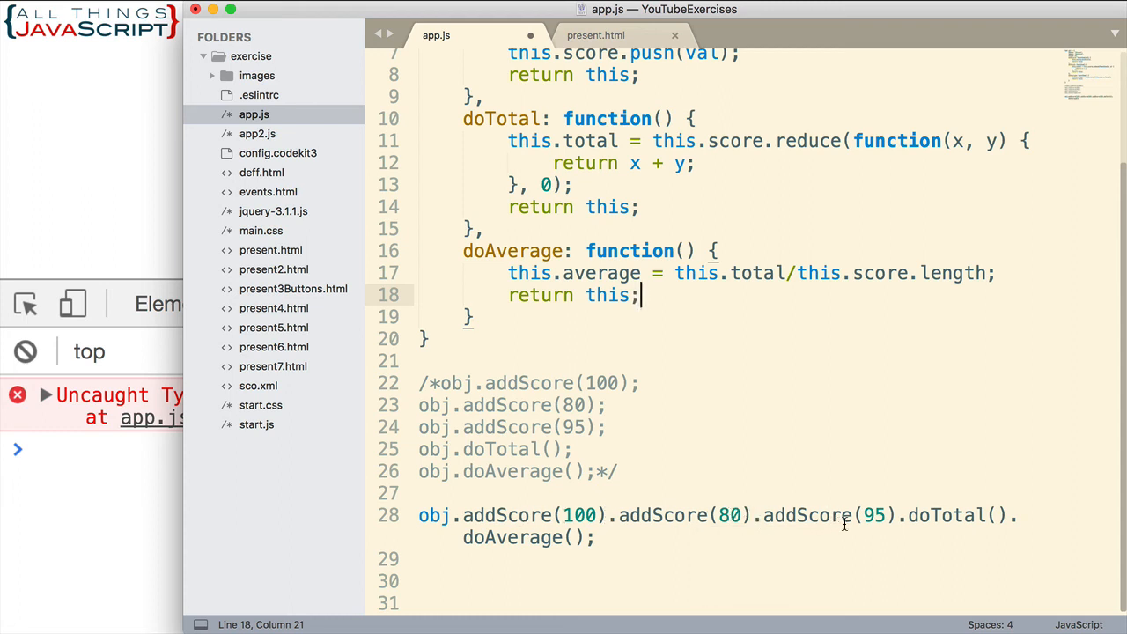
mouse_move(630, 546)
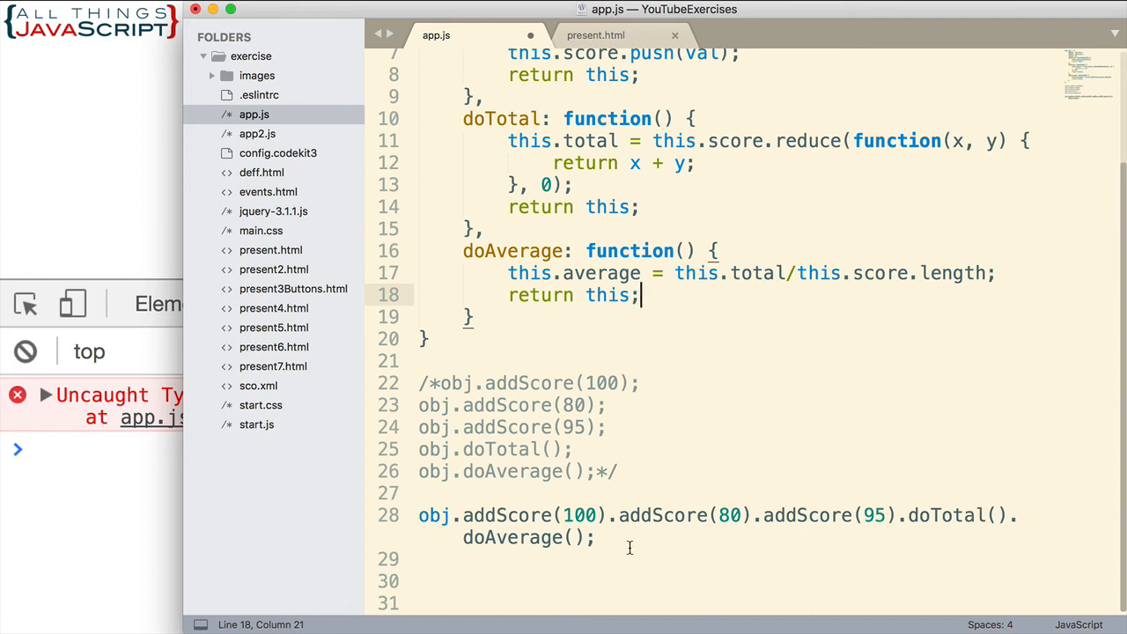
mouse_move(638, 553)
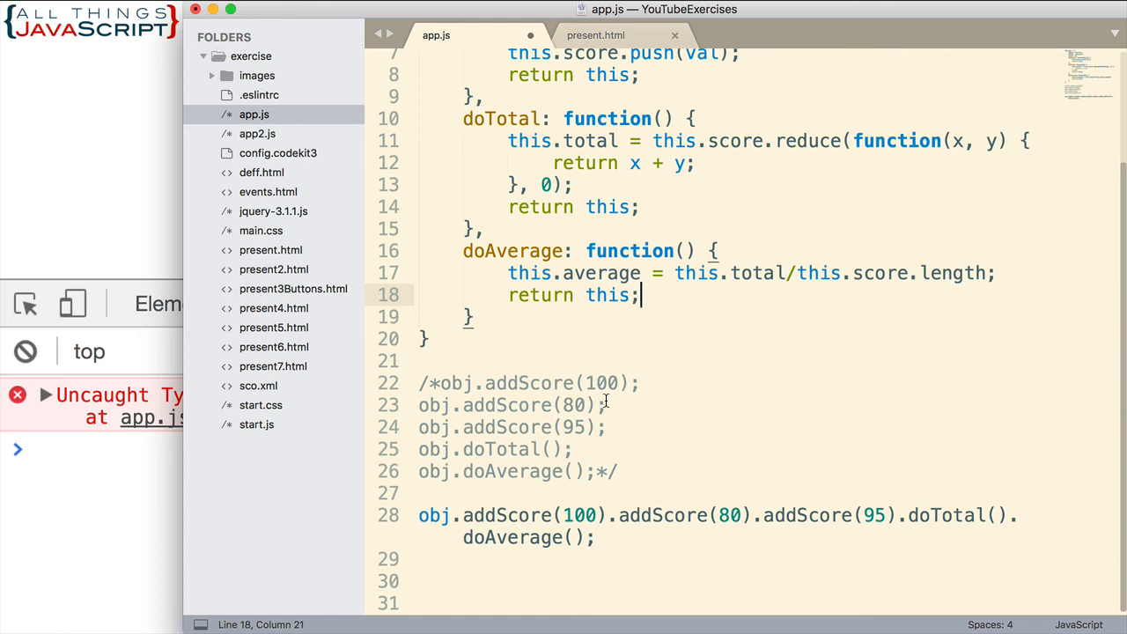
key("cmd+s")
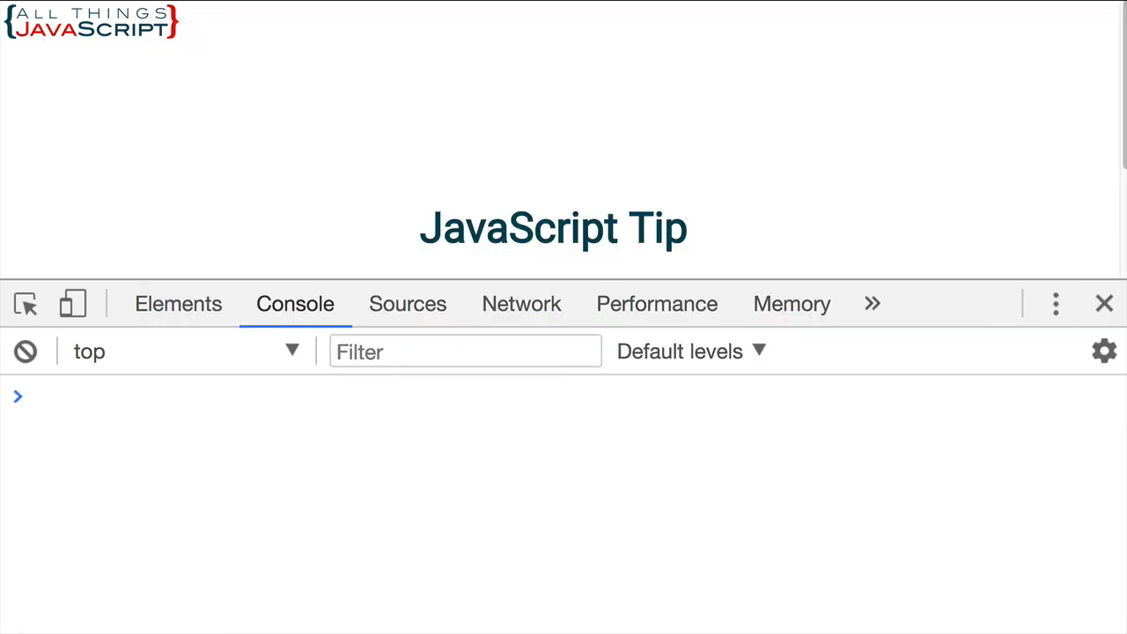
Step: Evaluate obj in the console and expand it to show score [100, 80, 95], total 275, average 91.67
type("ob")
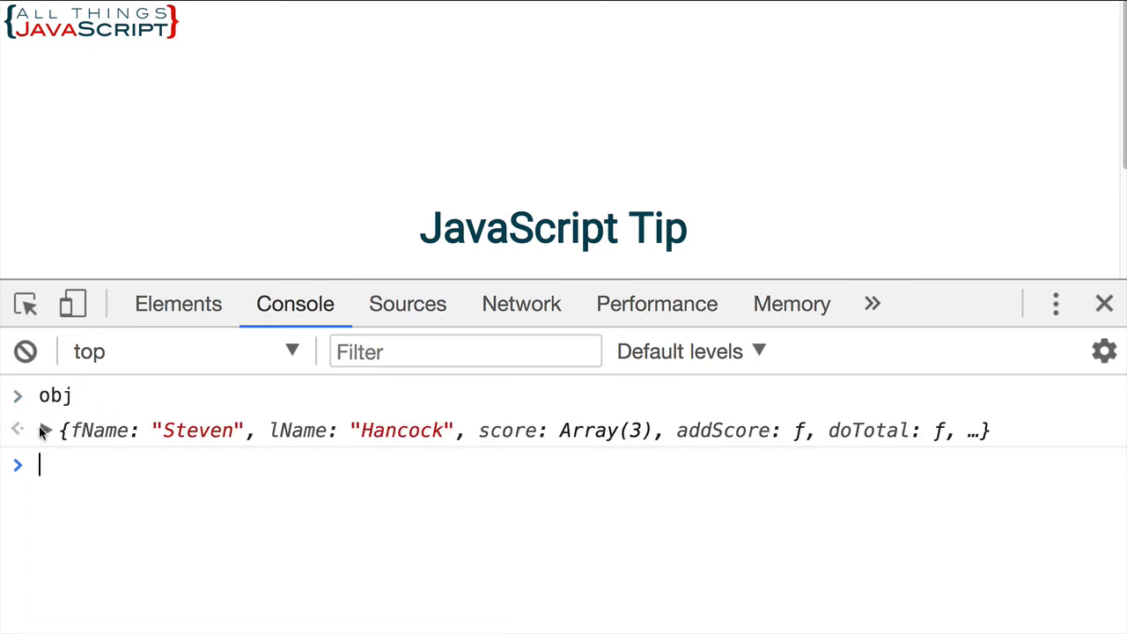
left_click(44, 430)
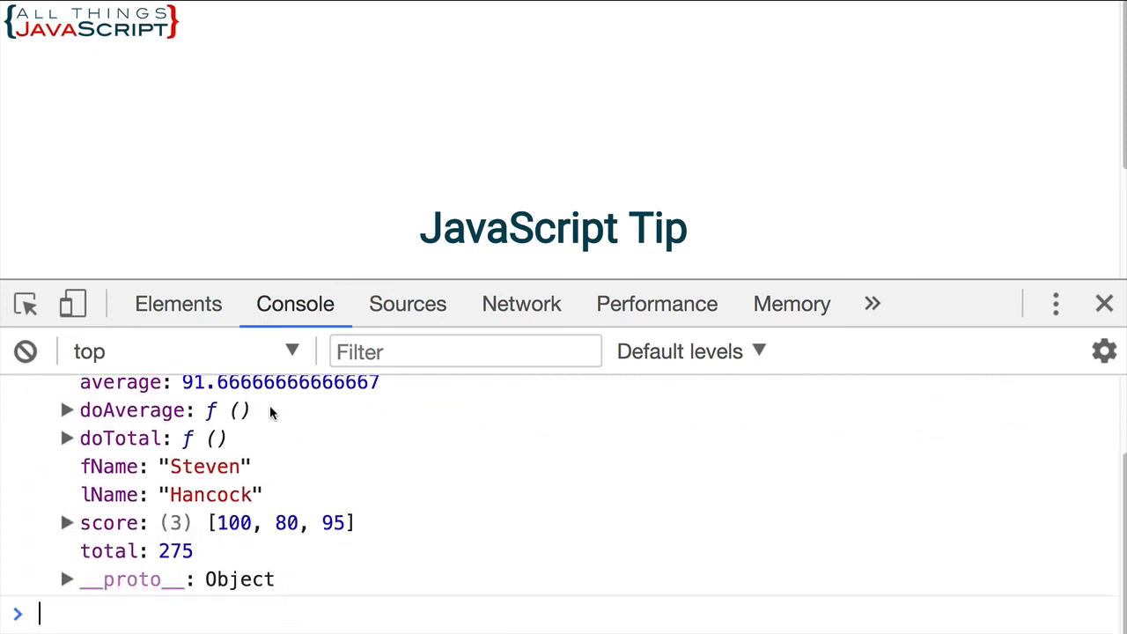
mouse_move(255, 556)
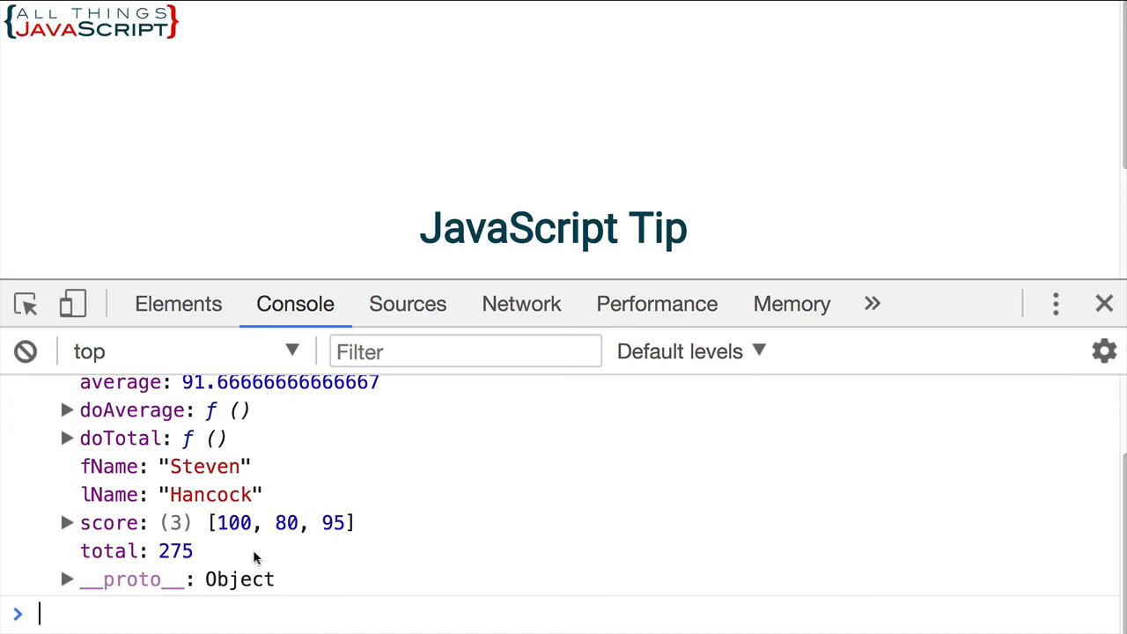
mouse_move(299, 542)
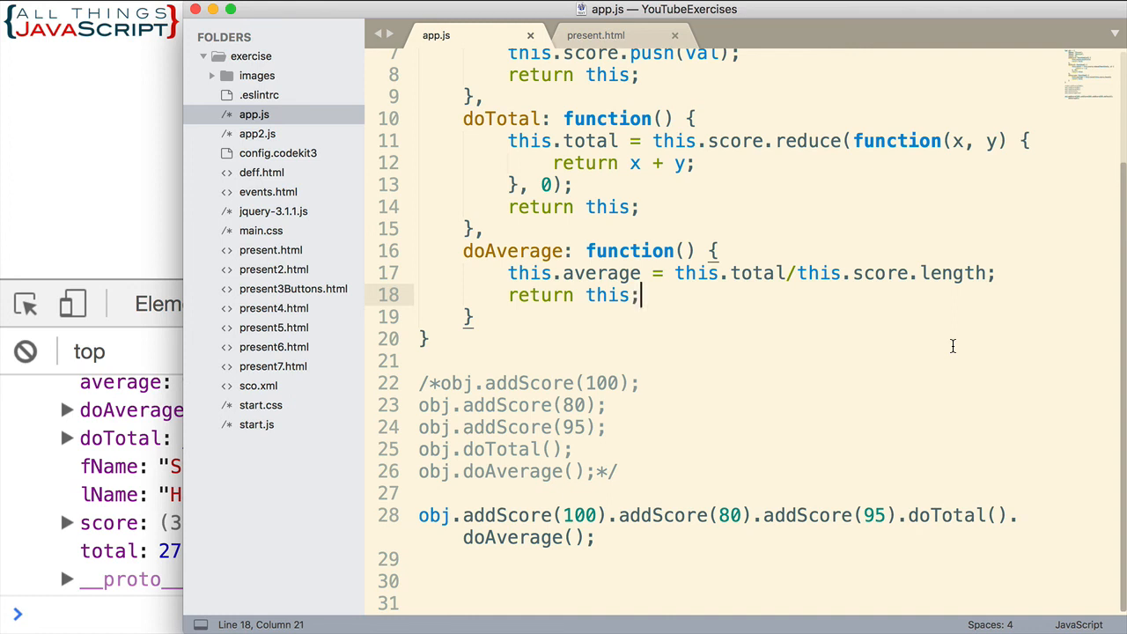
mouse_move(835, 275)
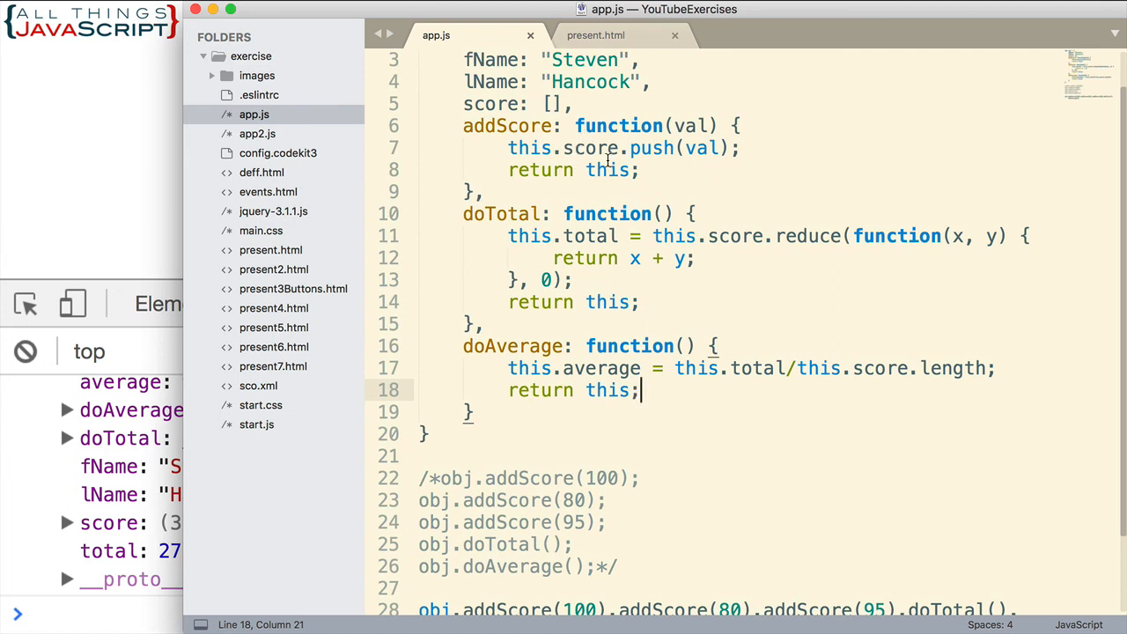
mouse_move(715, 194)
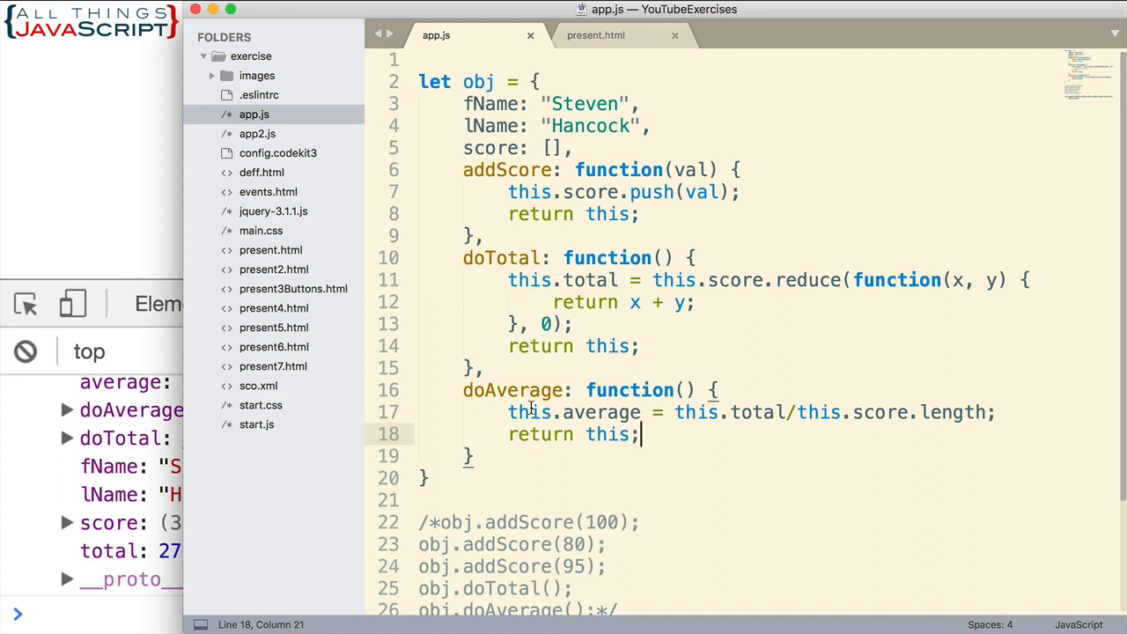
scroll("down", 3)
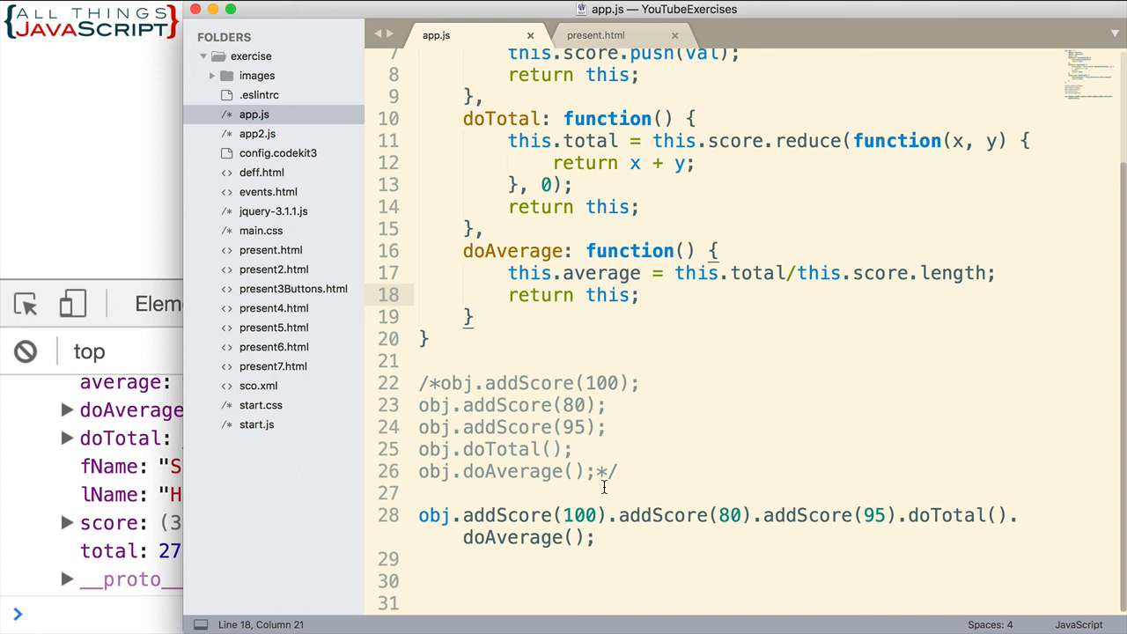
mouse_move(605, 502)
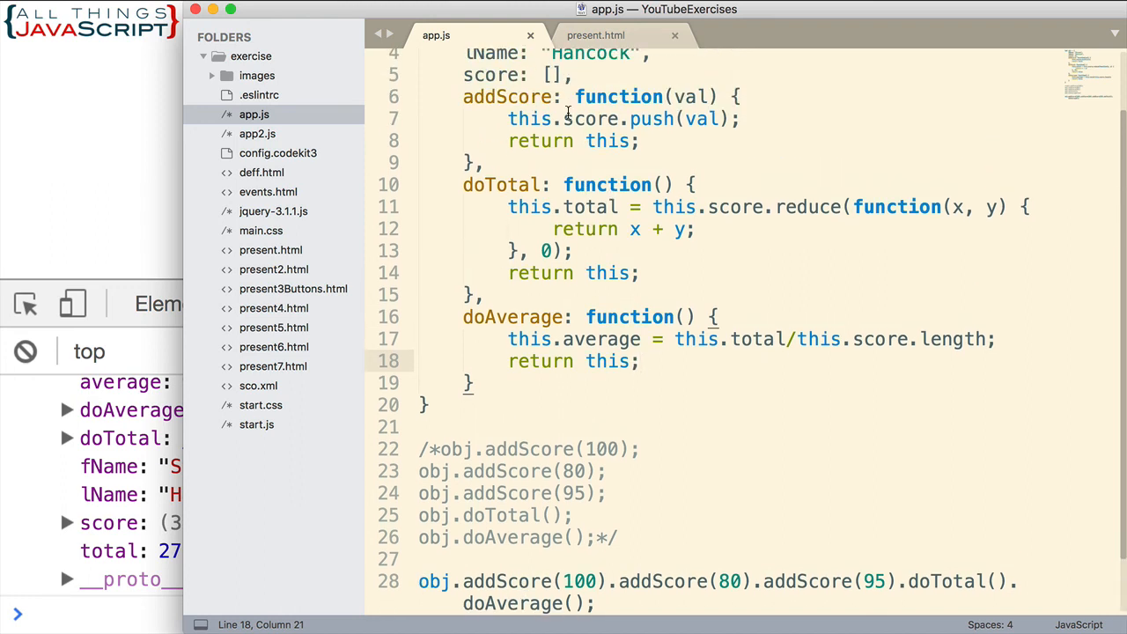
scroll("down", 3)
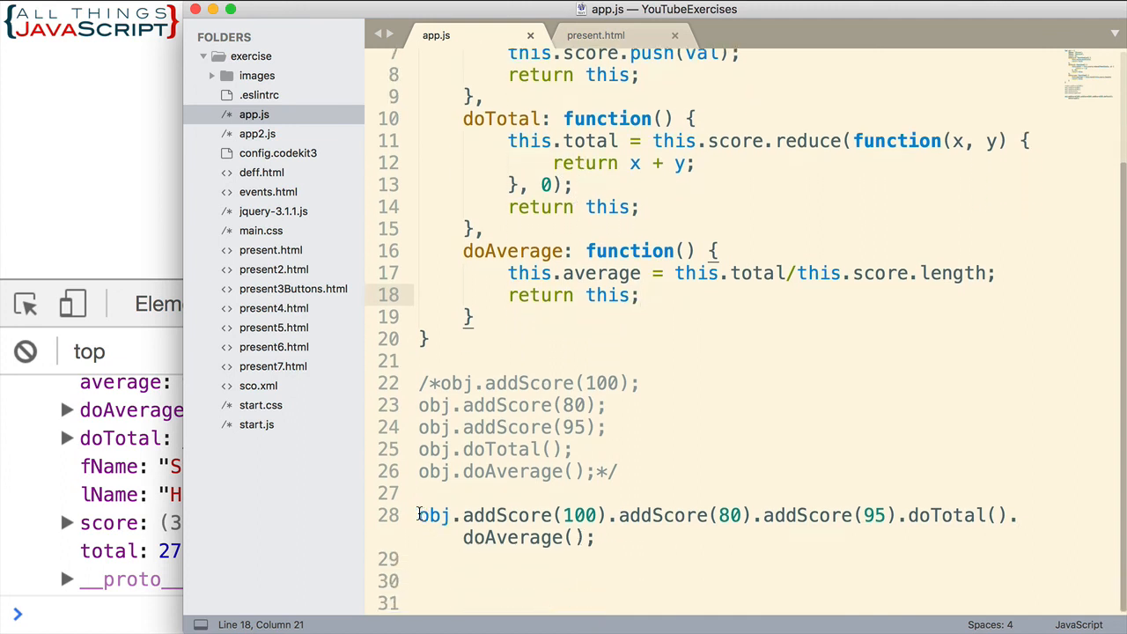
left_click_drag(419, 514, 581, 537)
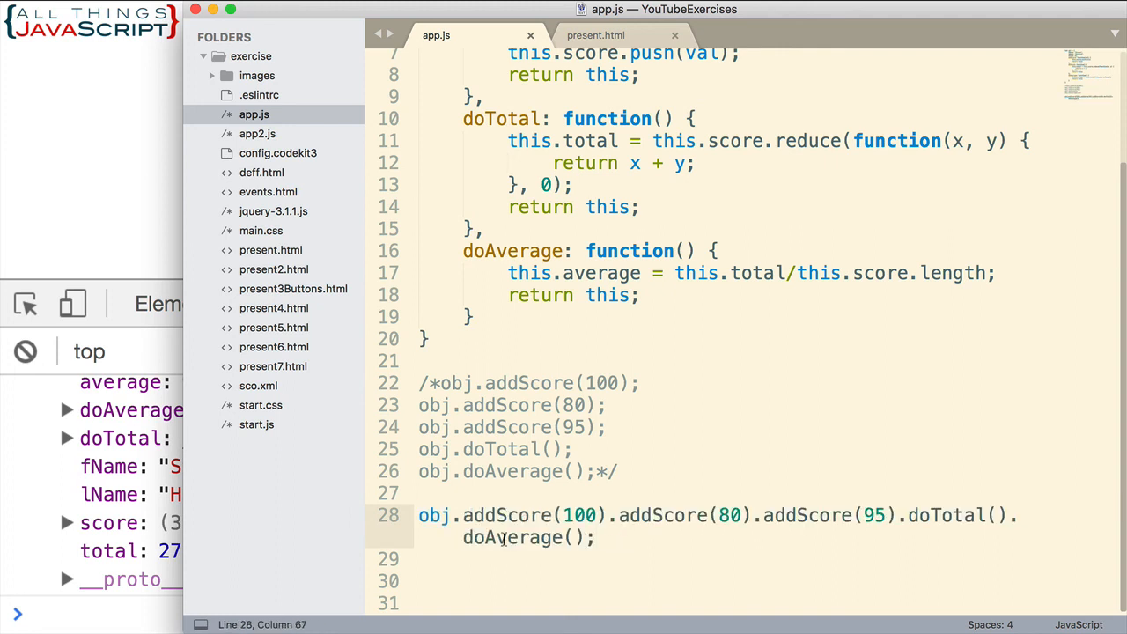
mouse_move(819, 518)
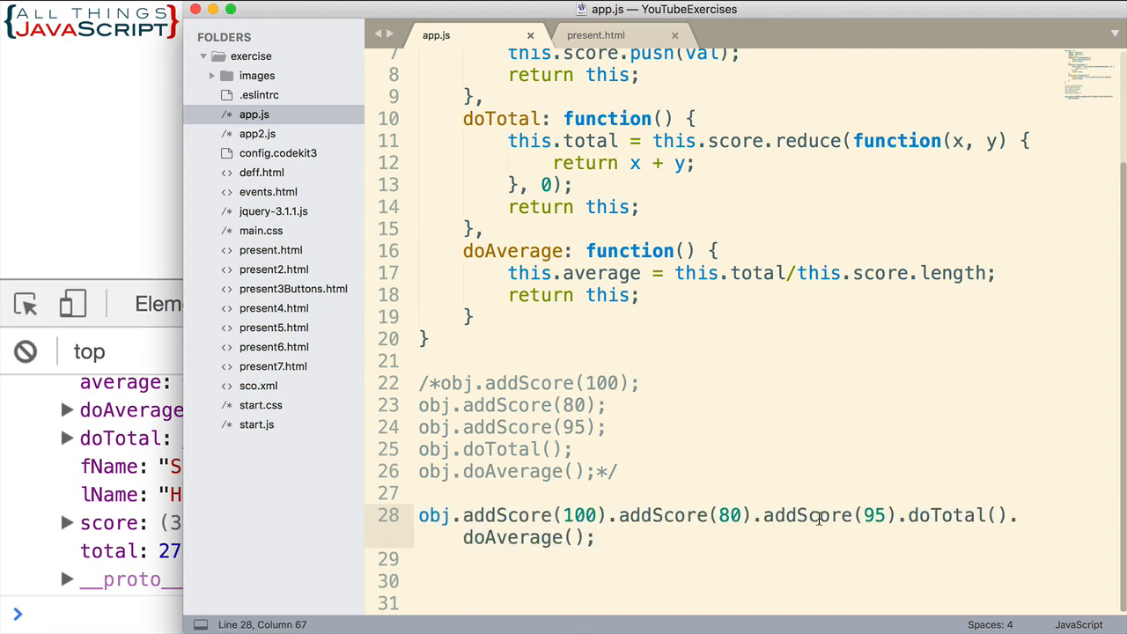